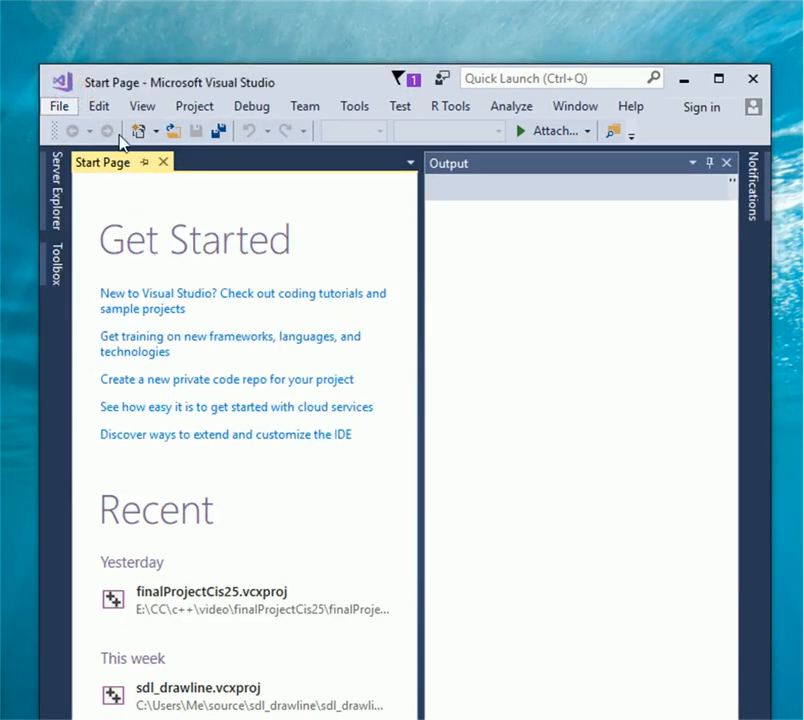
# Create a new Visual C++ Empty Project named 'rectangle'
pyautogui.click(58, 106)
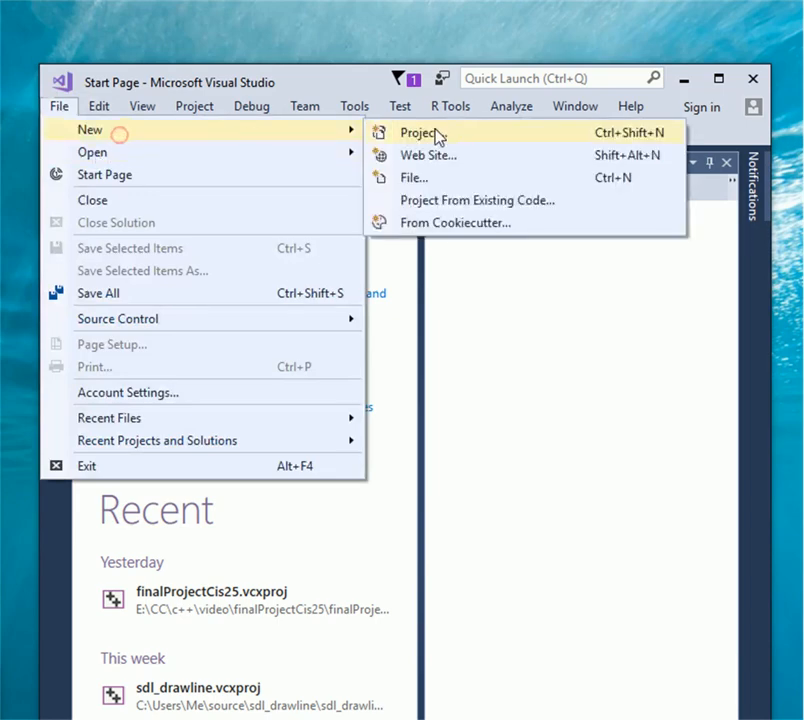
pyautogui.click(420, 132)
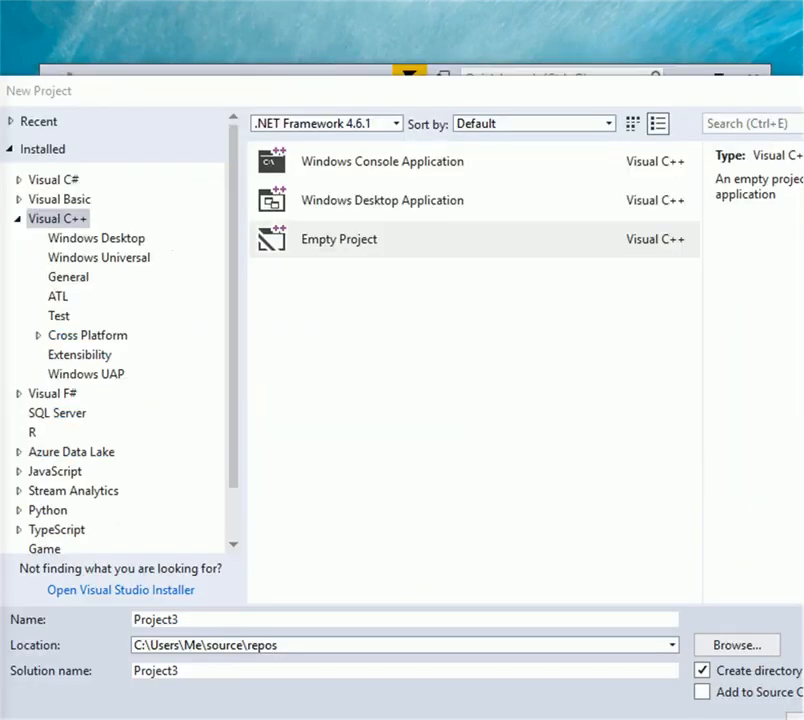
pyautogui.click(338, 239)
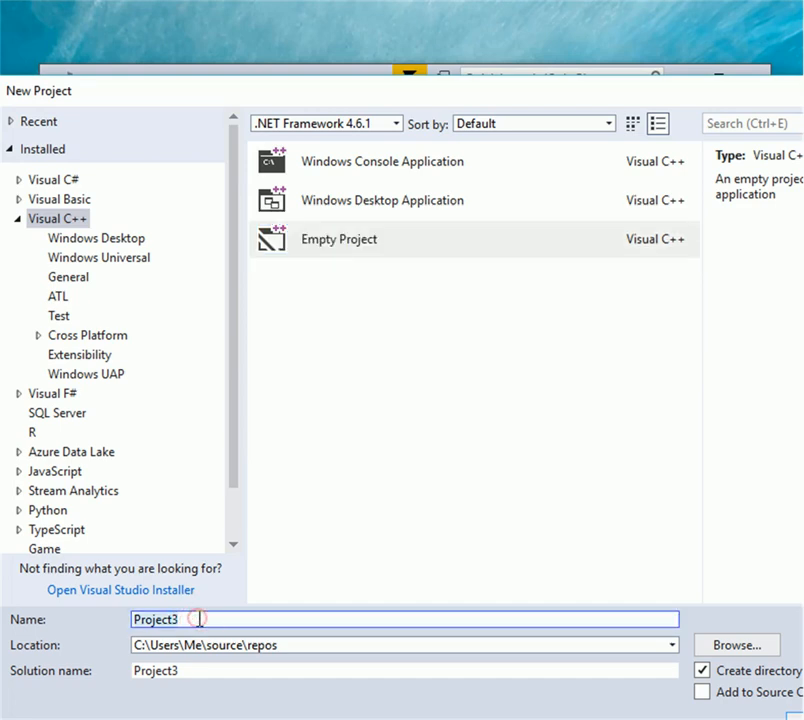
pyautogui.write('recta')
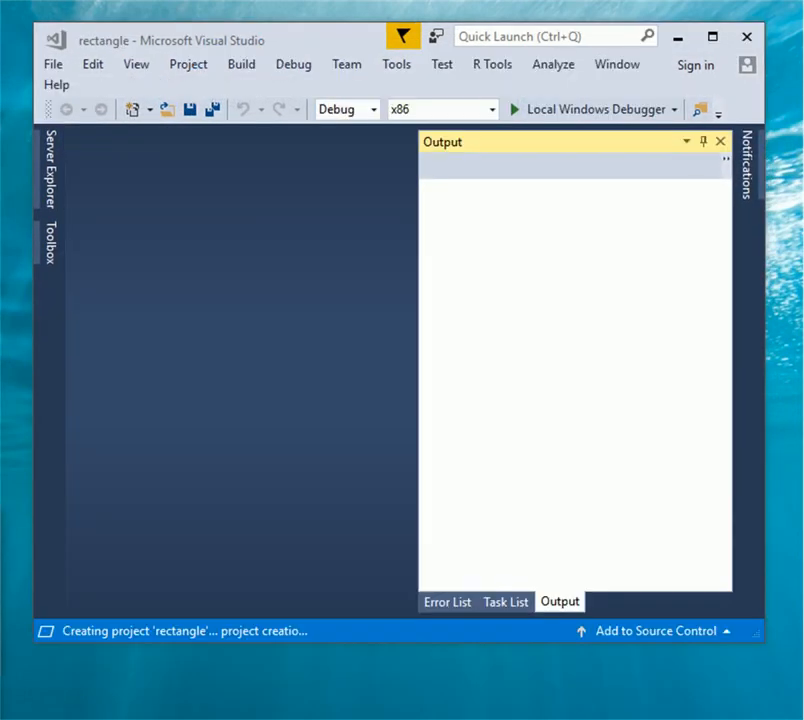
# Open the rectangle project properties for All Configurations on the VC++ Directories page
pyautogui.click(92, 64)
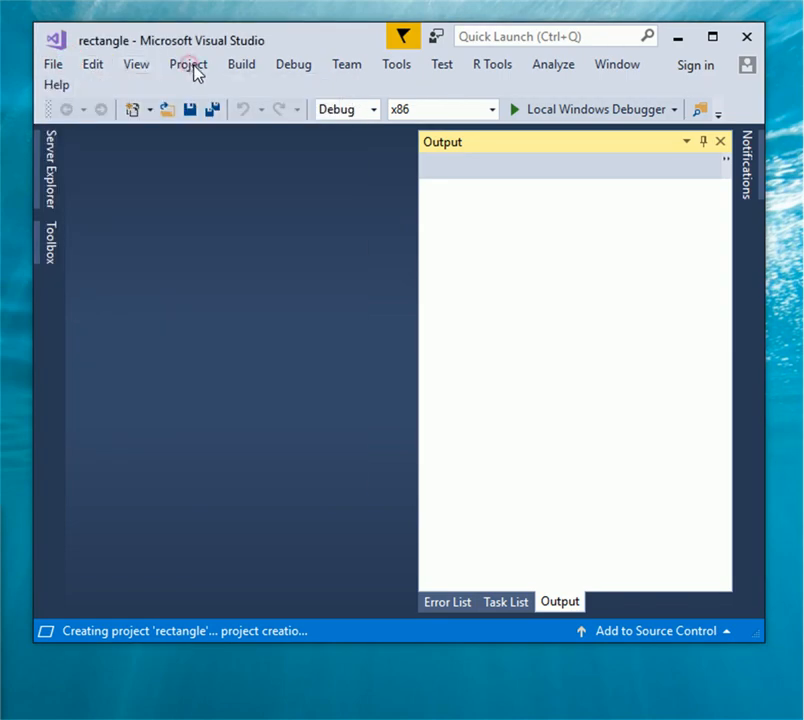
pyautogui.moveTo(210, 515)
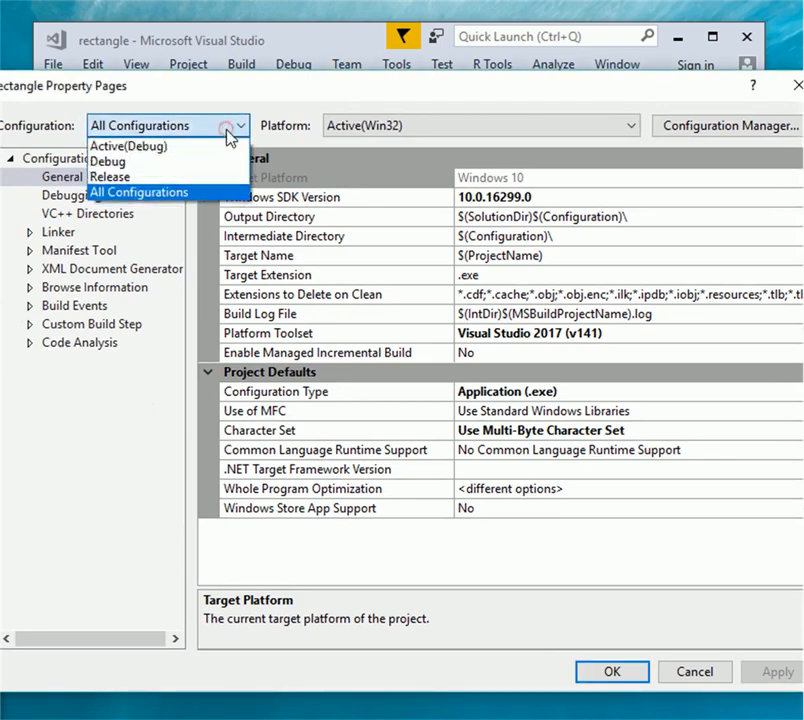
pyautogui.click(138, 192)
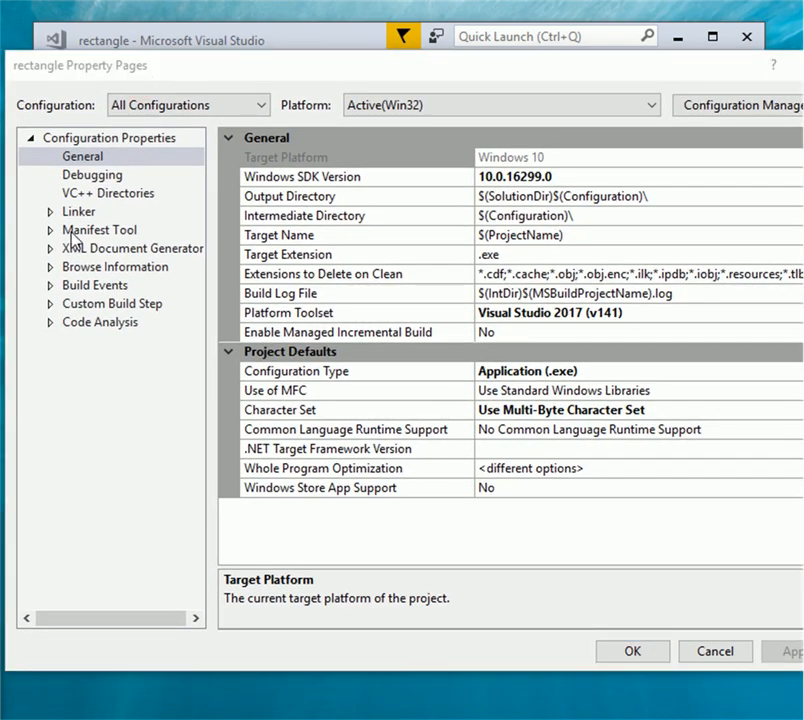
pyautogui.click(108, 193)
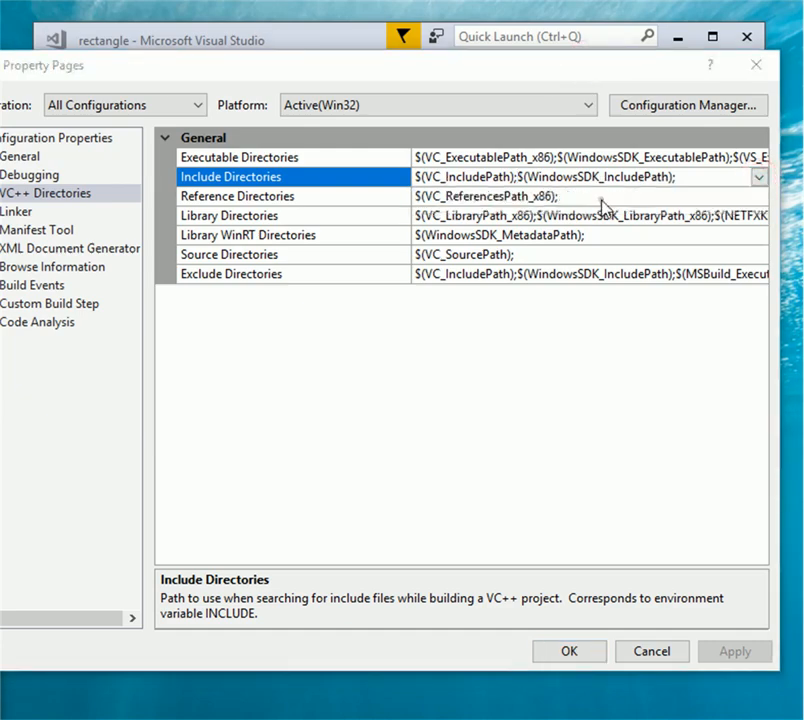
# Browse to C:\SDL2-2.0.7\include and add it as an Include Directories entry
pyautogui.click(758, 177)
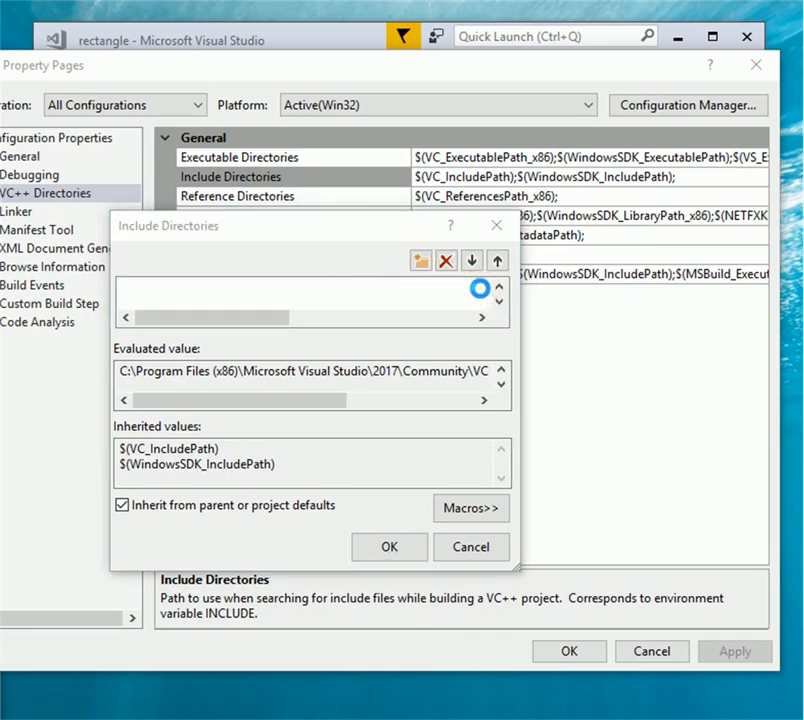
pyautogui.click(420, 260)
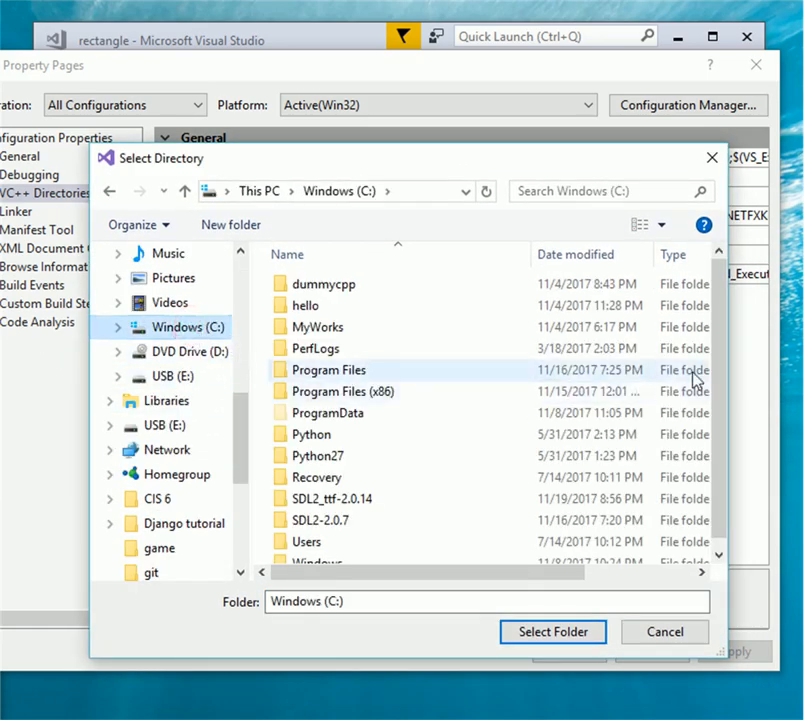
pyautogui.scroll(-3)
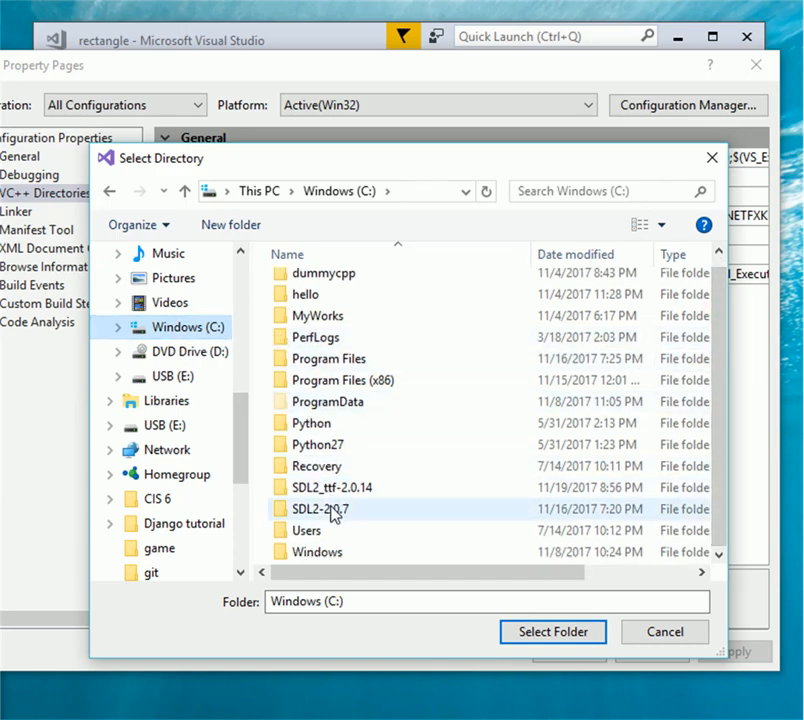
pyautogui.moveTo(320, 509)
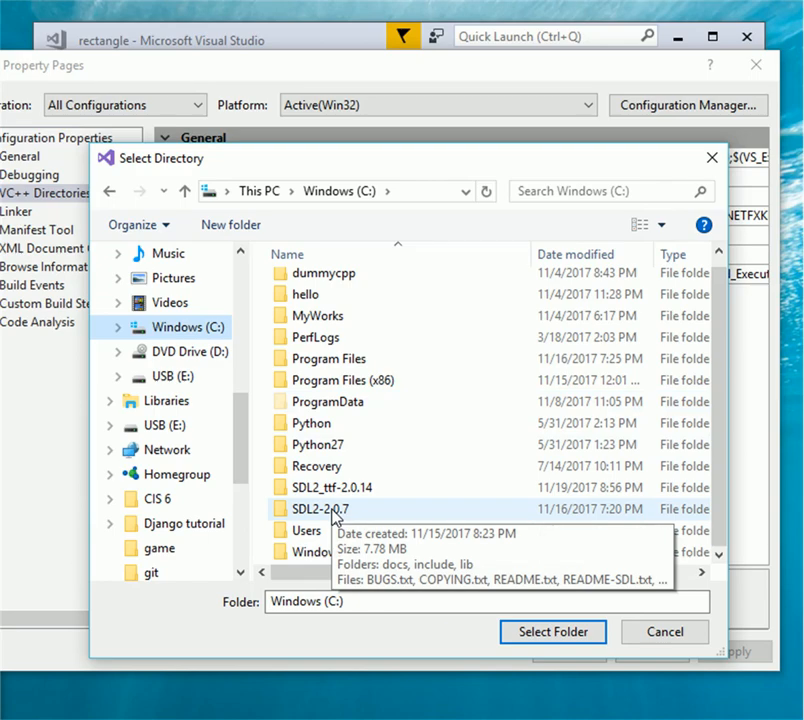
pyautogui.doubleClick(319, 509)
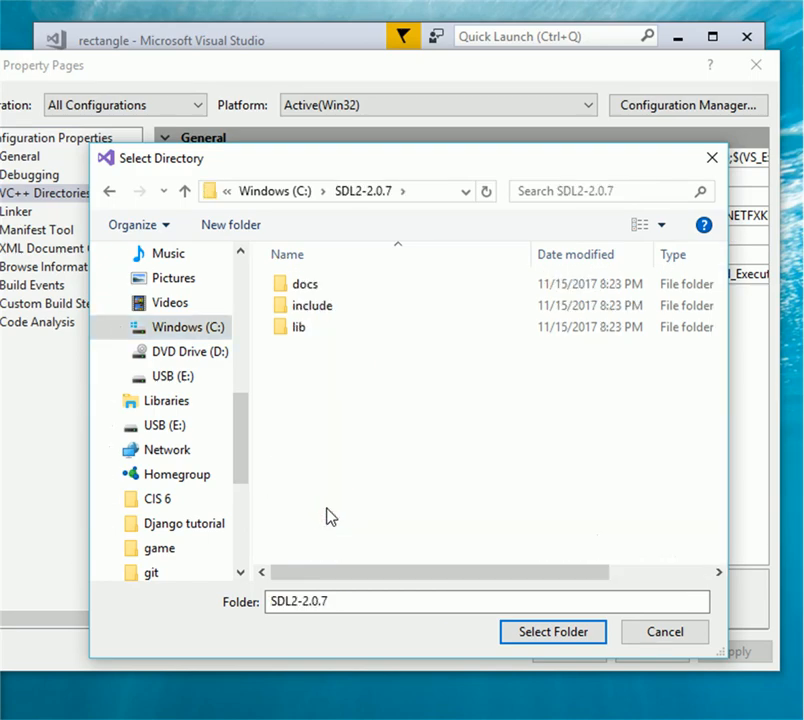
pyautogui.click(298, 327)
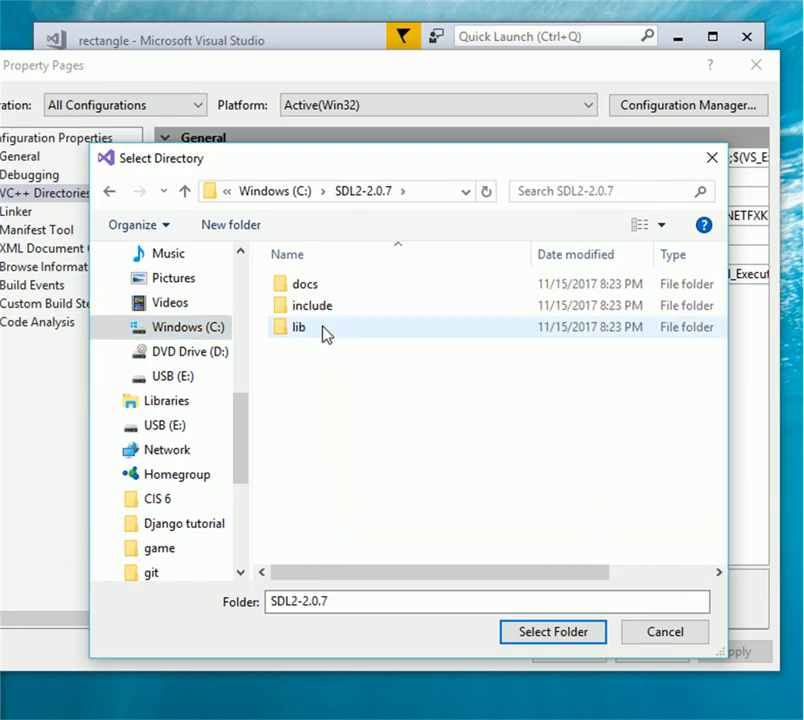
pyautogui.click(311, 305)
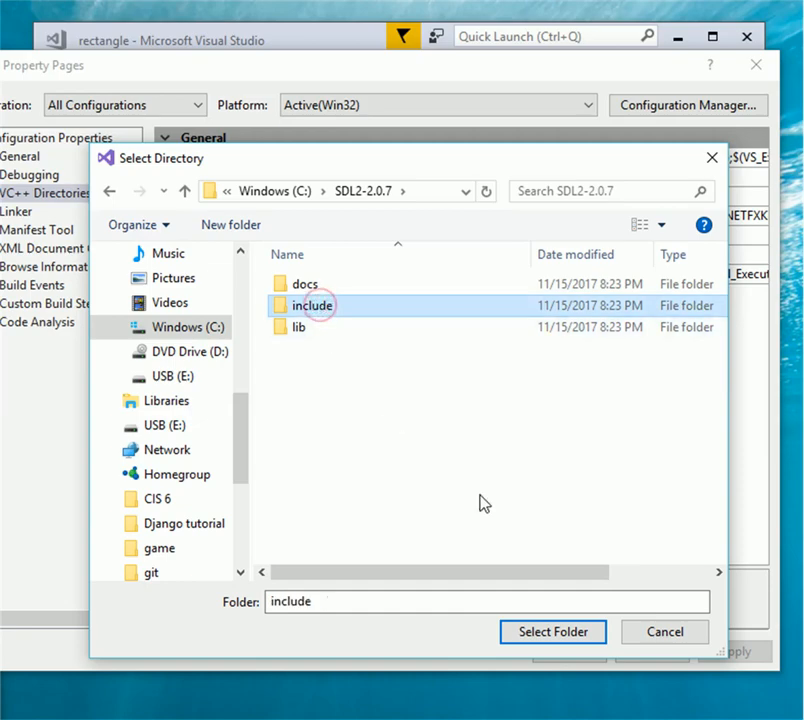
pyautogui.click(552, 631)
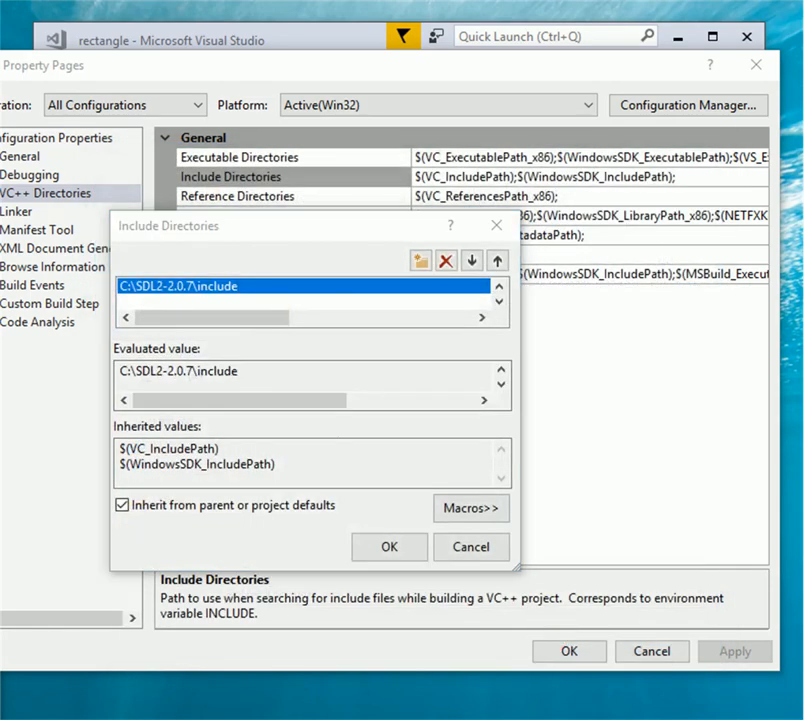
pyautogui.click(388, 547)
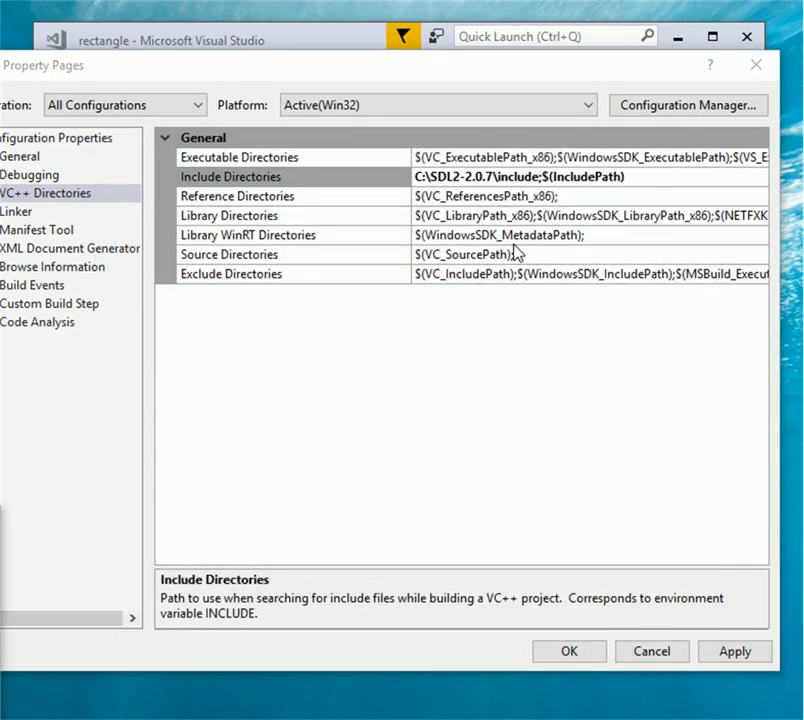
# Browse to C:\SDL2-2.0.7\lib\x86 and add it as a Library Directories entry
pyautogui.click(230, 215)
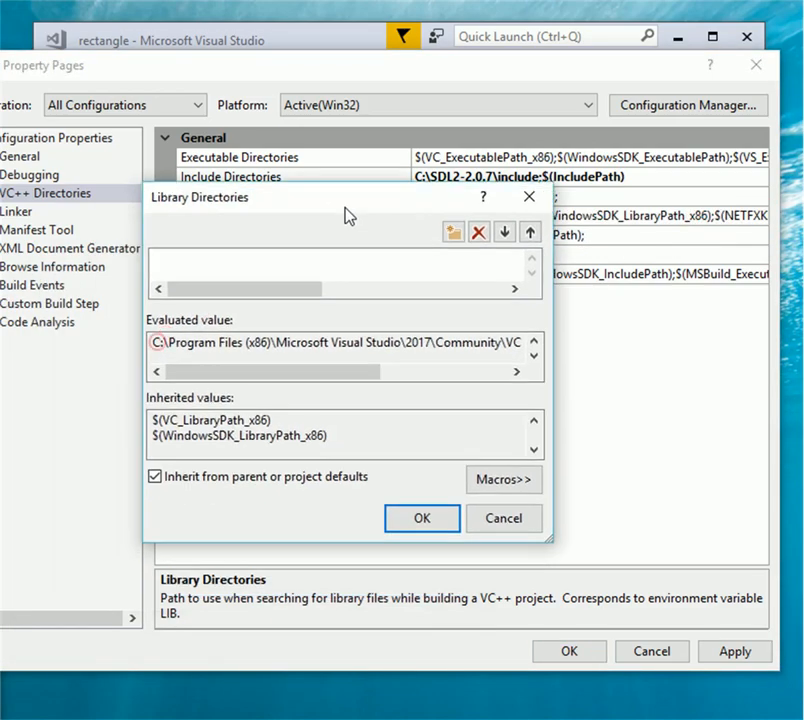
pyautogui.click(455, 231)
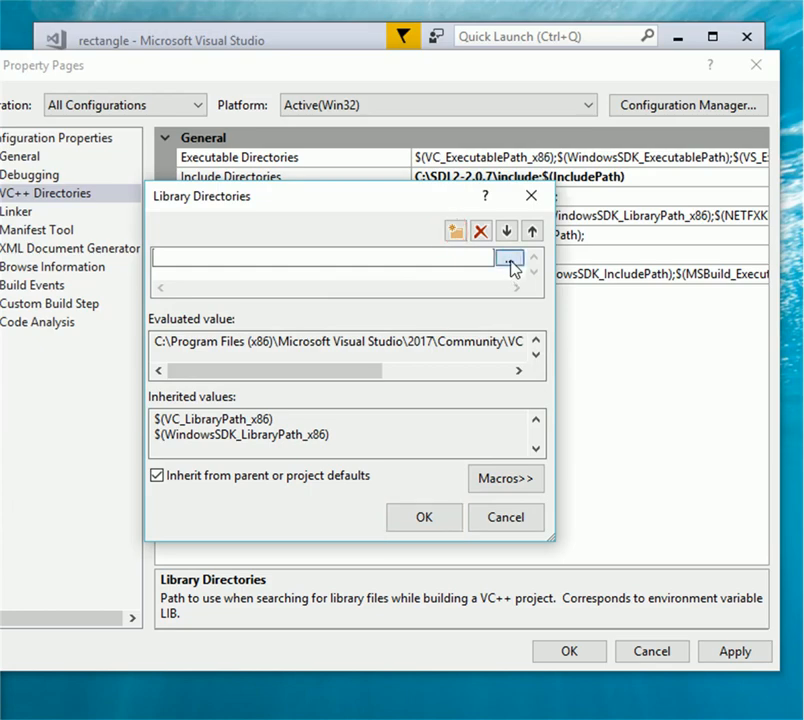
pyautogui.click(508, 258)
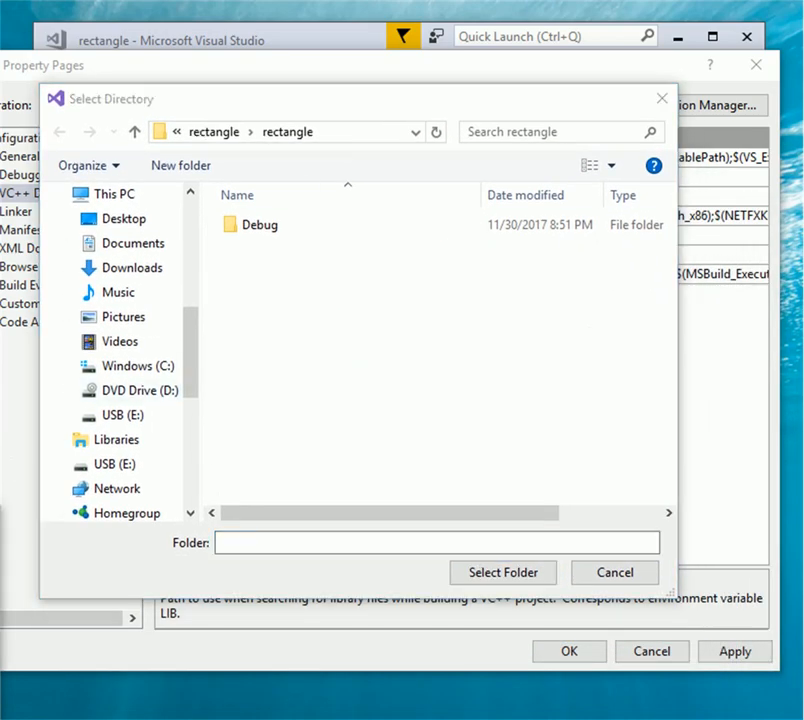
pyautogui.click(139, 365)
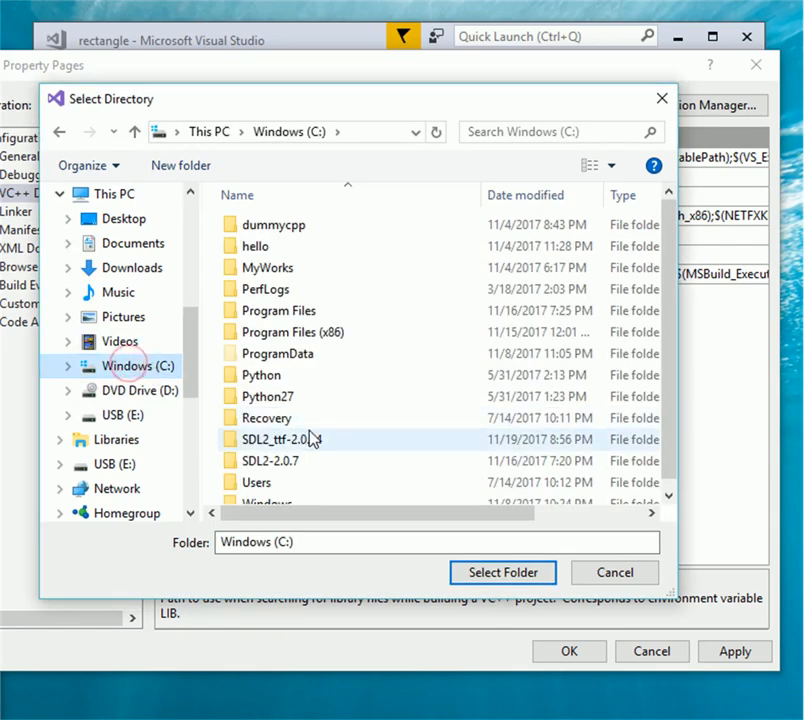
pyautogui.doubleClick(268, 461)
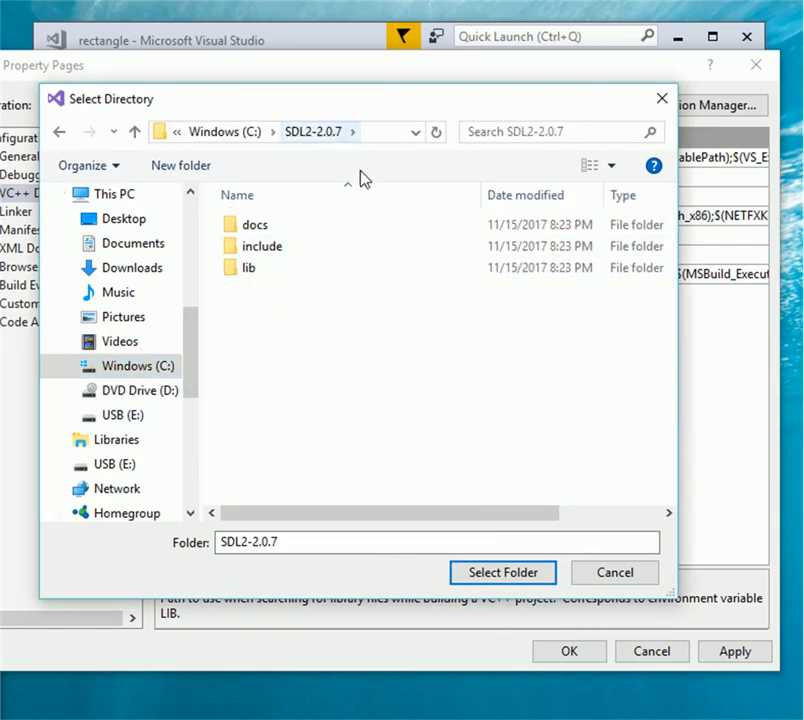
pyautogui.doubleClick(247, 267)
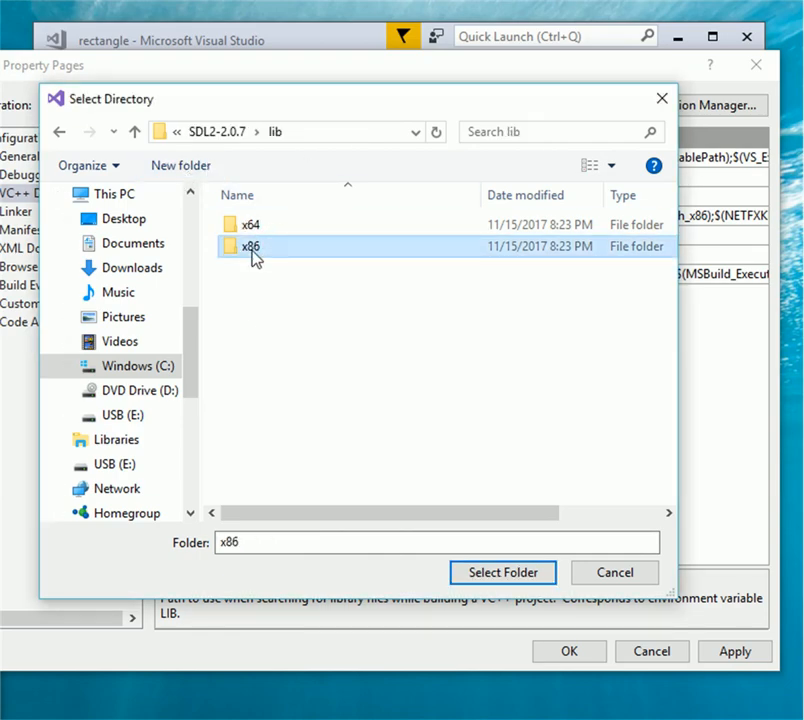
pyautogui.click(502, 572)
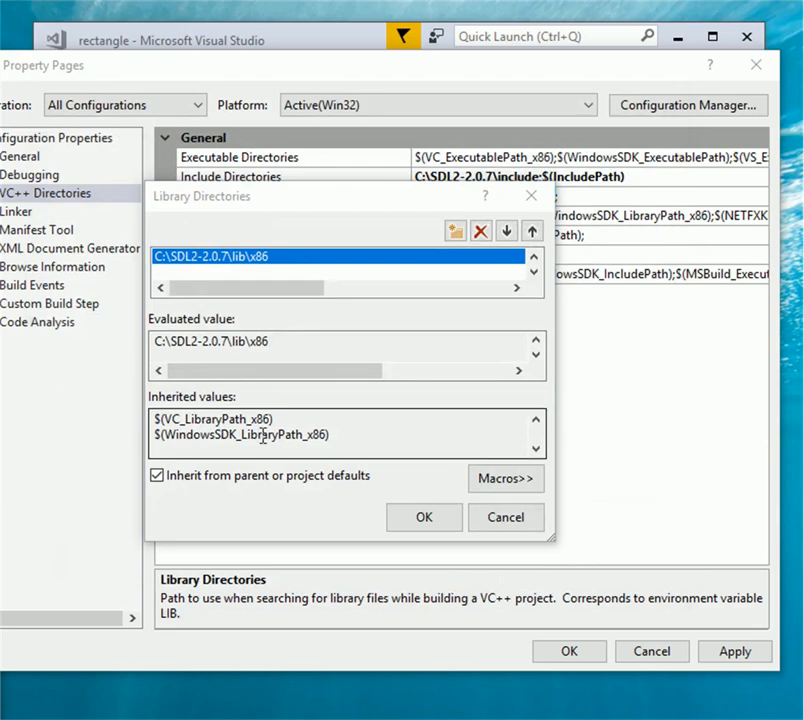
pyautogui.click(423, 517)
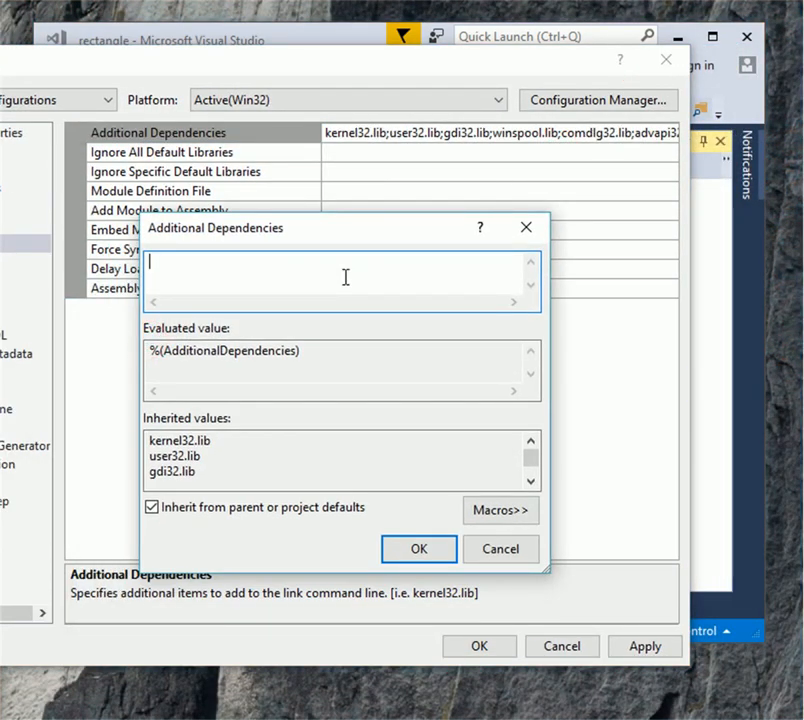
# Enter SDL2.lib and SDL2main.lib as linker Additional Dependencies and confirm
pyautogui.write('S')
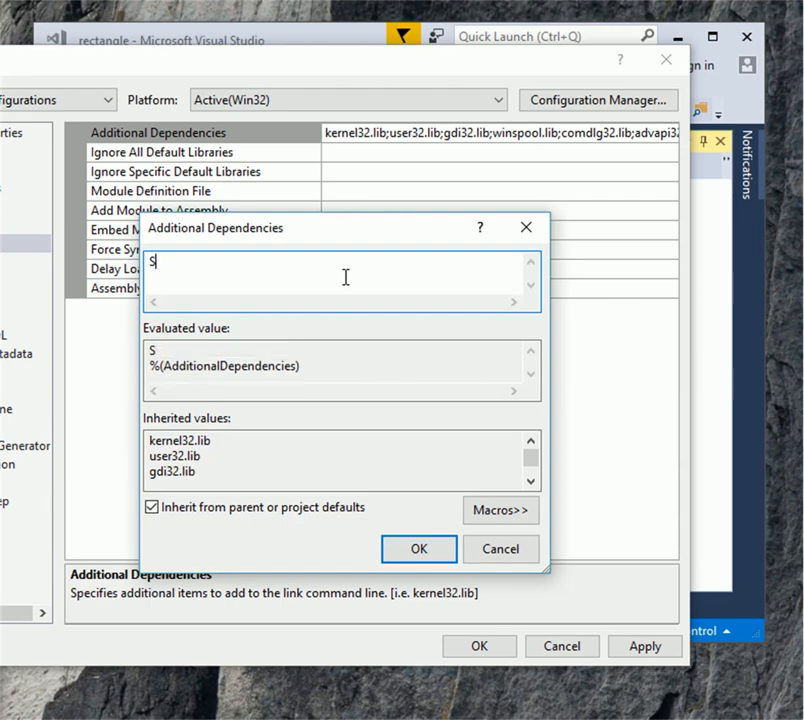
pyautogui.write('DL2.lib')
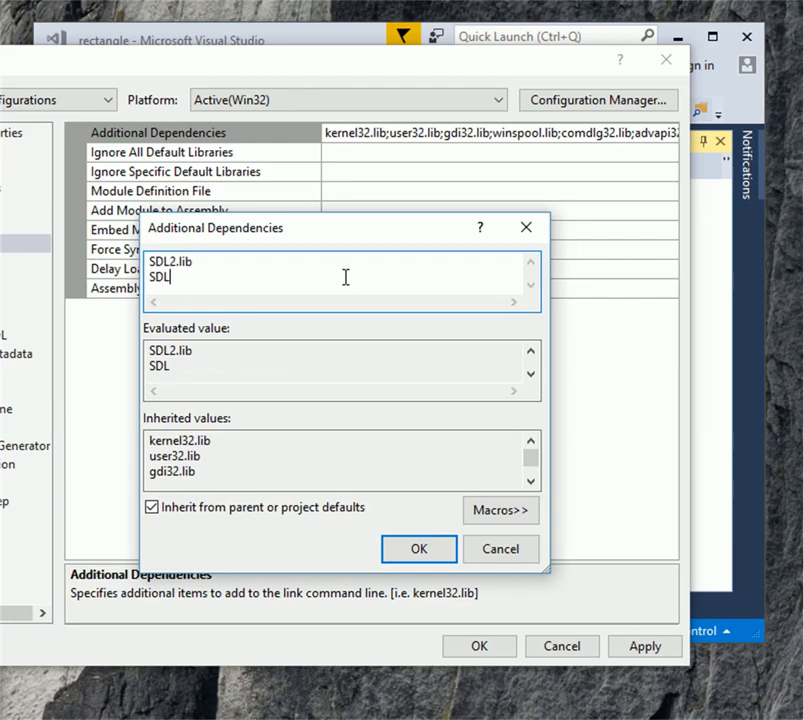
pyautogui.write('2mai')
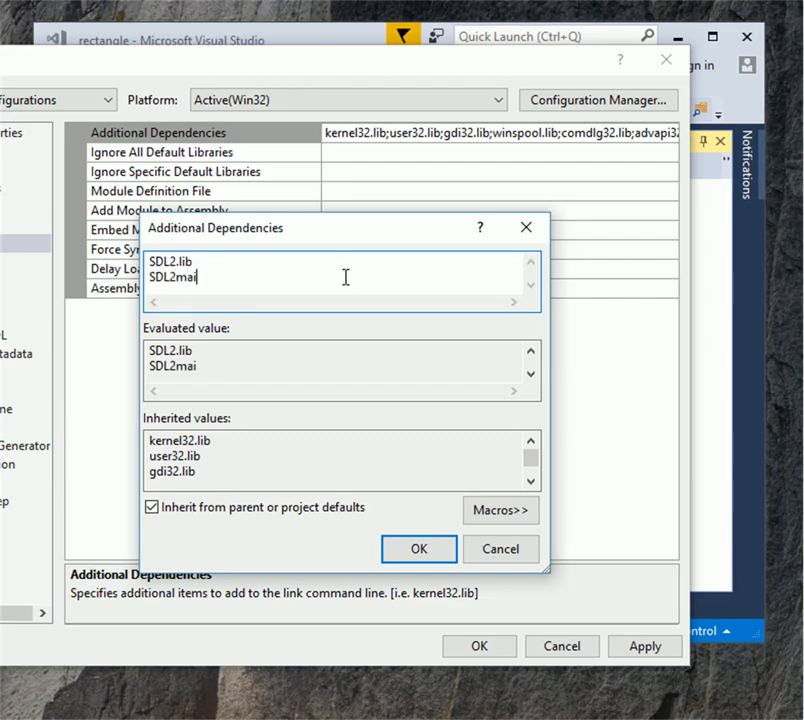
pyautogui.write('n.lib')
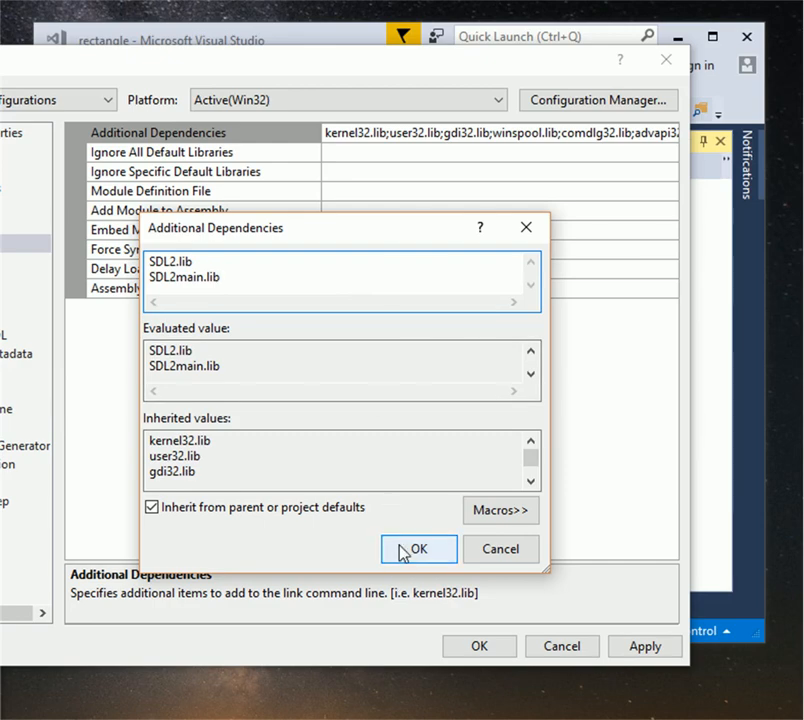
pyautogui.click(417, 549)
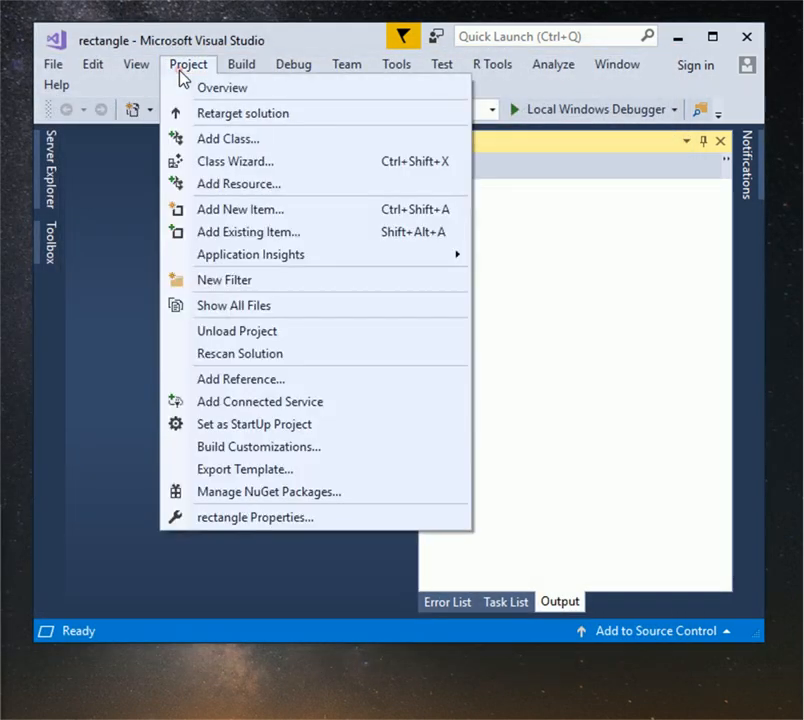
pyautogui.moveTo(240, 209)
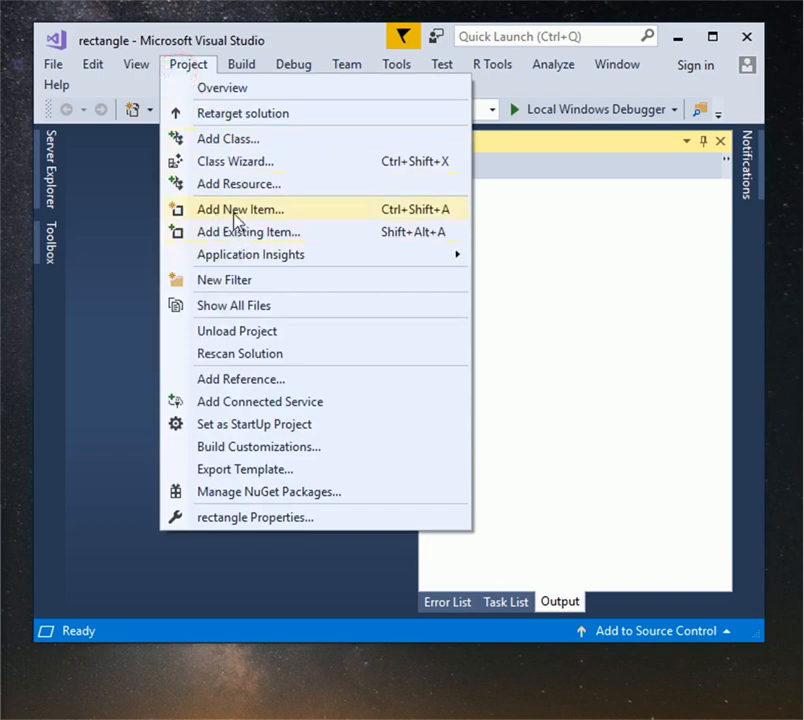
# Add a new C++ File named main.cpp to the rectangle project
pyautogui.click(240, 209)
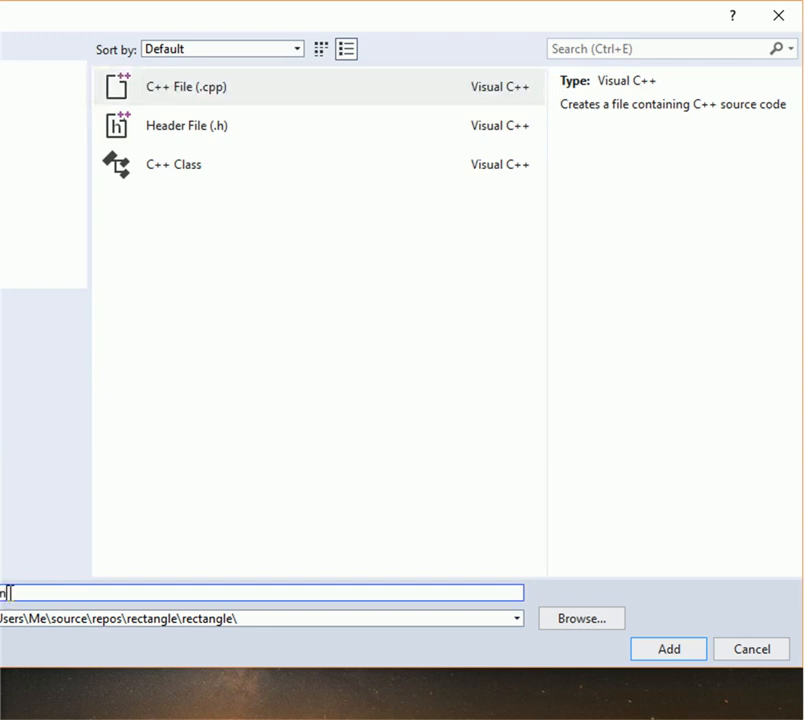
pyautogui.click(667, 649)
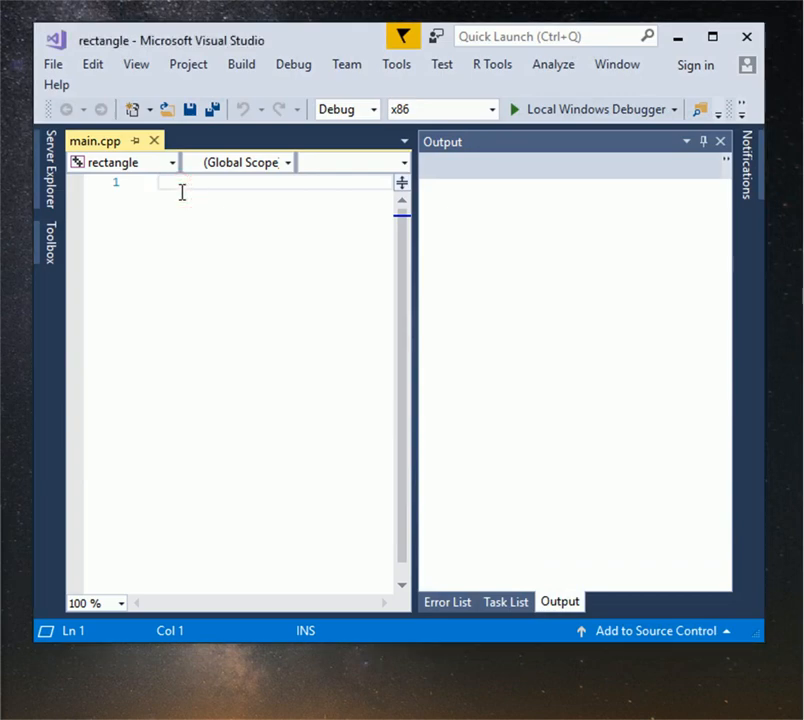
# Write #include <SDL.h> in main.cpp and begin the #include <iostream> line
pyautogui.click(160, 183)
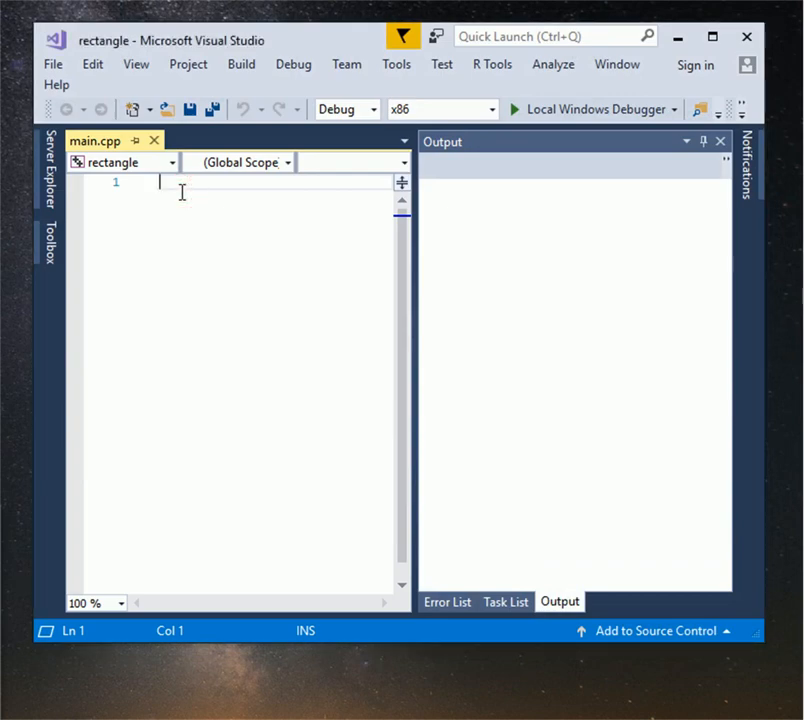
pyautogui.write('#include')
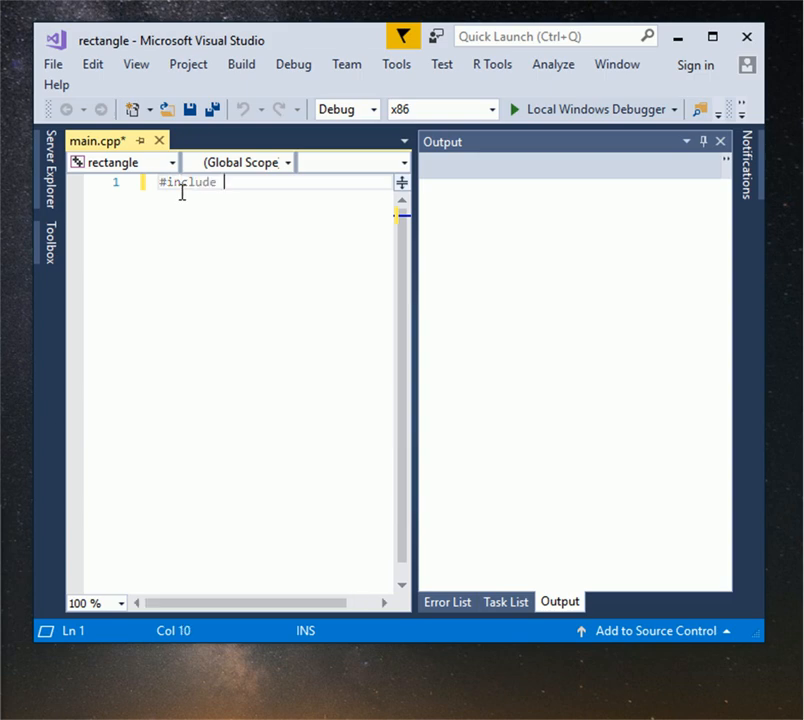
pyautogui.write('<SD>')
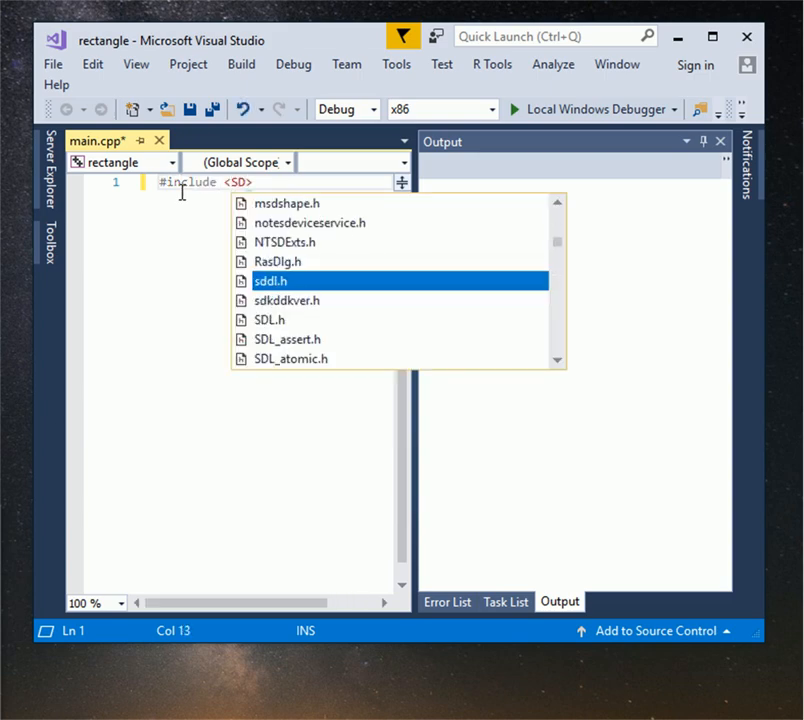
pyautogui.write('L')
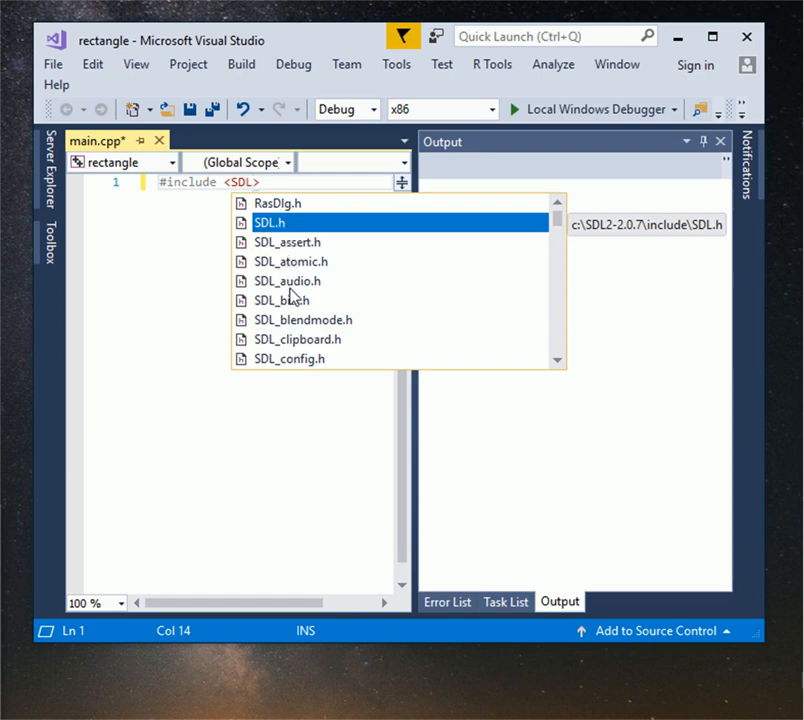
pyautogui.moveTo(278, 224)
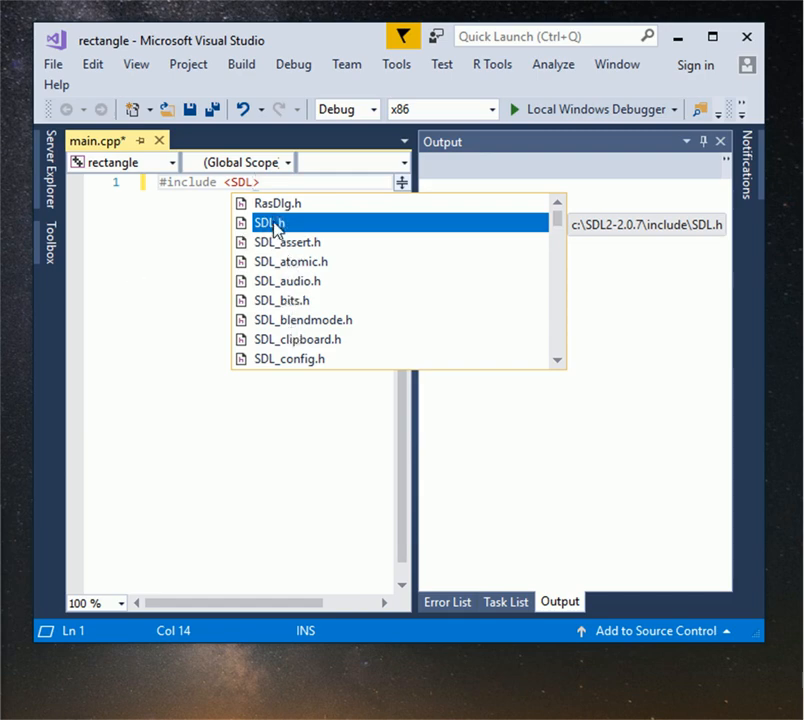
pyautogui.press('enter')
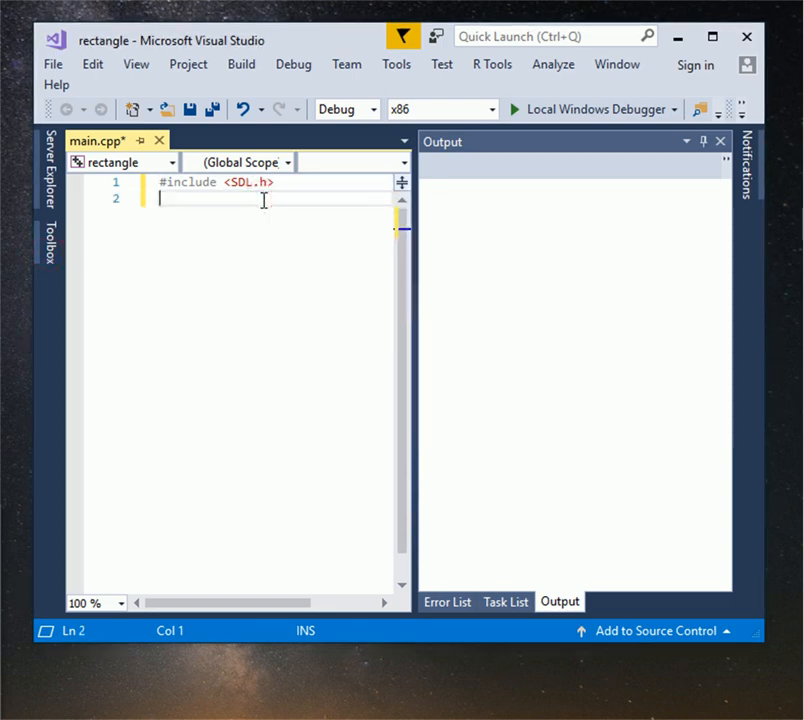
pyautogui.write('#include <iostream>')
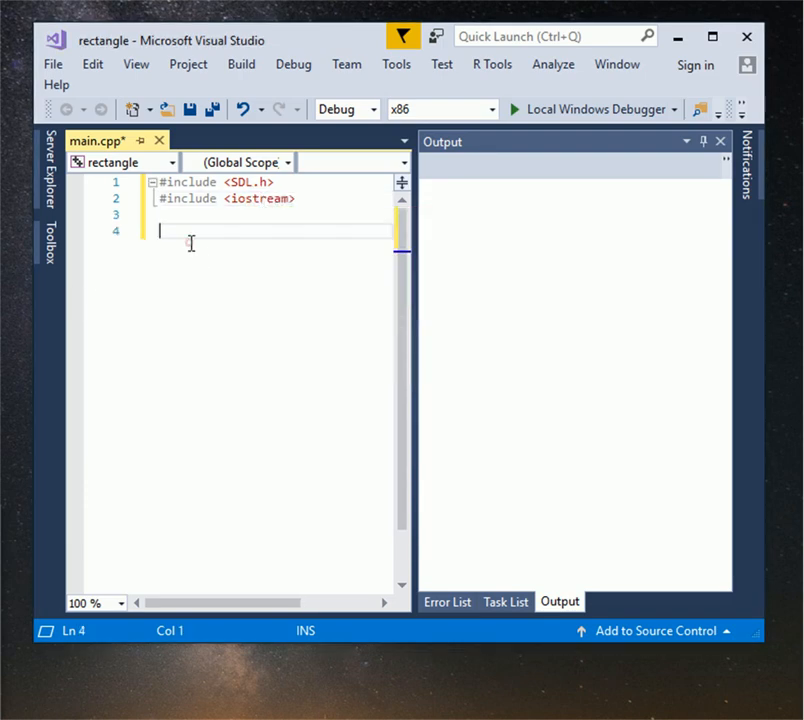
# Add 'using namespace std;' and an int main() body containing return 0;
pyautogui.write('using')
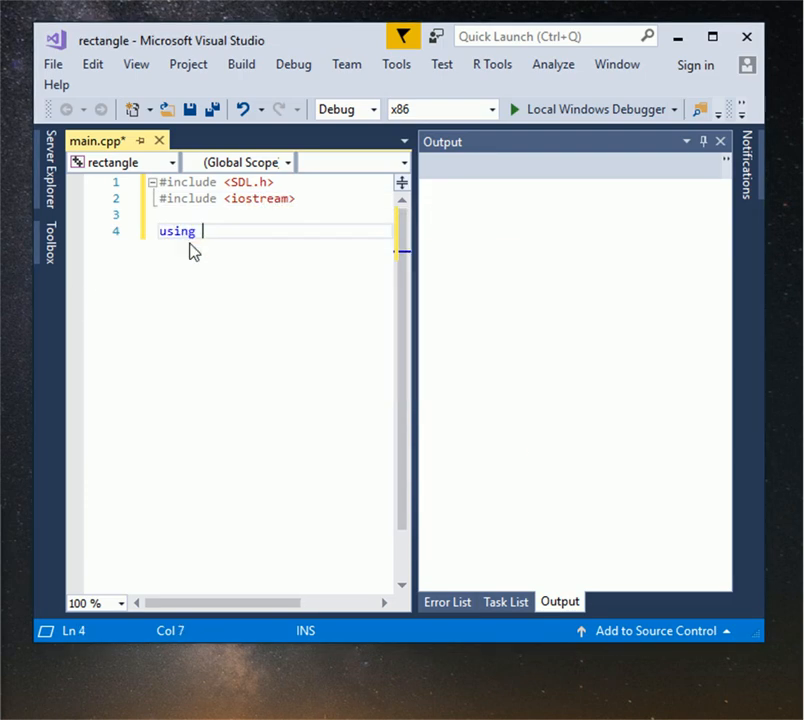
pyautogui.write('namespace std;')
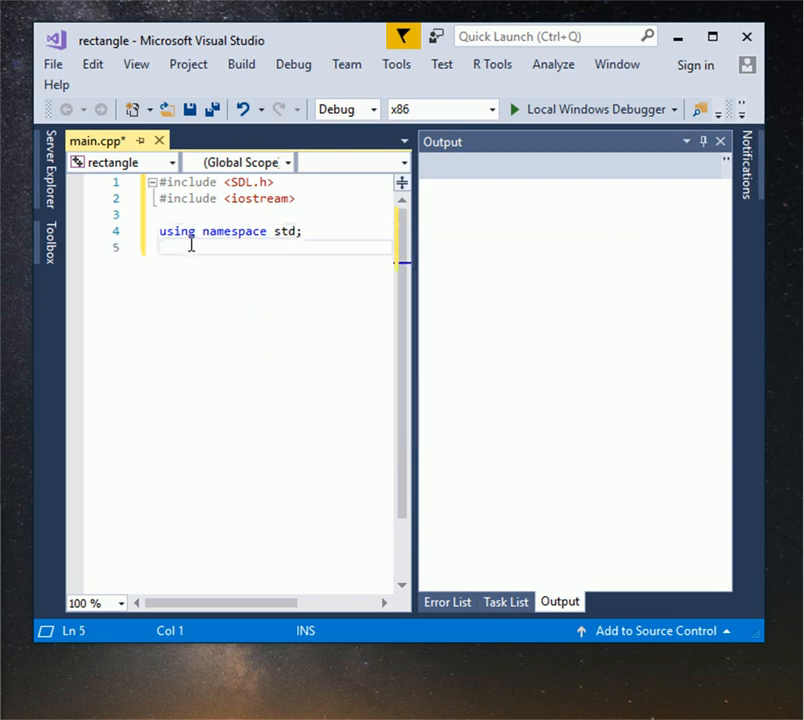
pyautogui.press('enter')
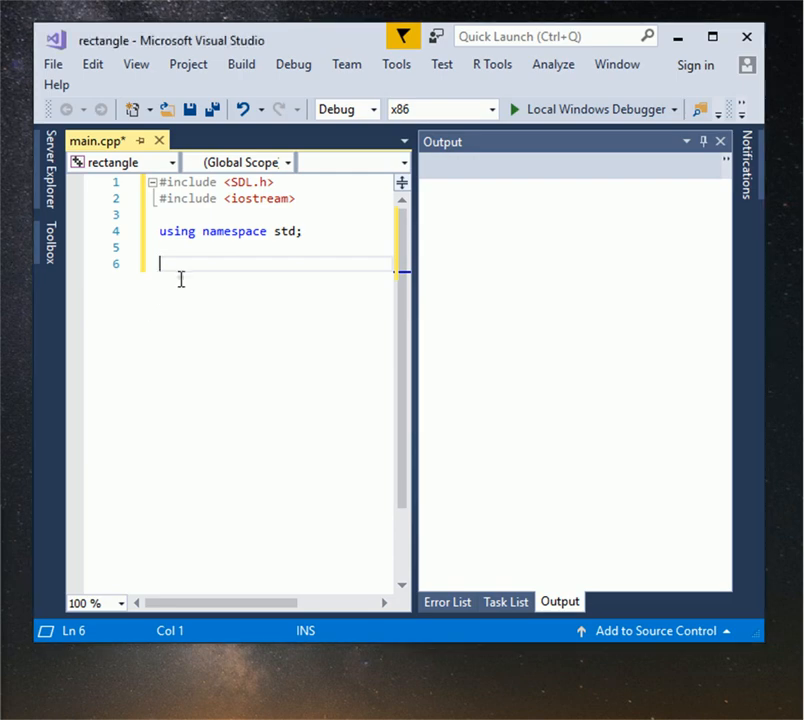
pyautogui.write('int')
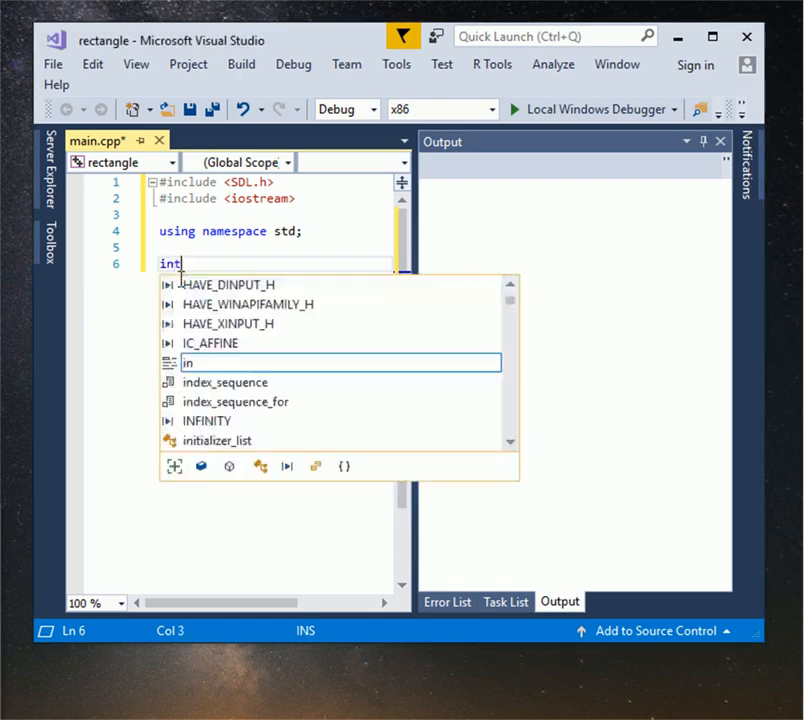
pyautogui.write('main(){}')
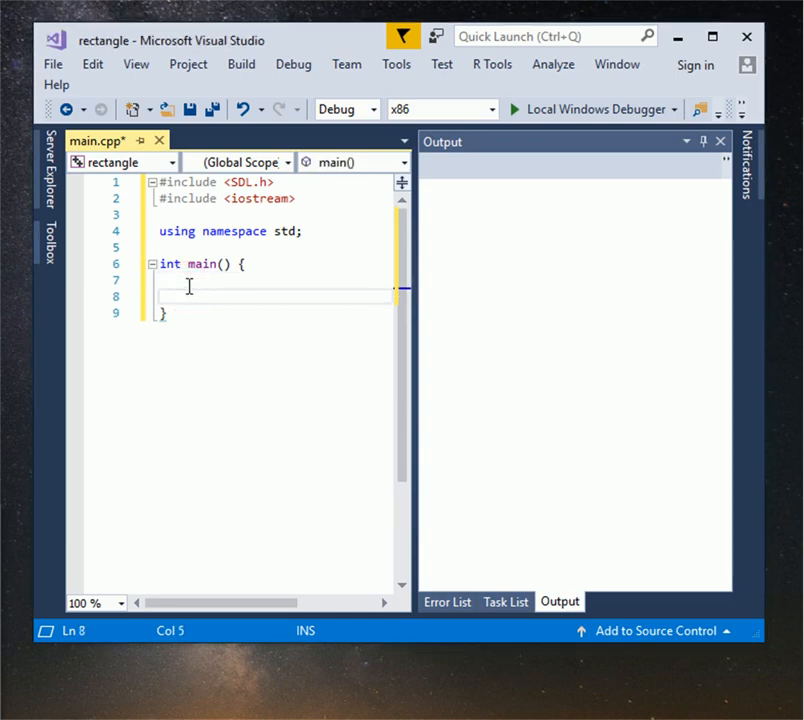
pyautogui.write('return 0;')
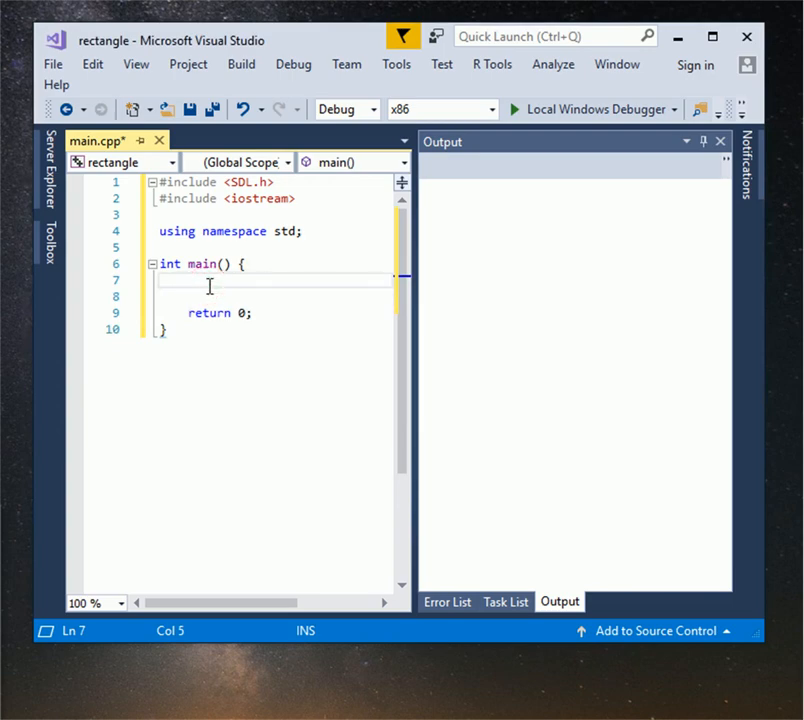
# Declare SDL_Window *mainWin, SDL_Renderer *winRender and SDL_Rect *rectangle inside main()
pyautogui.write('SDL_Window')
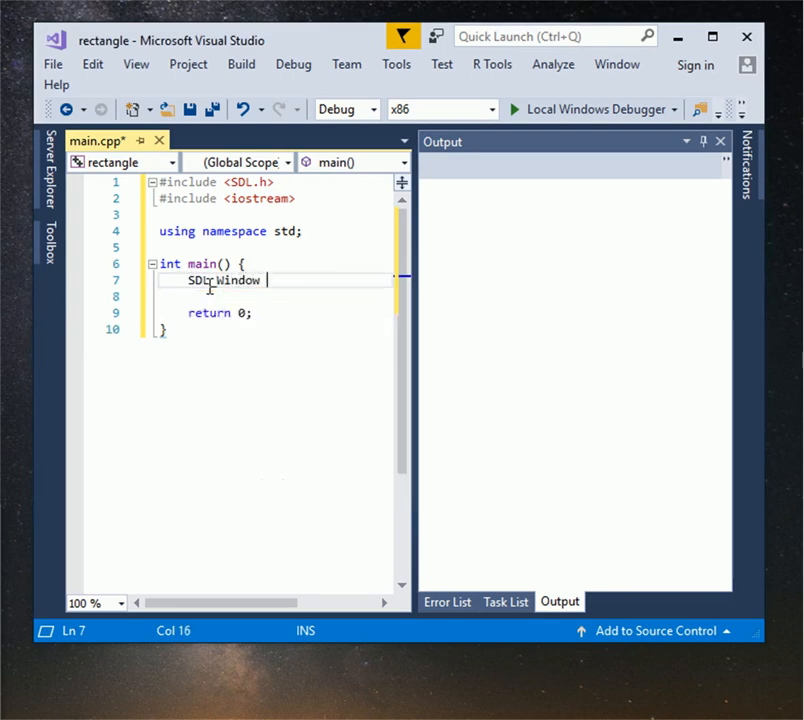
pyautogui.write('*m')
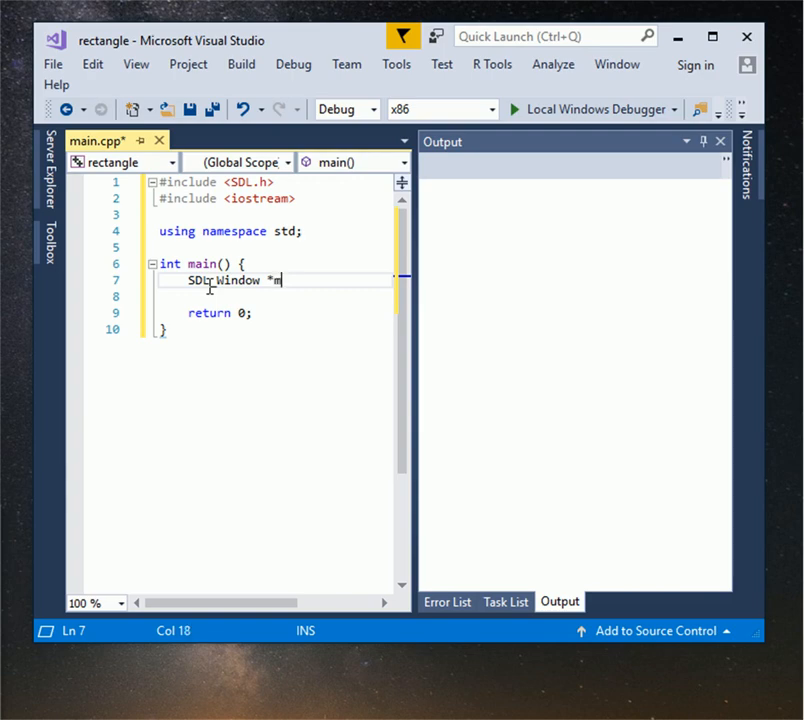
pyautogui.write('ainWin;')
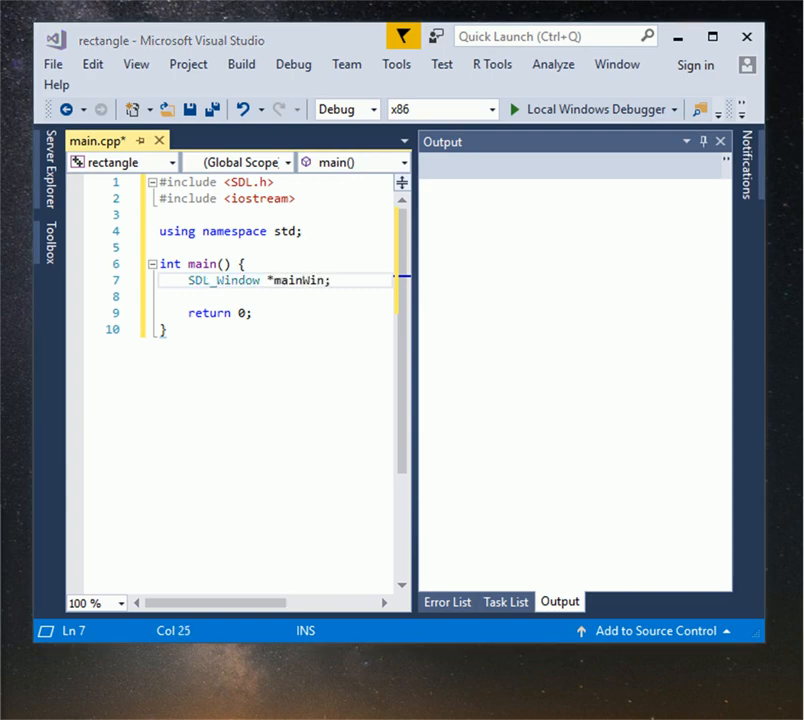
pyautogui.moveTo(38, 335)
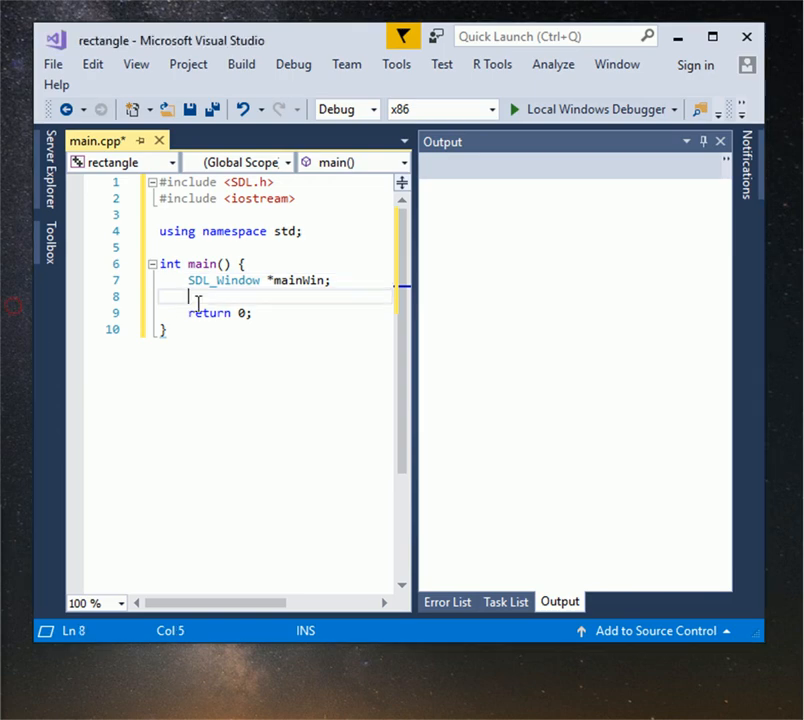
pyautogui.write('s')
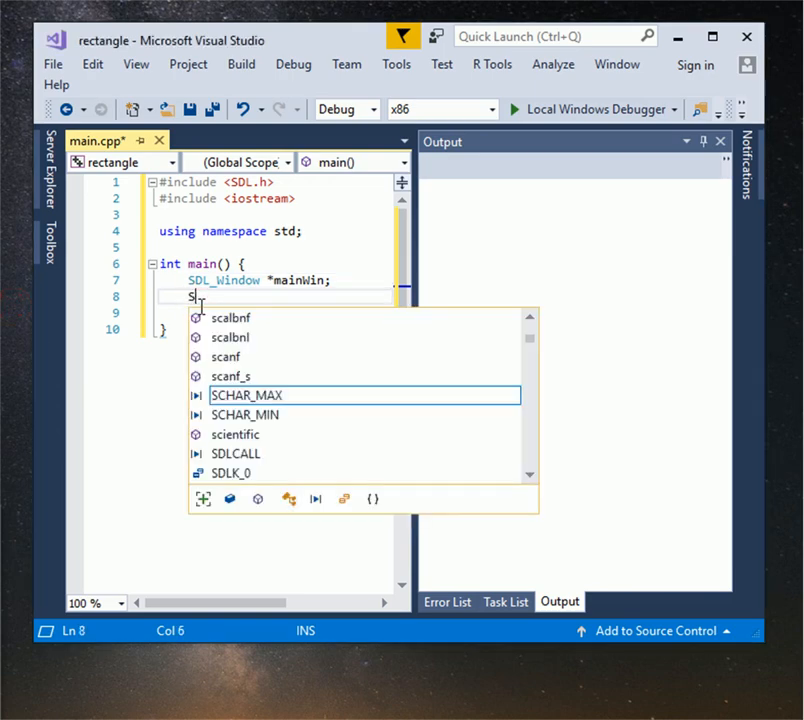
pyautogui.write('DL')
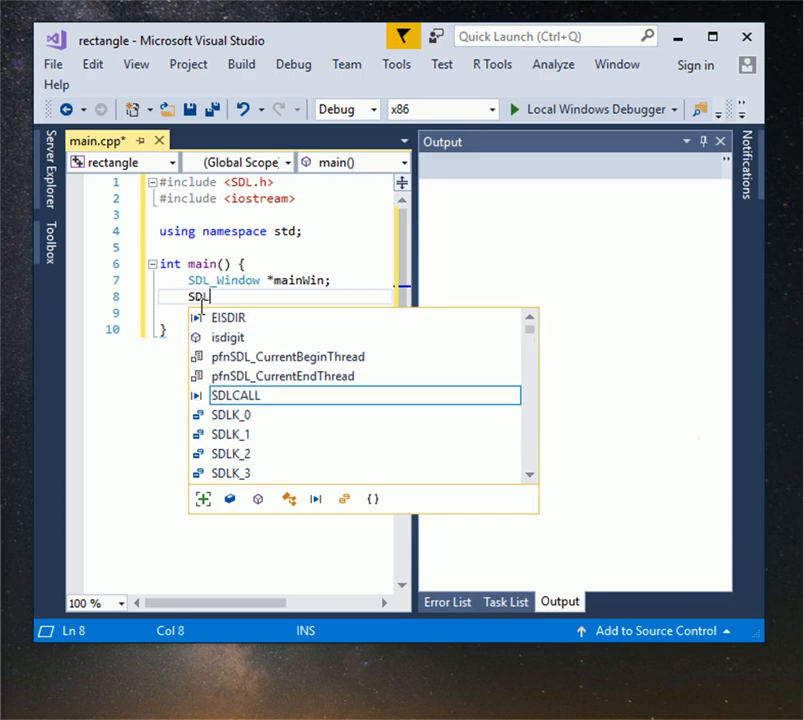
pyautogui.write('_Renderer *W')
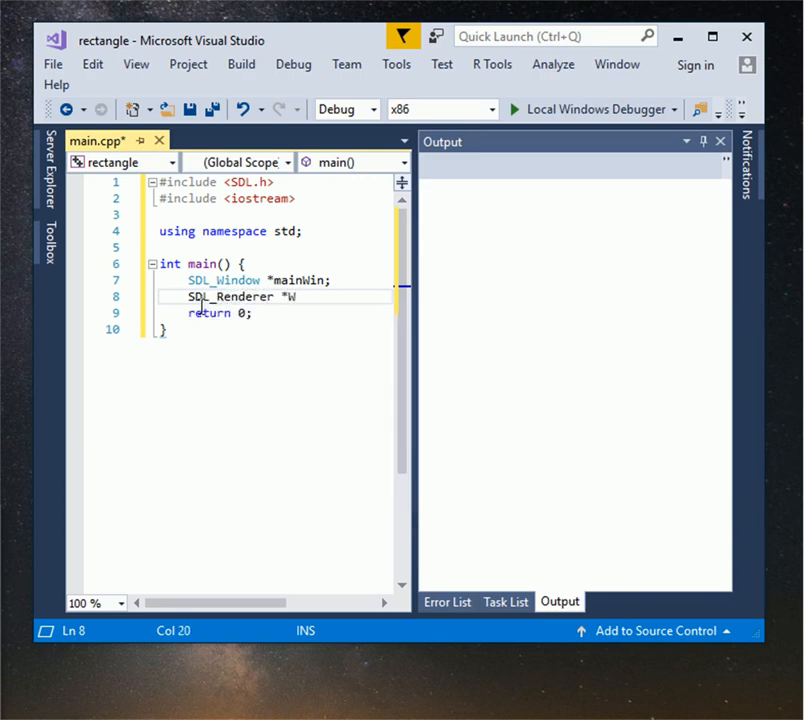
pyautogui.write('inRe')
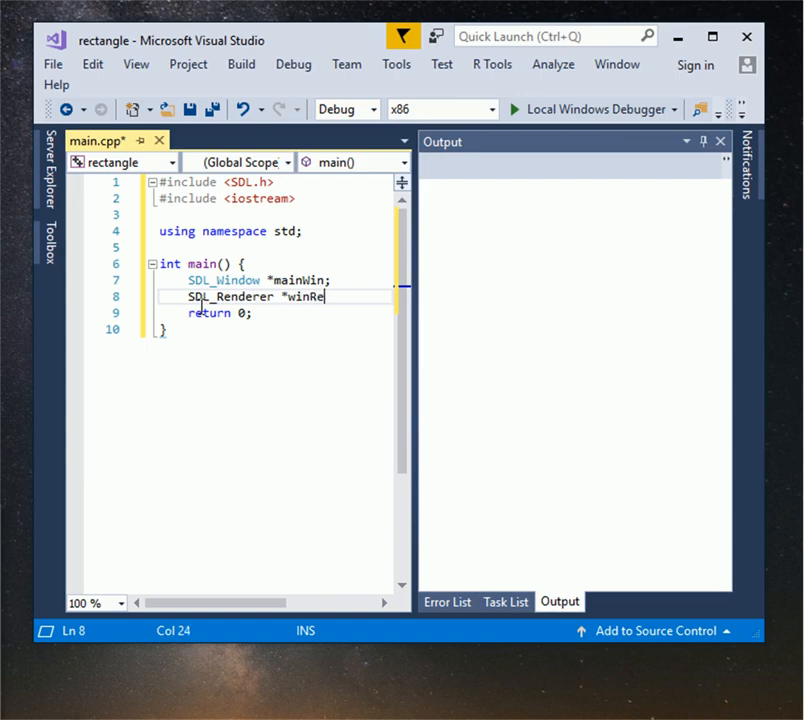
pyautogui.write('nder;')
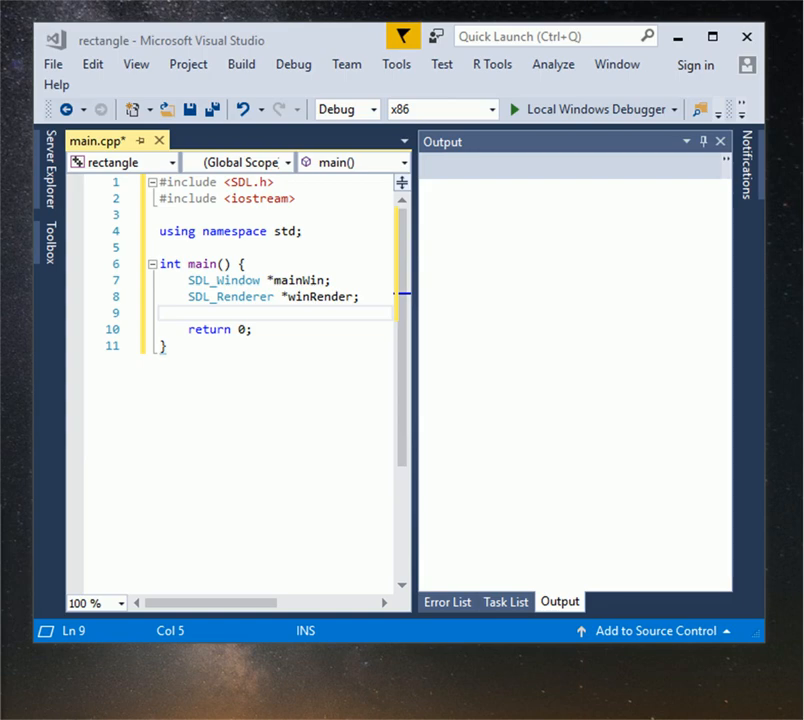
pyautogui.moveTo(8, 310)
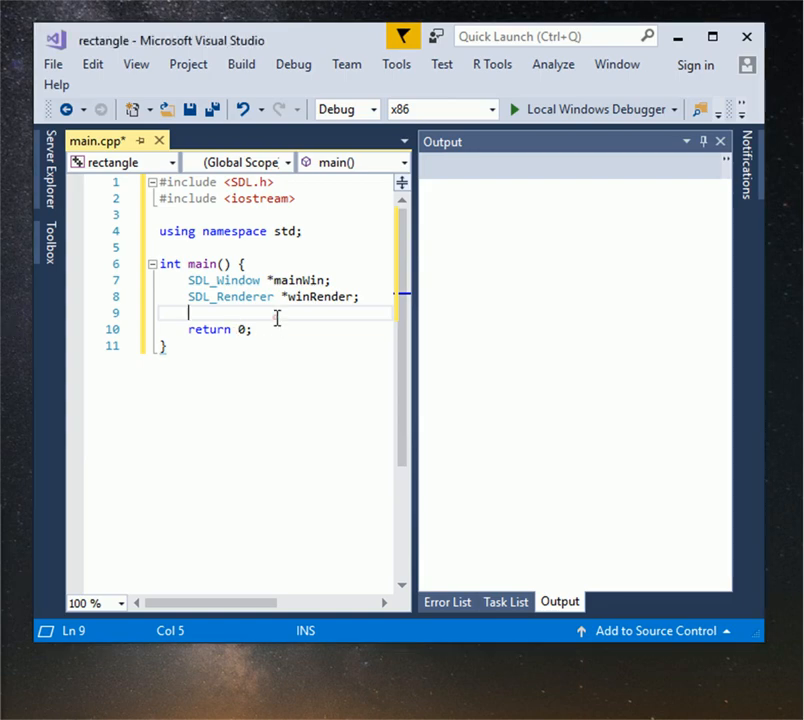
pyautogui.write('SD')
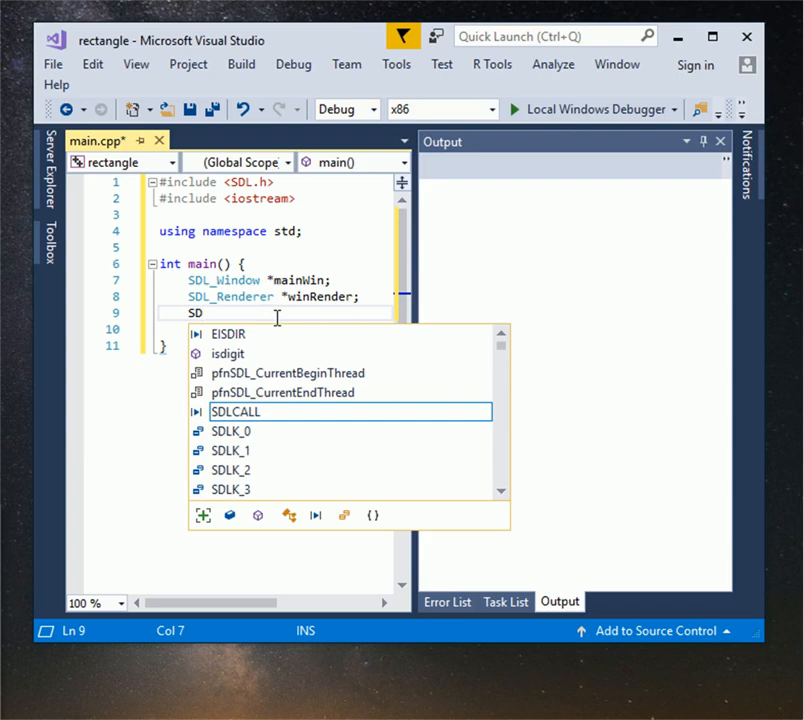
pyautogui.write('L_Rect *rectangle;')
pyautogui.write('return 0;')
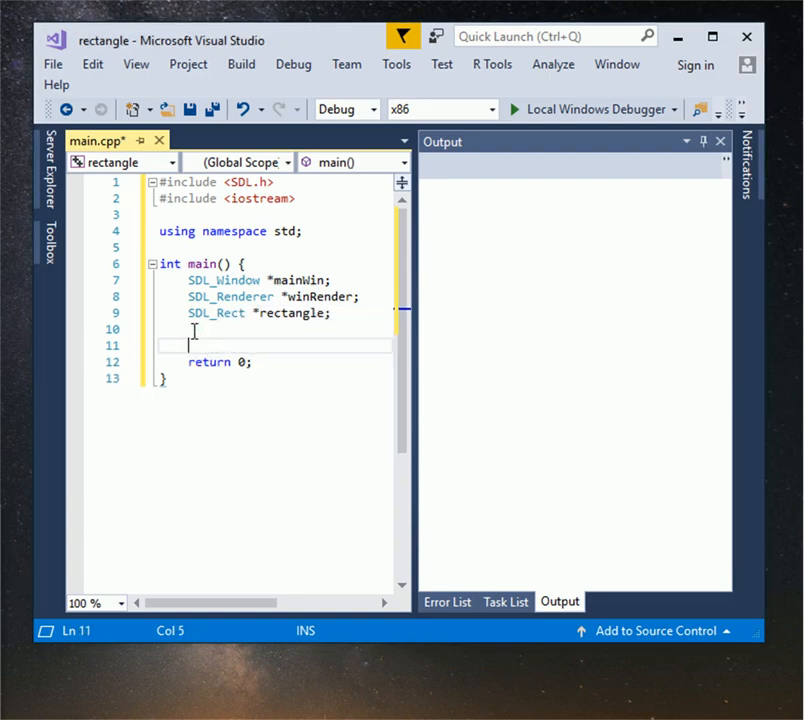
# Write mainWin = SDL_CreateWindow("Title", 400, 10, 600, 600, SDL_WINDOW_ flag) on line 11
pyautogui.write('mainWin = SDL')
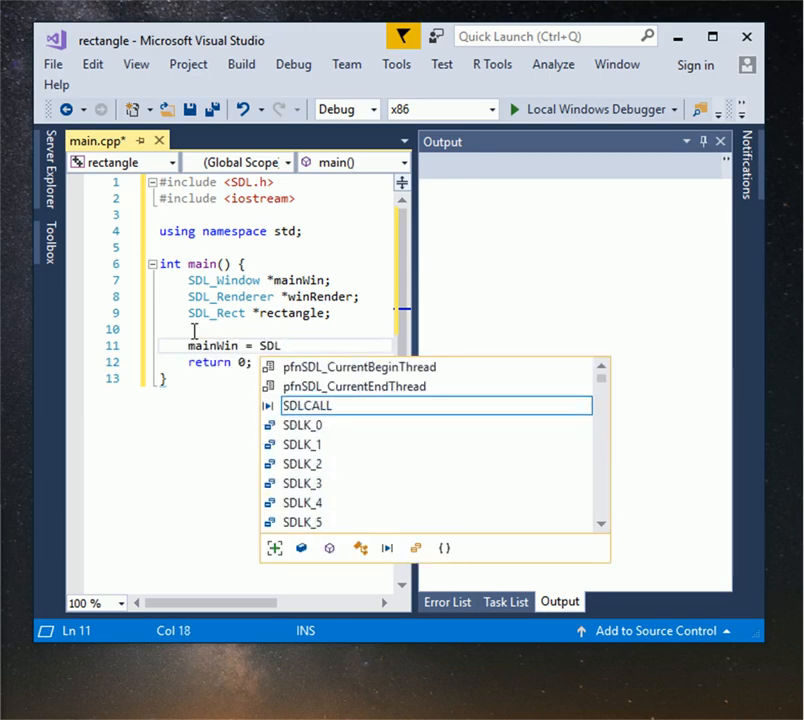
pyautogui.write('_')
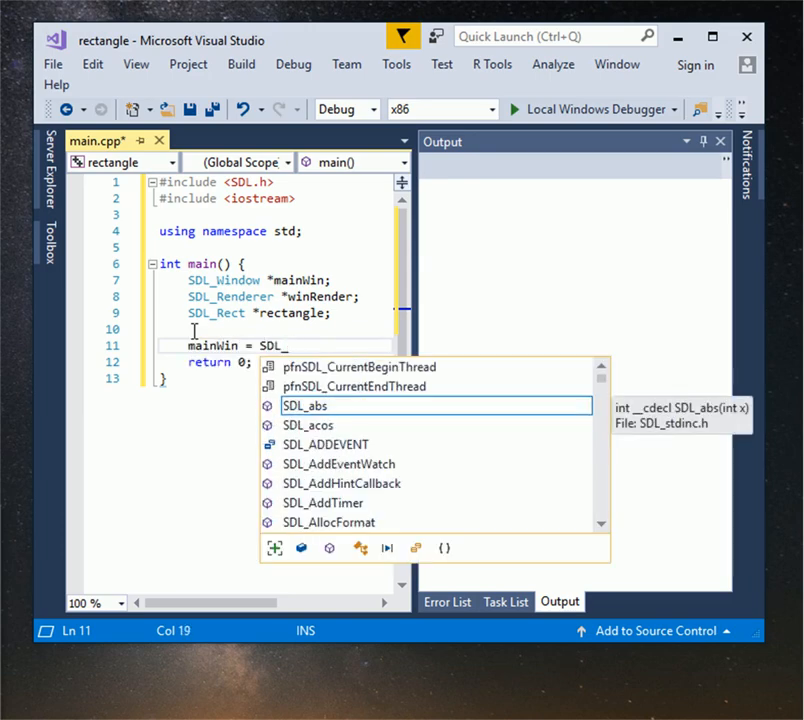
pyautogui.write('Window();')
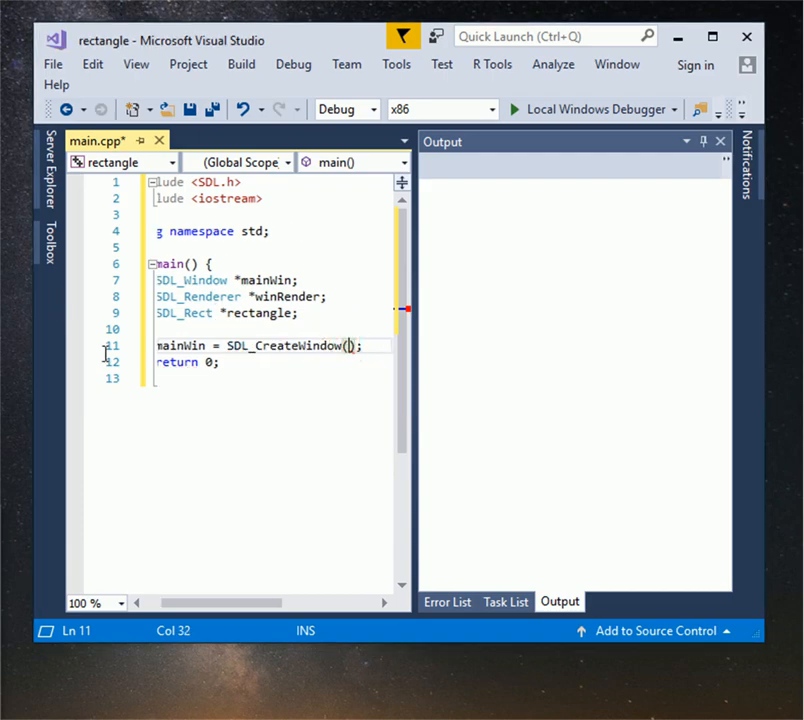
pyautogui.click(345, 345)
pyautogui.write('"Title')
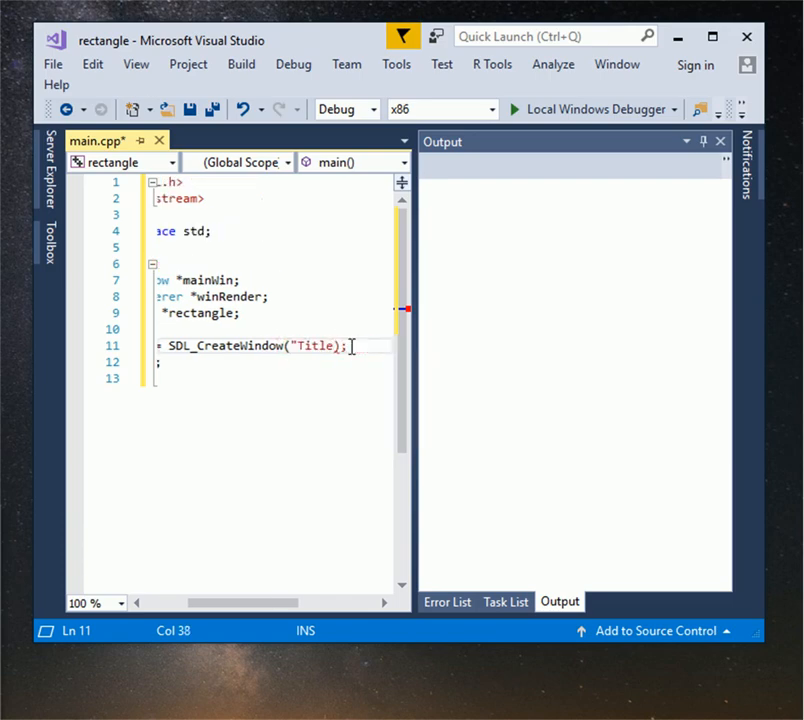
pyautogui.write(',')
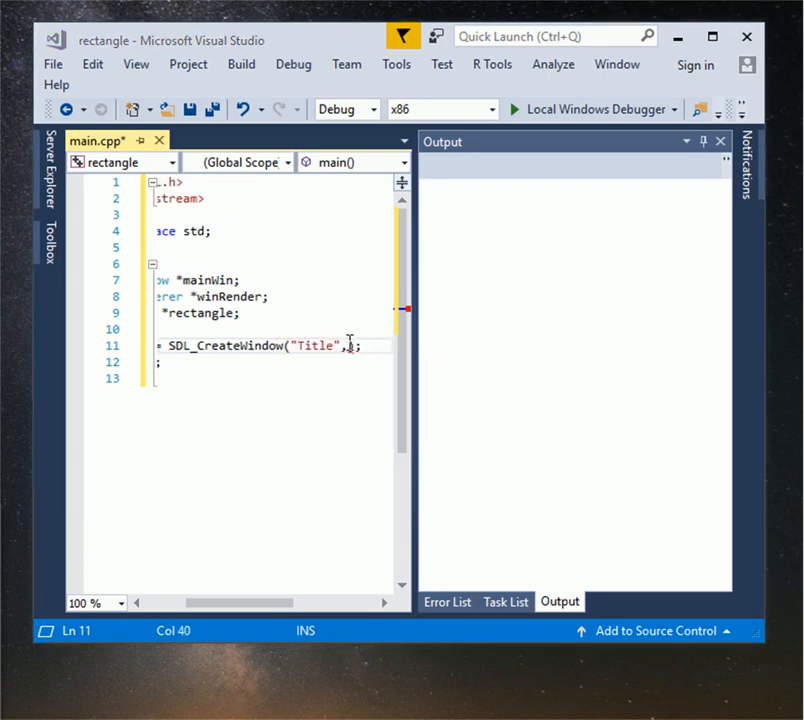
pyautogui.write('4')
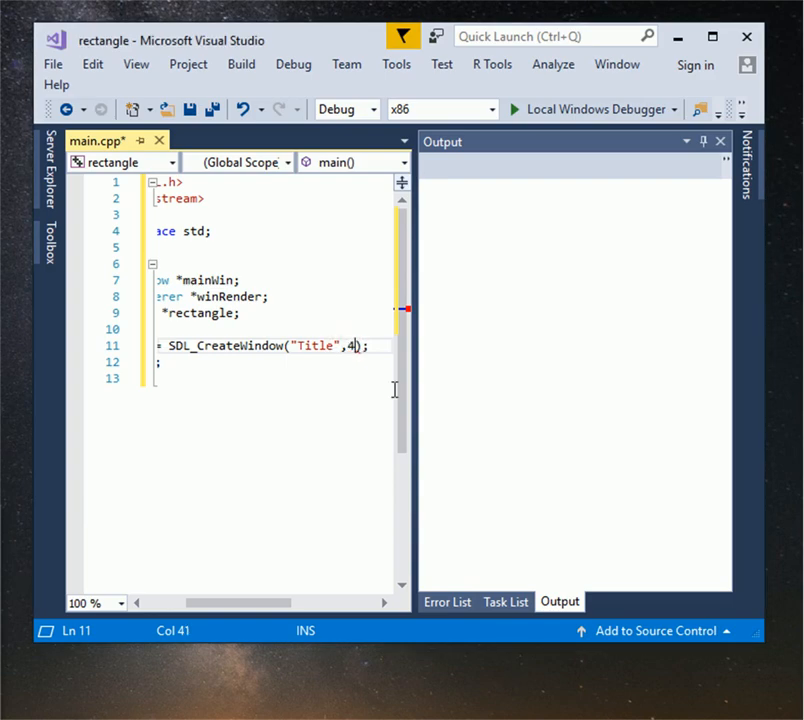
pyautogui.write('00,10')
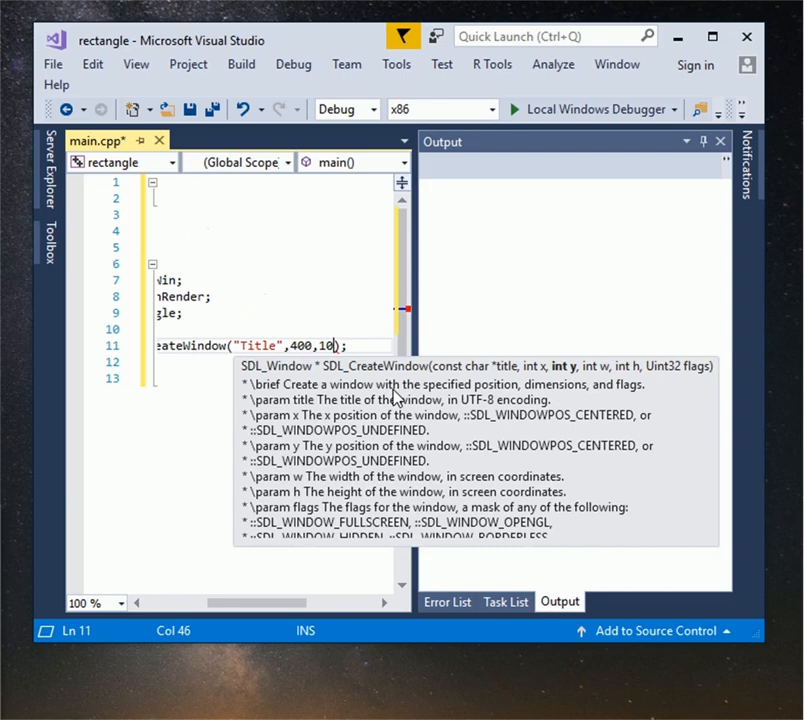
pyautogui.write('2')
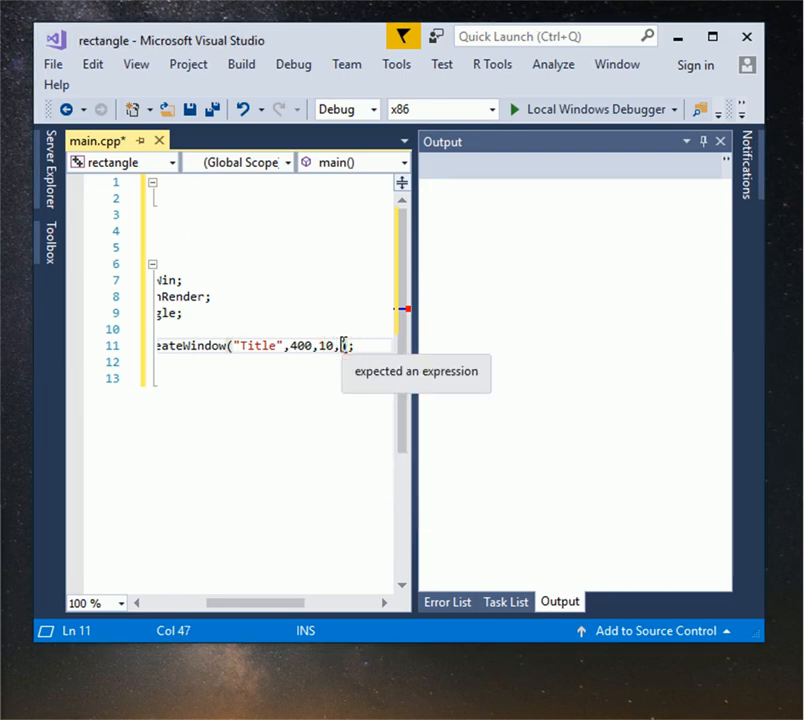
pyautogui.write('600,600,')
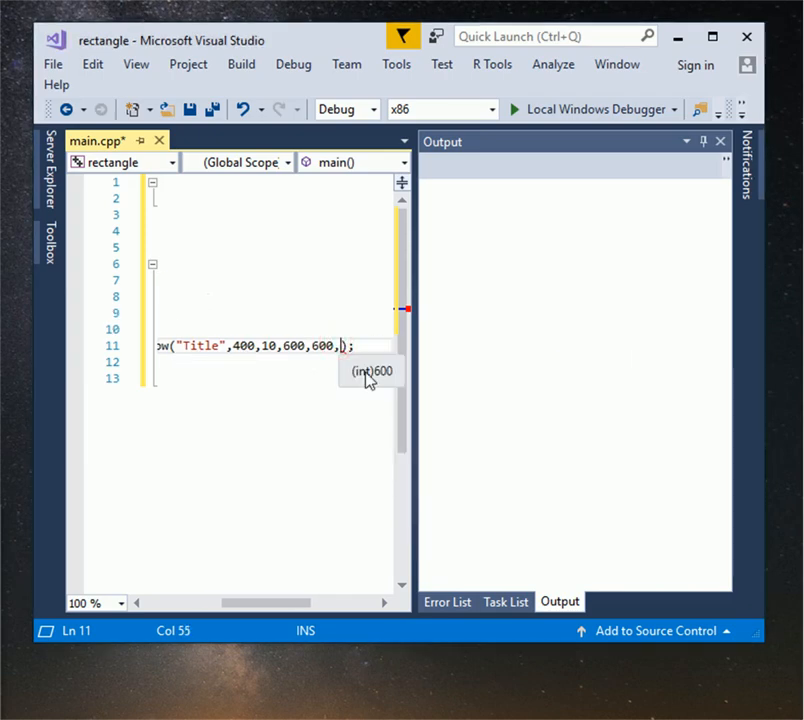
pyautogui.write('SDL_WINDOW')
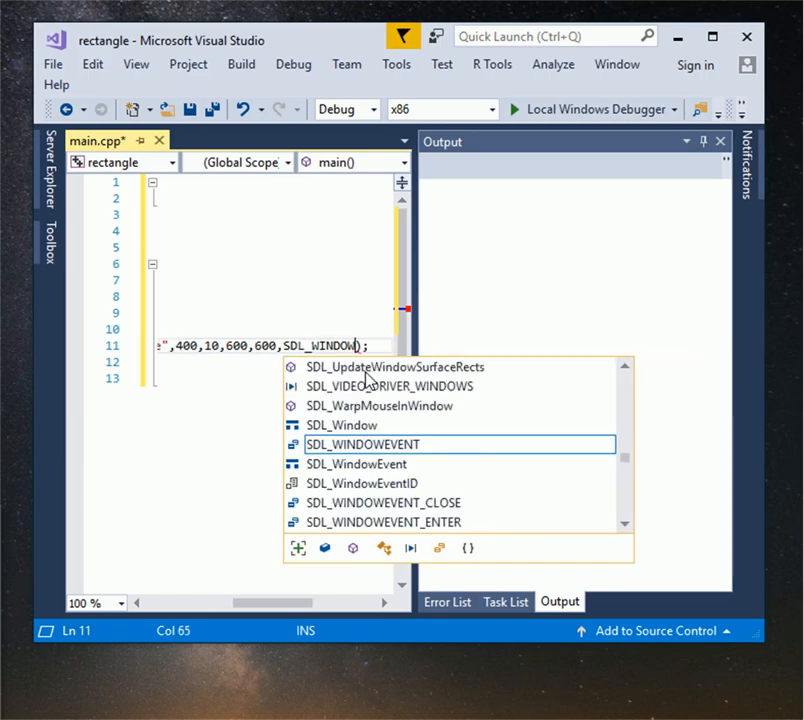
pyautogui.write('RE')
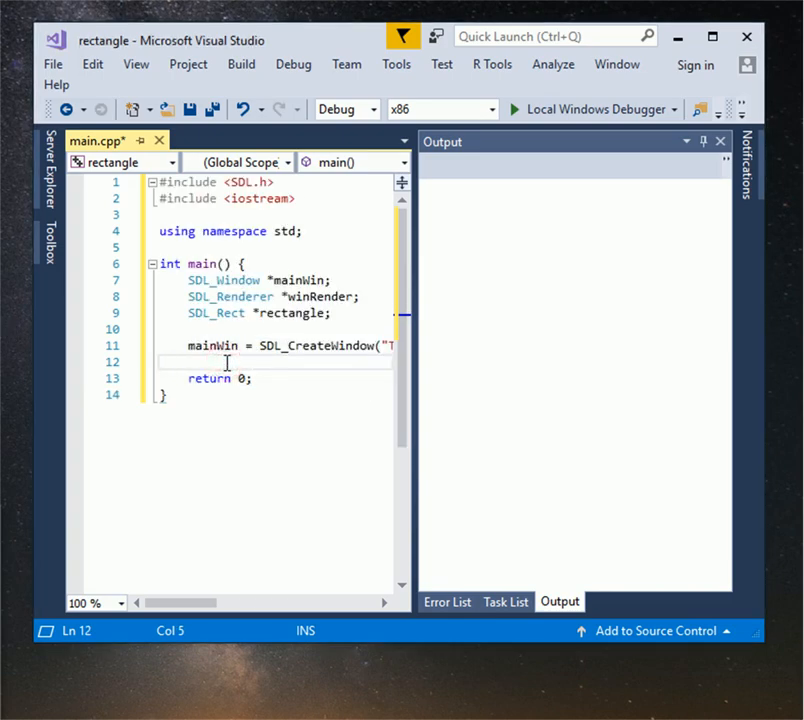
# Assign winRender = SDL_CreateRenderer(mainWin, -1, SDL_...) on line 12 using IntelliSense
pyautogui.write('winRender = SD')
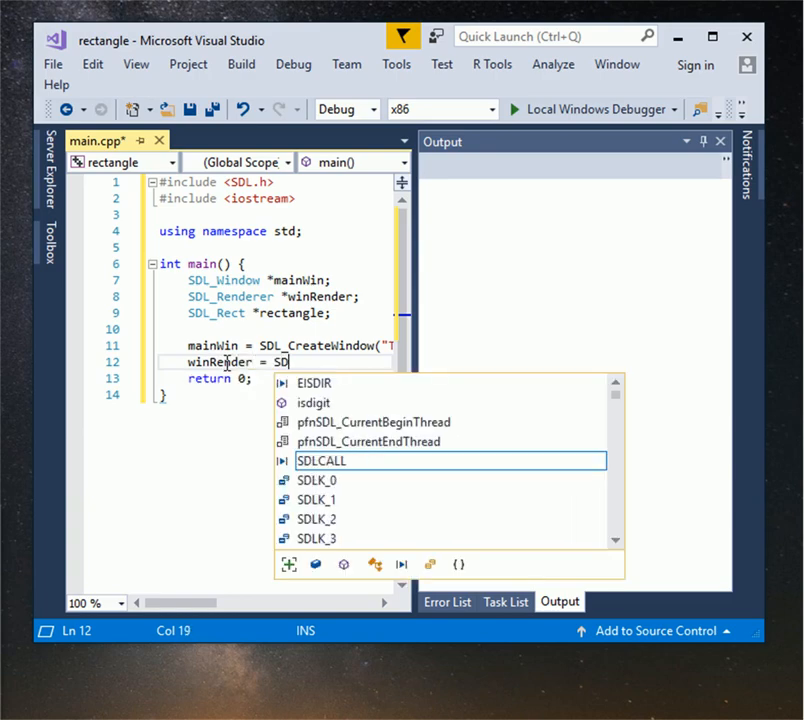
pyautogui.write('_W')
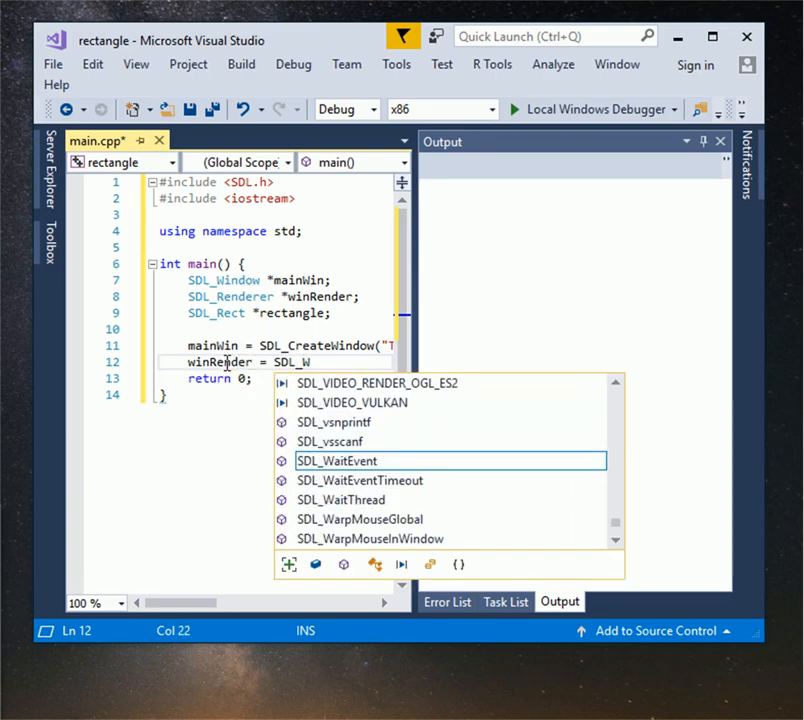
pyautogui.write('Create')
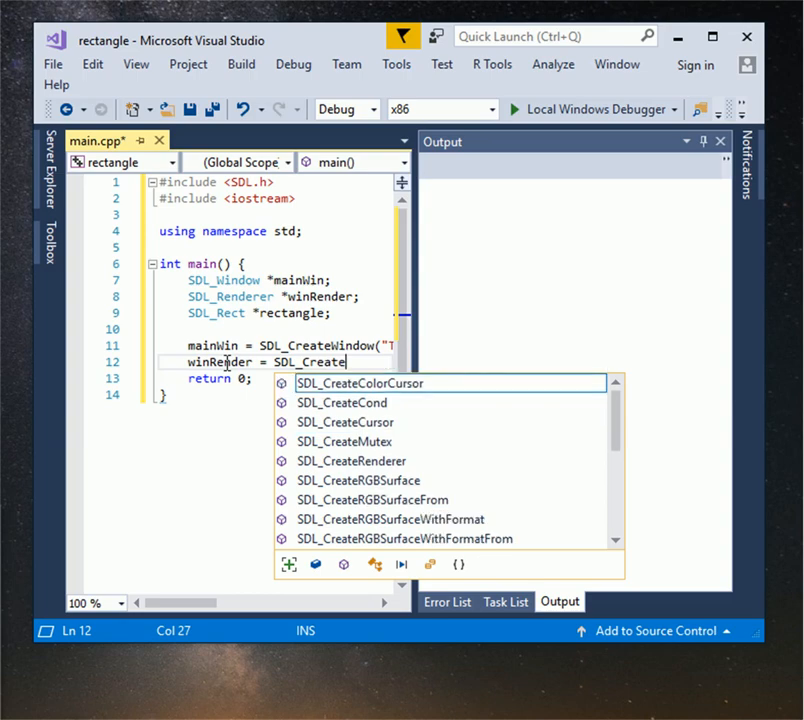
pyautogui.write('Renderer();')
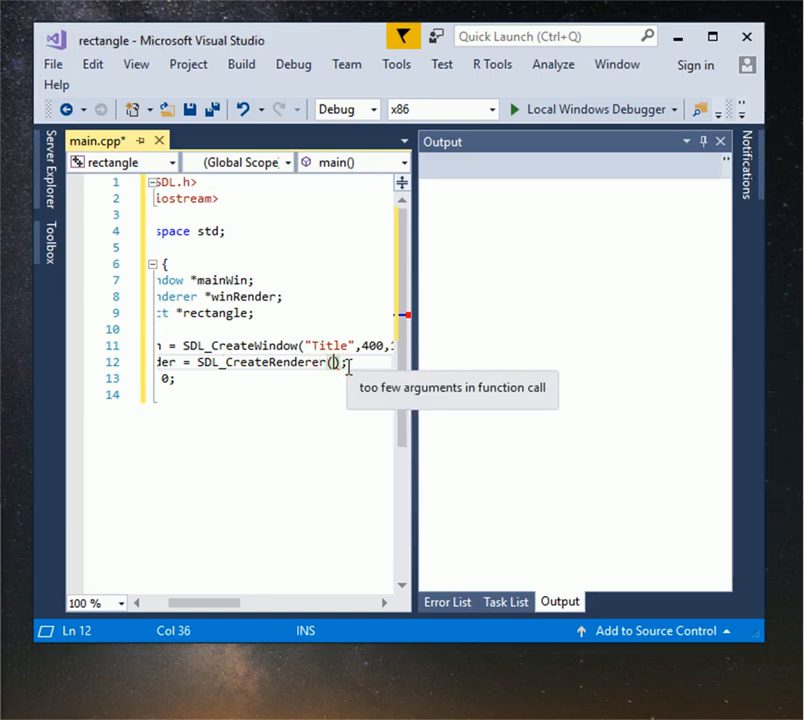
pyautogui.write('mainWin,')
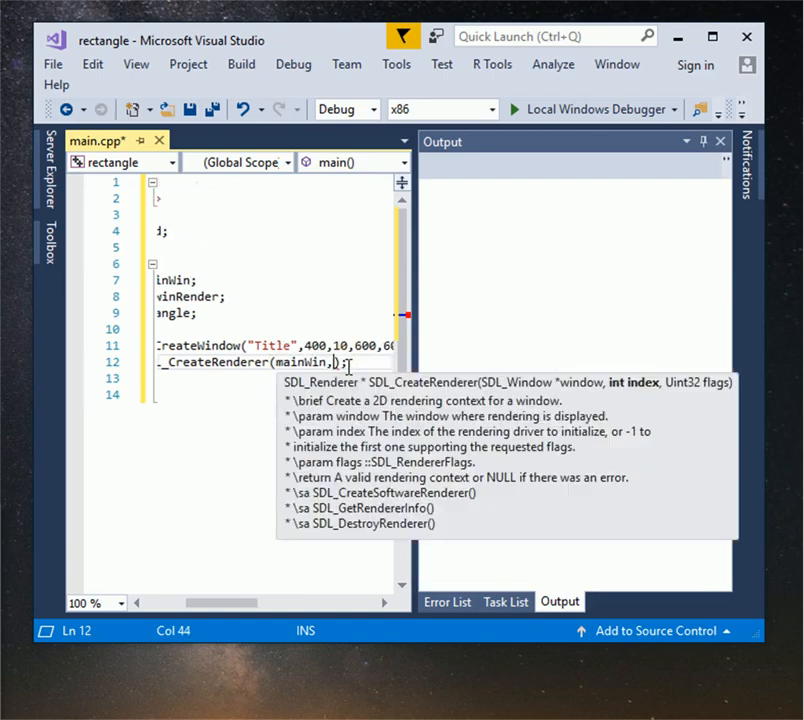
pyautogui.write('-1,SDL)')
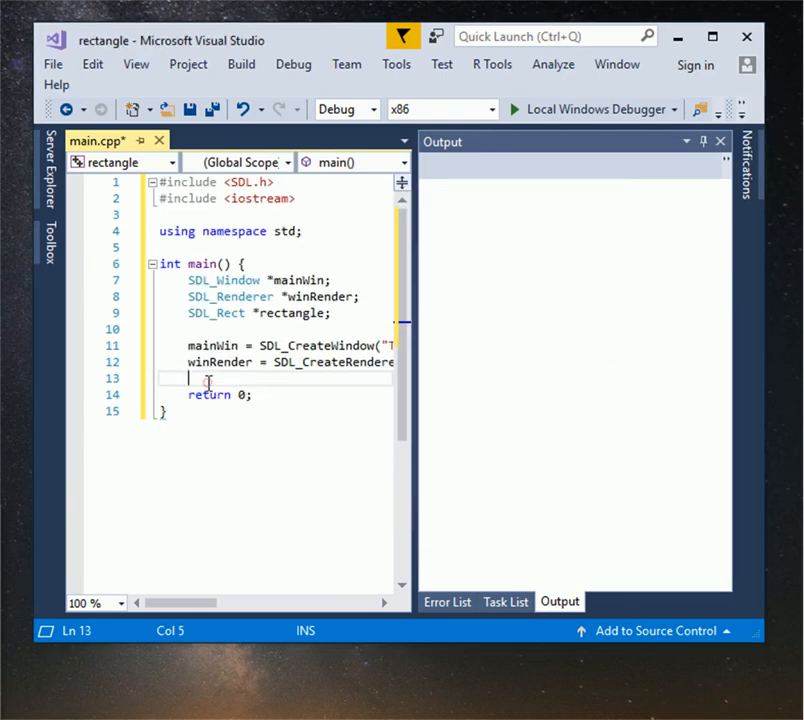
# Add a cin.get(); pause and build the rectangle project
pyautogui.write('cin.get()')
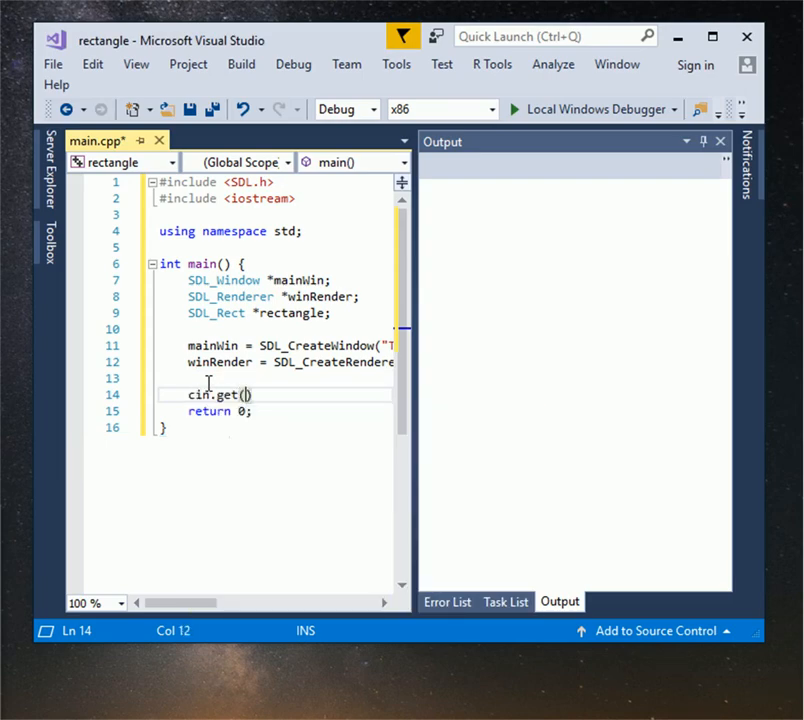
pyautogui.write(';')
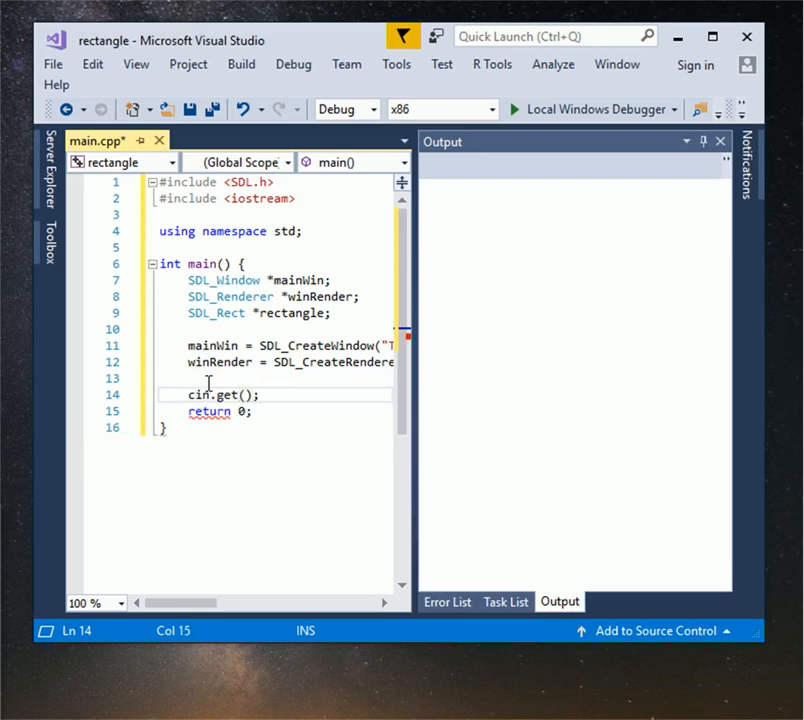
pyautogui.click(241, 63)
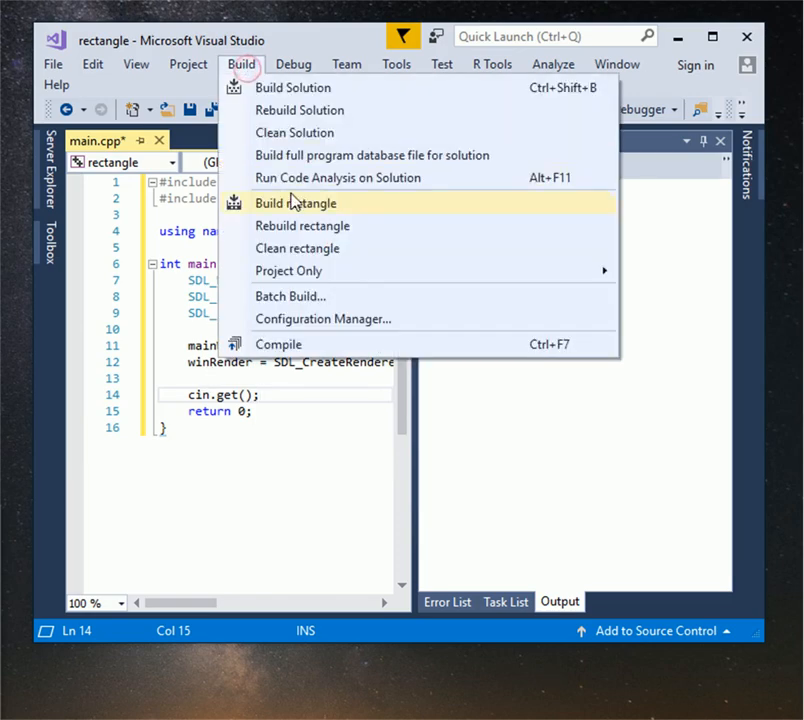
pyautogui.click(295, 203)
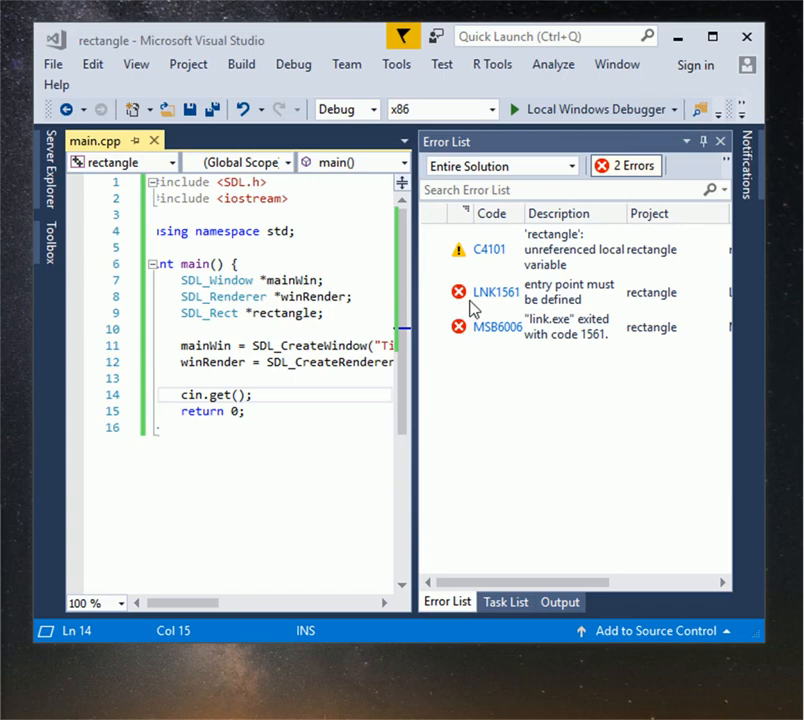
# Fix build errors with SDL_Init(SDL_INIT_EVERYTHING) and main(int argc, char **argv) parameters
pyautogui.write('SDL_Init(SDL_INIT_EVERYTHING);')
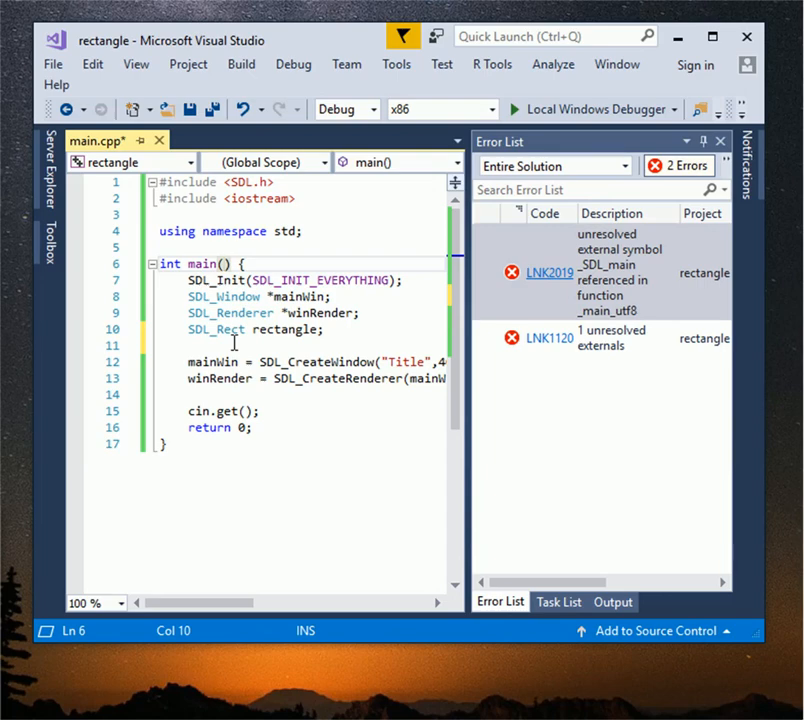
pyautogui.write('int argc,')
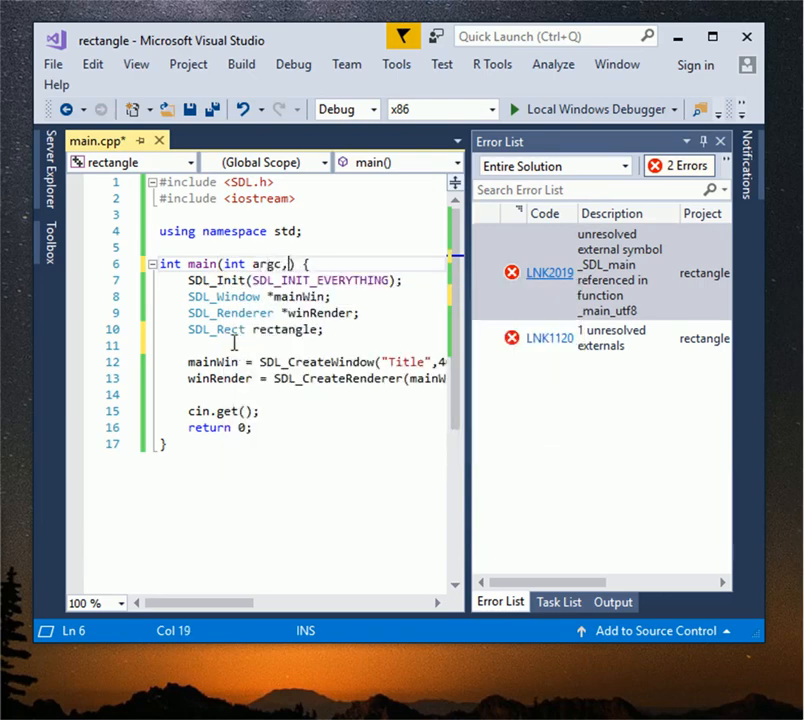
pyautogui.write('char **')
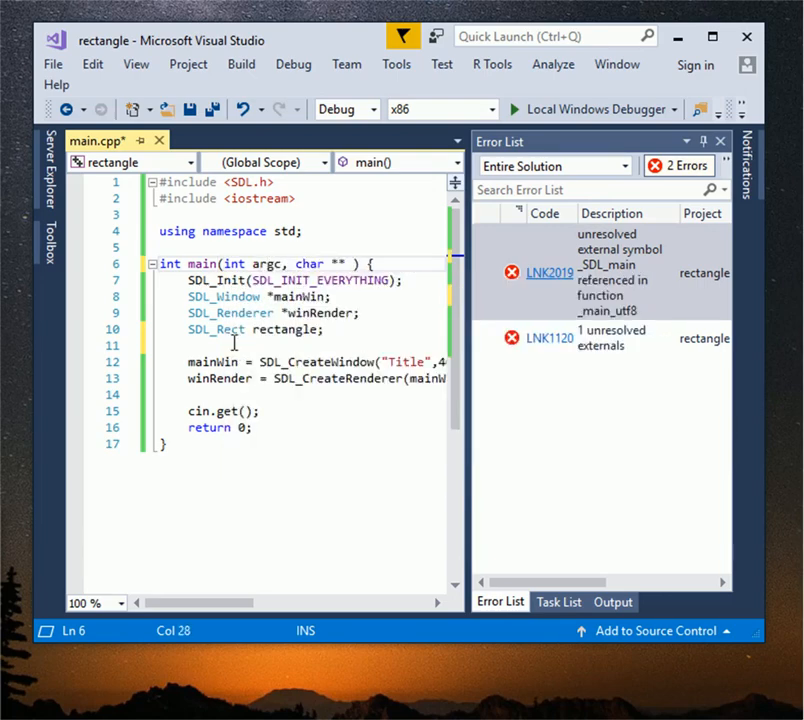
pyautogui.write('argv')
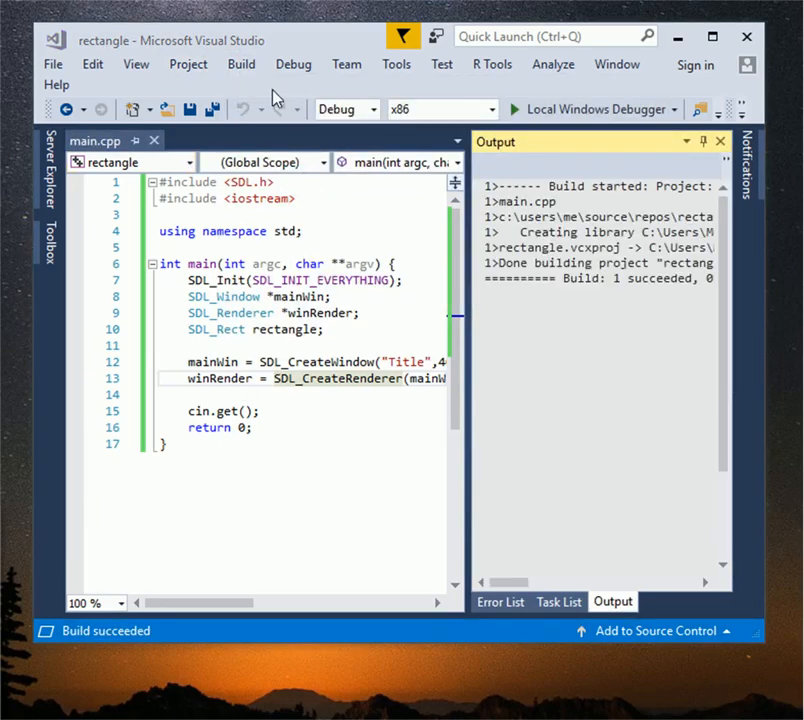
# Run rectangle.exe in the Local Windows Debugger until it exits, then return to the window creation line
pyautogui.click(293, 64)
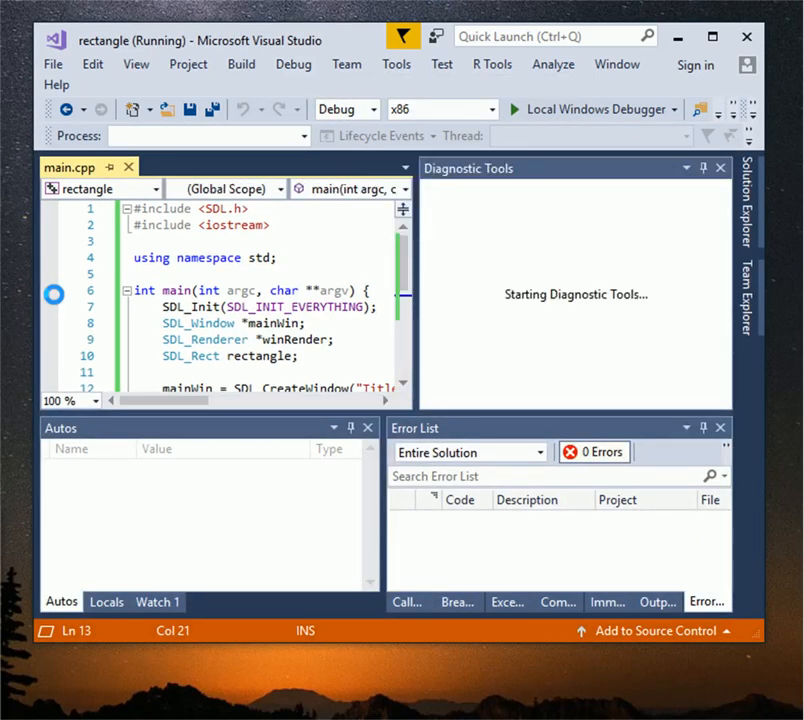
pyautogui.click(510, 109)
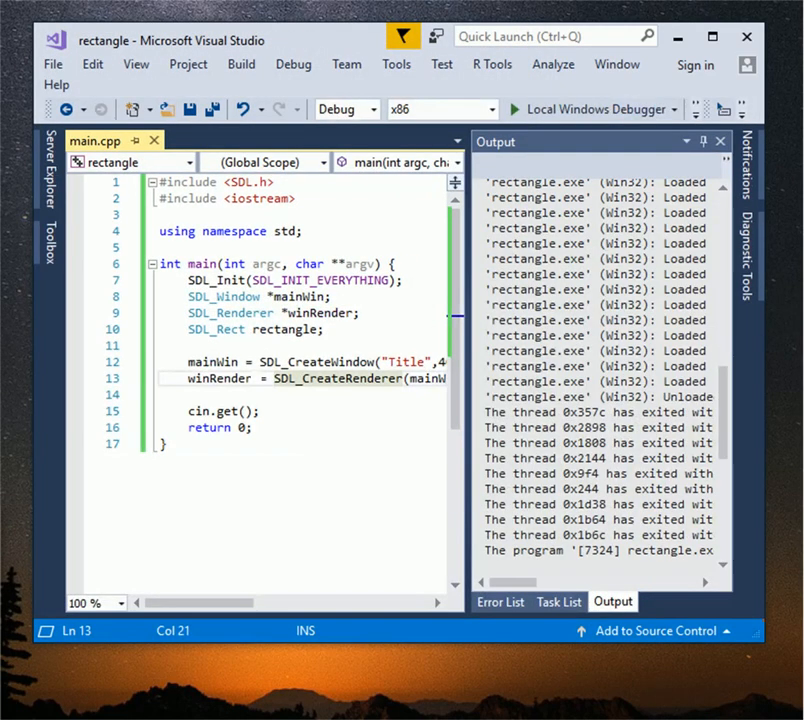
pyautogui.click(404, 361)
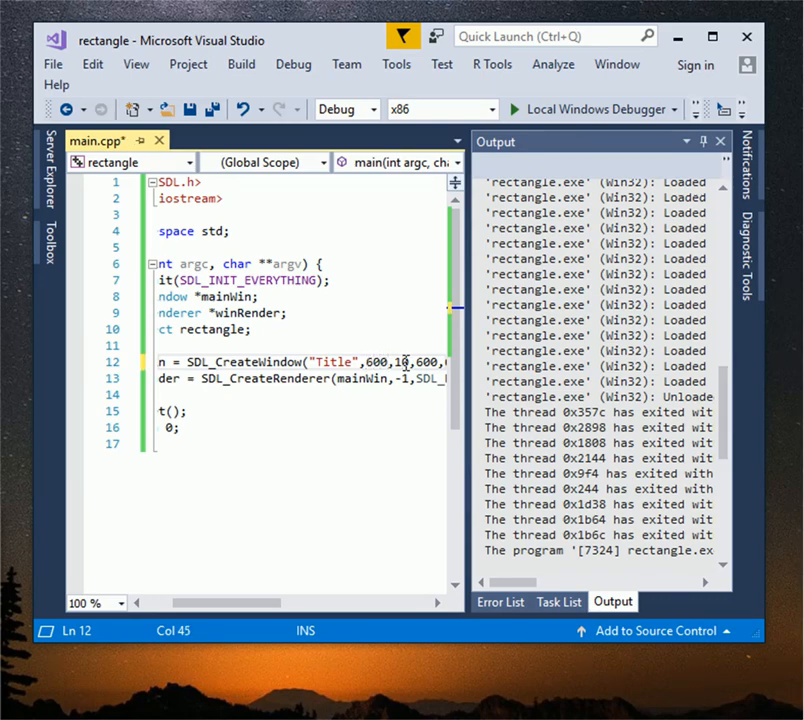
# Rebuild the solution with the window at 600,100 and rerun it with debugging
pyautogui.click(241, 64)
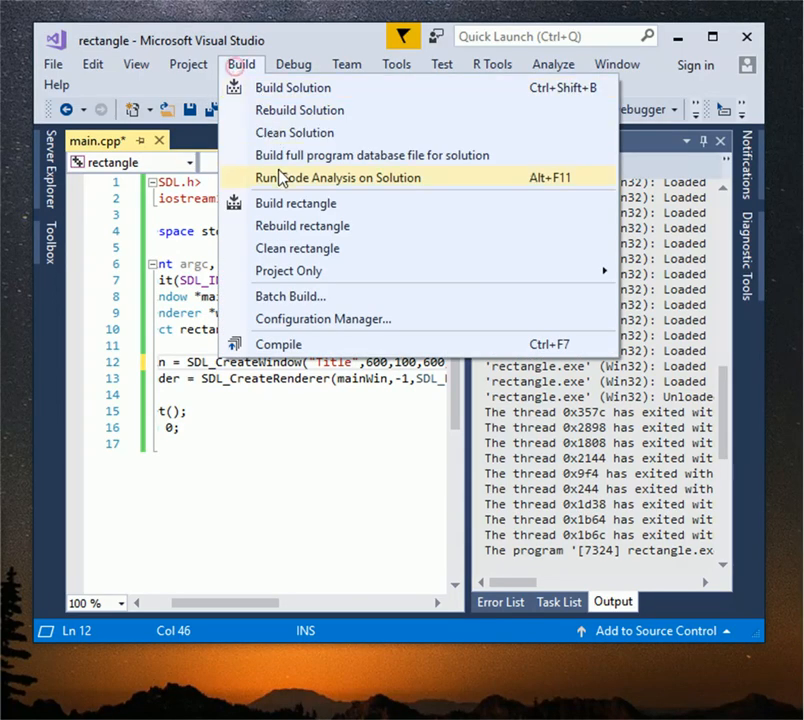
pyautogui.click(293, 64)
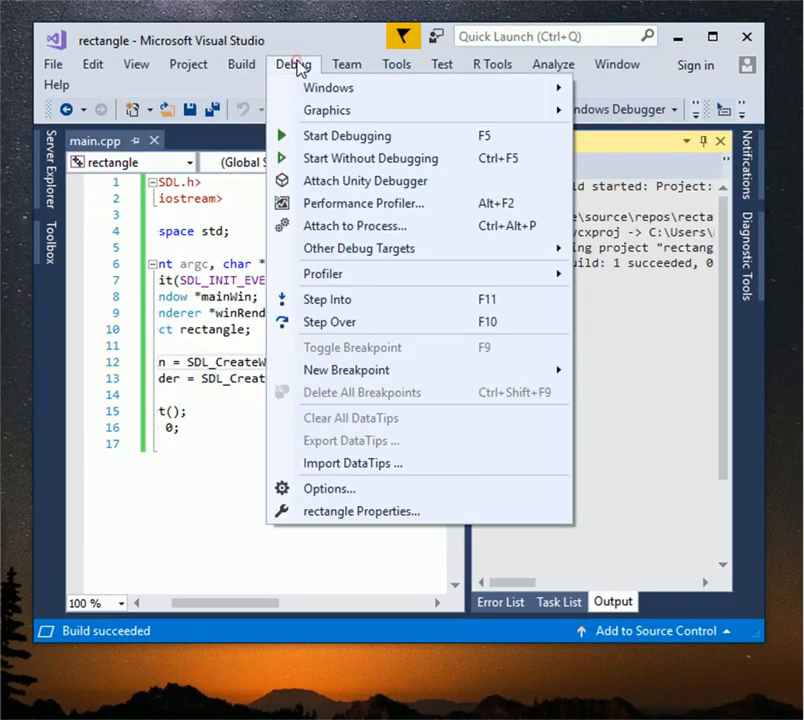
pyautogui.click(346, 135)
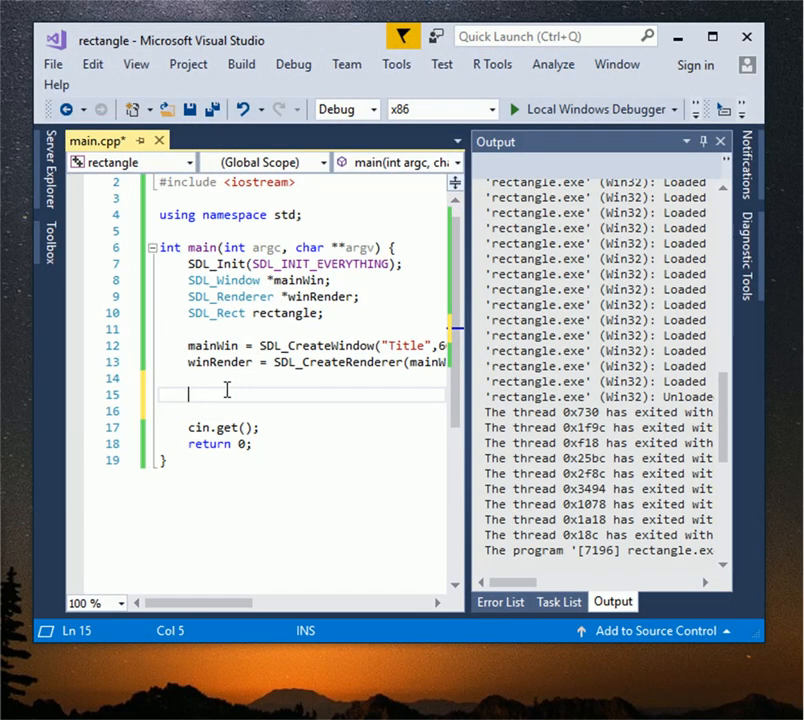
# Declare SDL_Event event and bool winClose = false, and open a while(winClose) loop
pyautogui.write('SDL_Event event;')
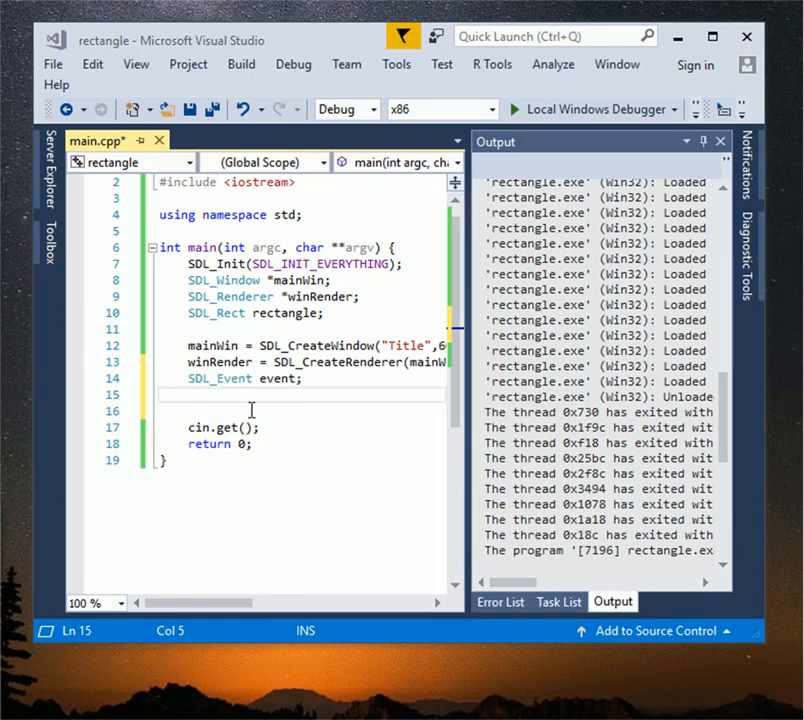
pyautogui.moveTo(258, 393)
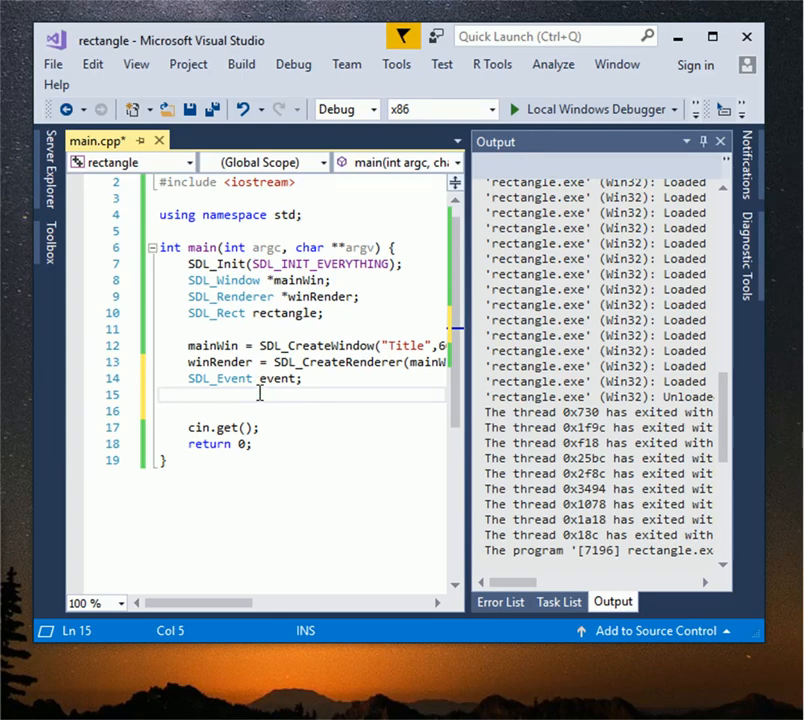
pyautogui.write('while()')
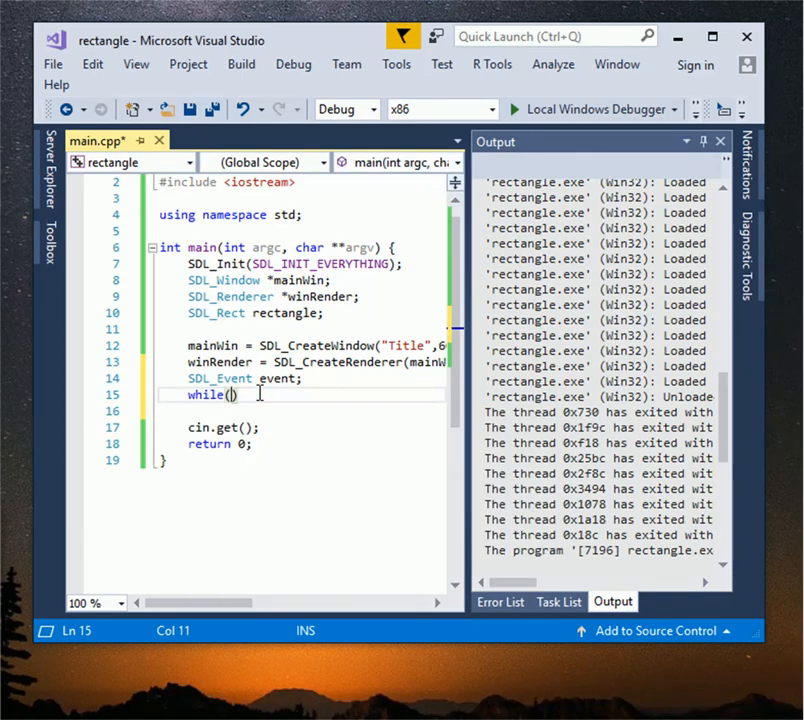
pyautogui.write('true){')
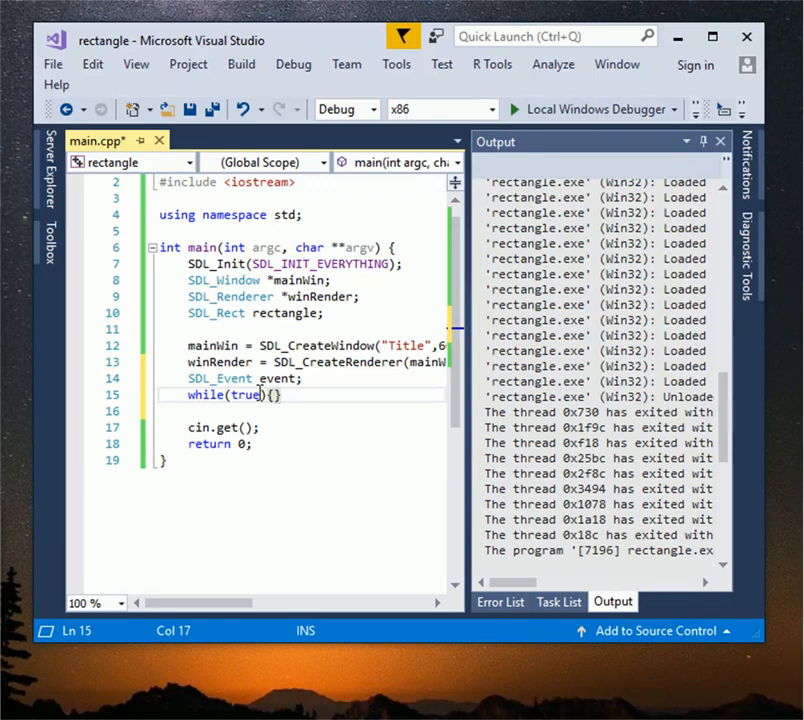
pyautogui.write('bool winClose;')
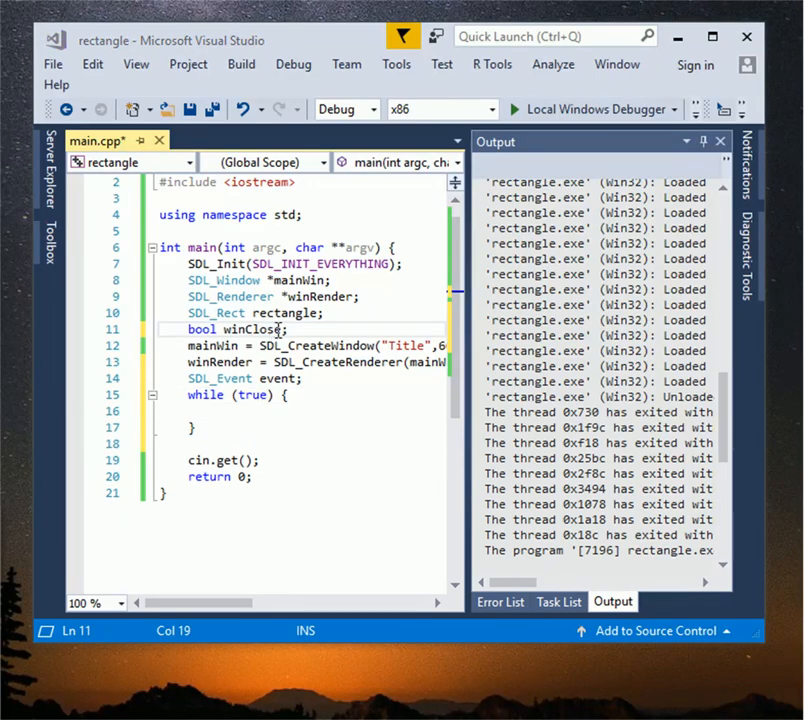
pyautogui.moveTo(310, 361)
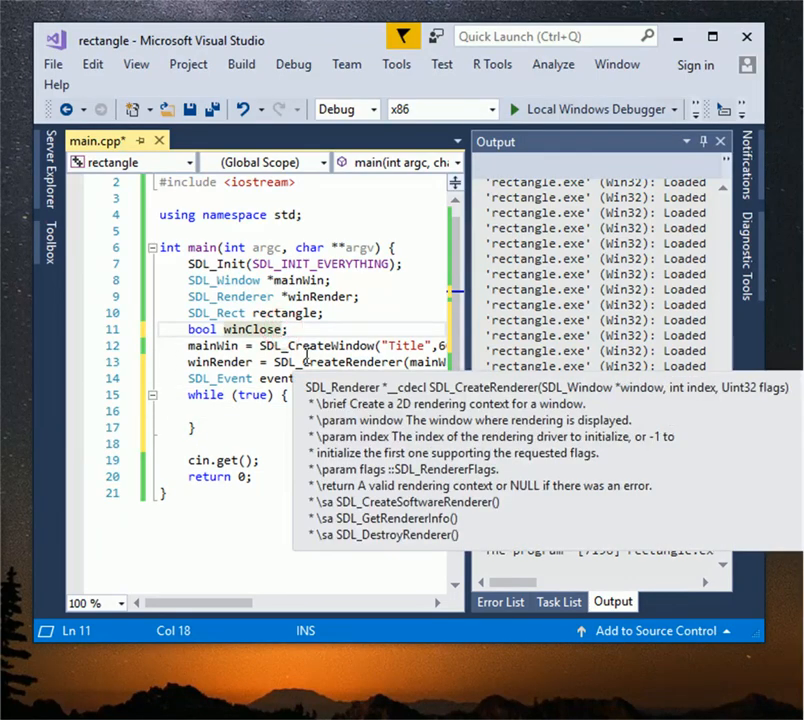
pyautogui.write('= fale')
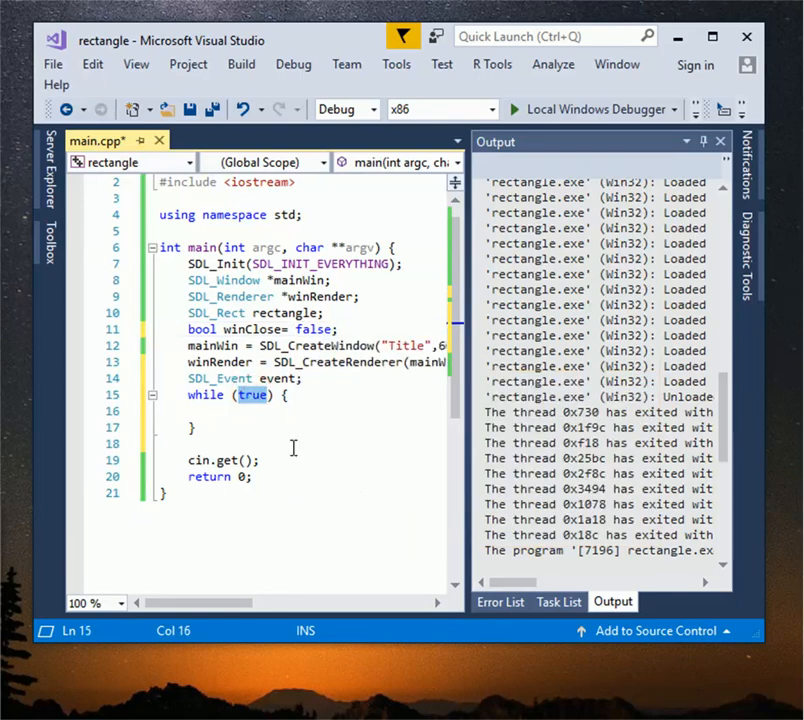
pyautogui.write('winClose')
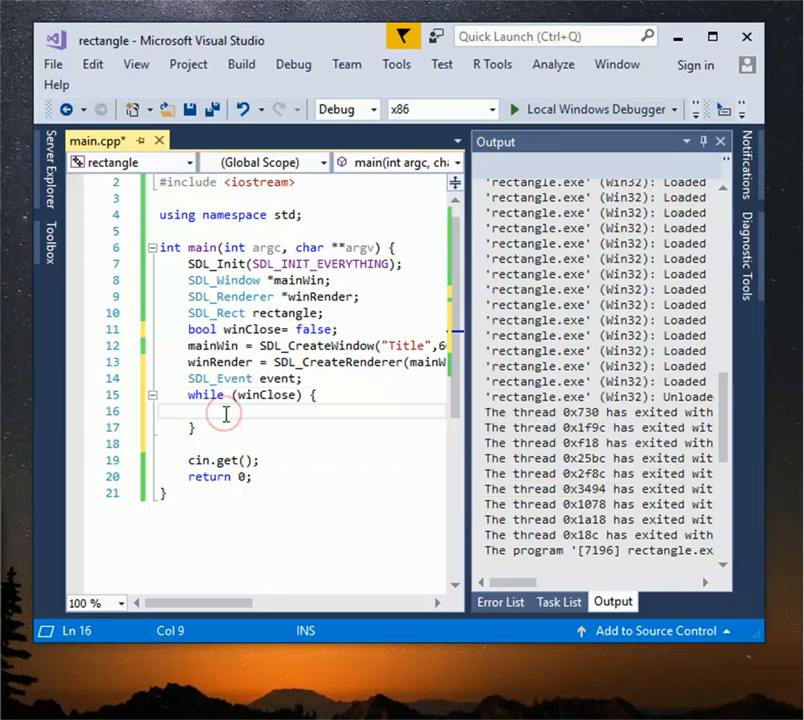
# Poll events with SDL_PollEvent(&event) and switch on event.type, setting winClose = true on SDL_QUIT
pyautogui.write('if')
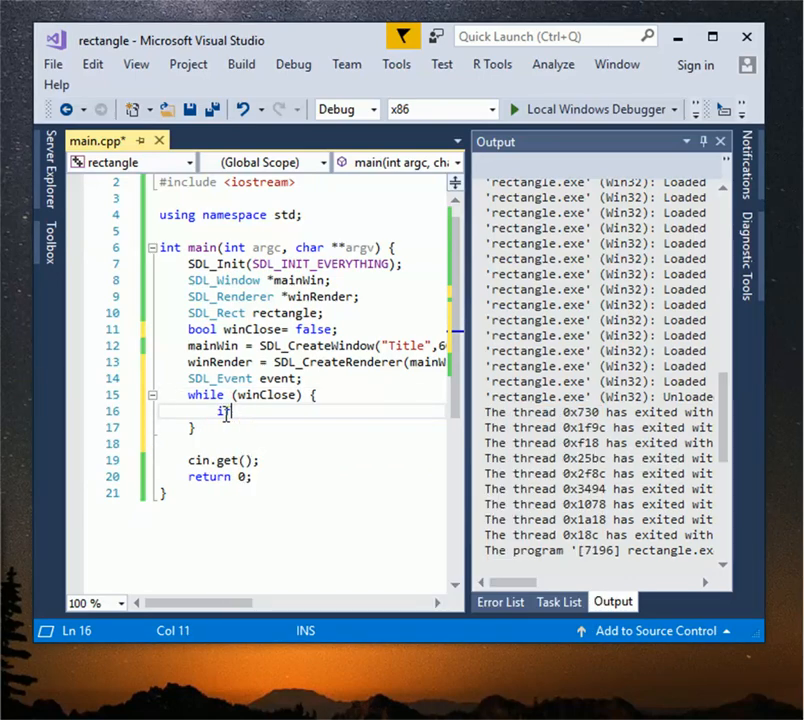
pyautogui.write('(SDL_PollEvent')
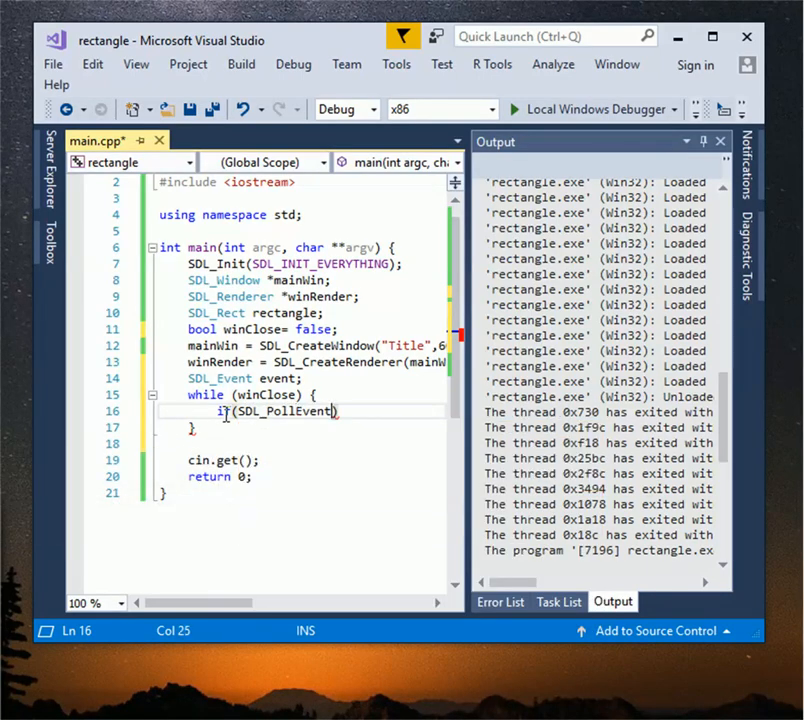
pyautogui.write(')')
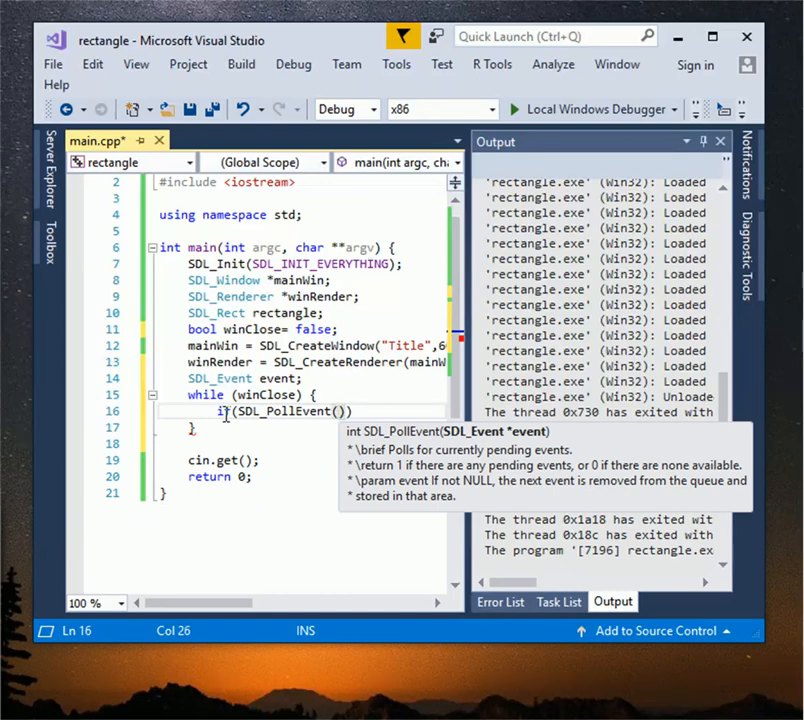
pyautogui.write('&event')
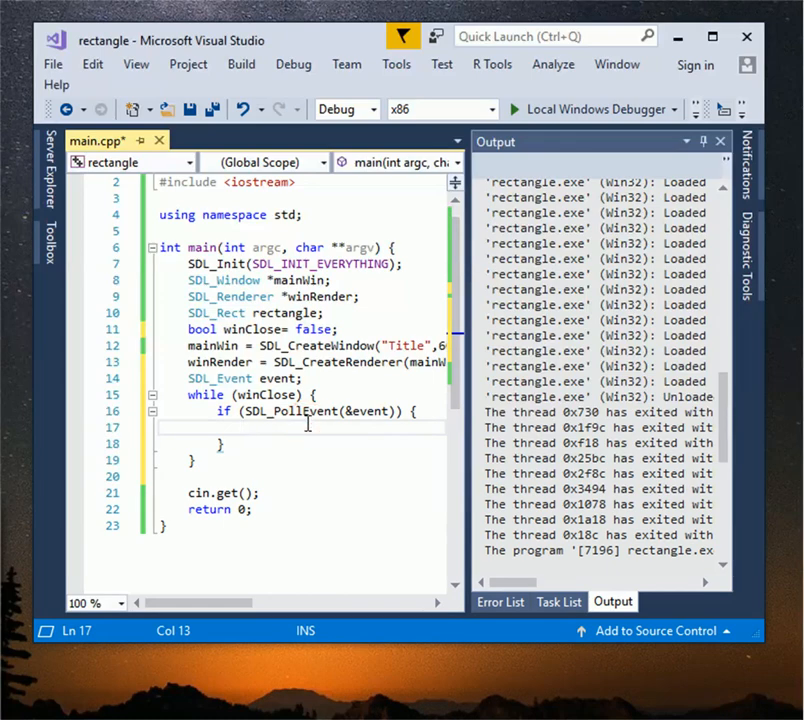
pyautogui.write('switch')
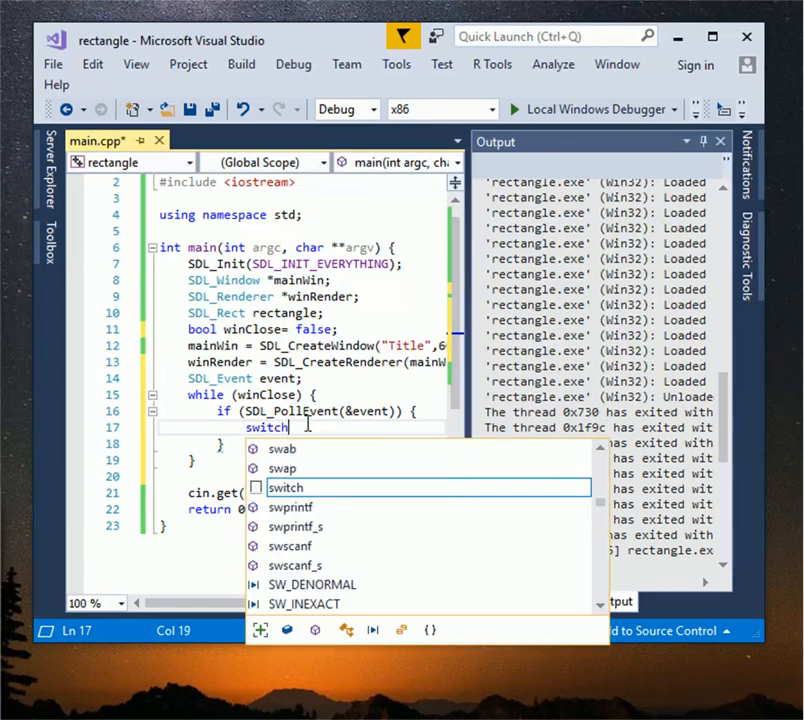
pyautogui.write('(event.type')
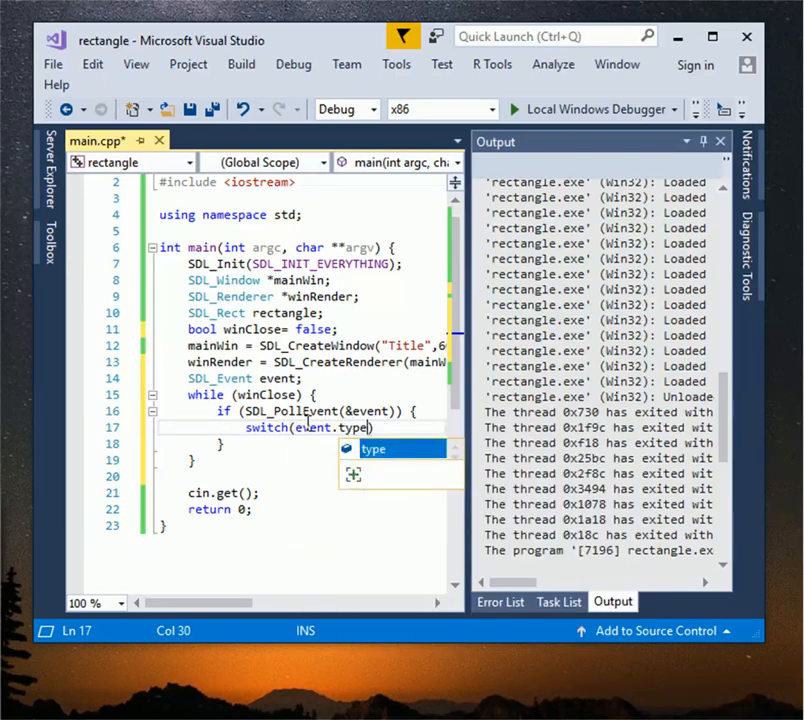
pyautogui.press('enter')
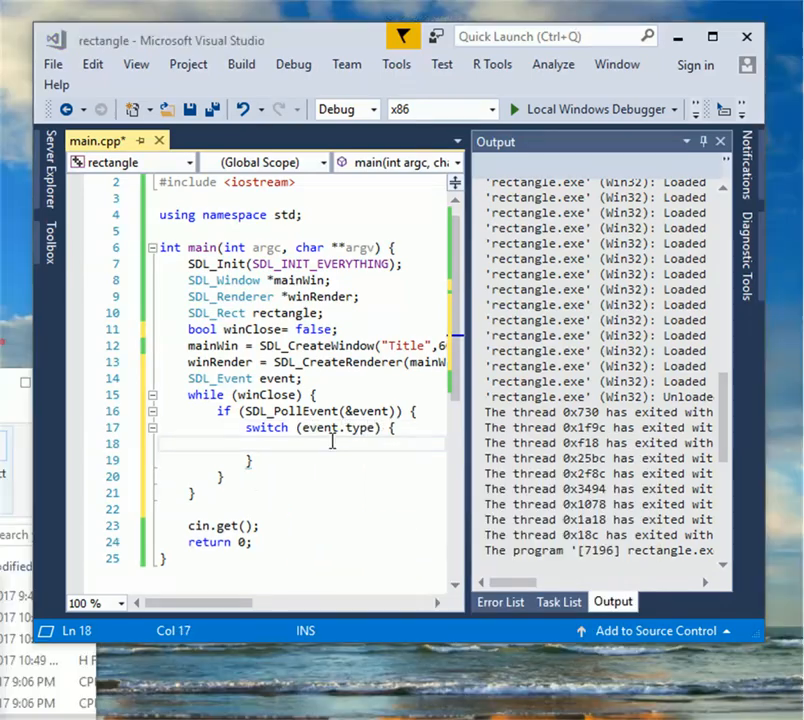
pyautogui.write('cas')
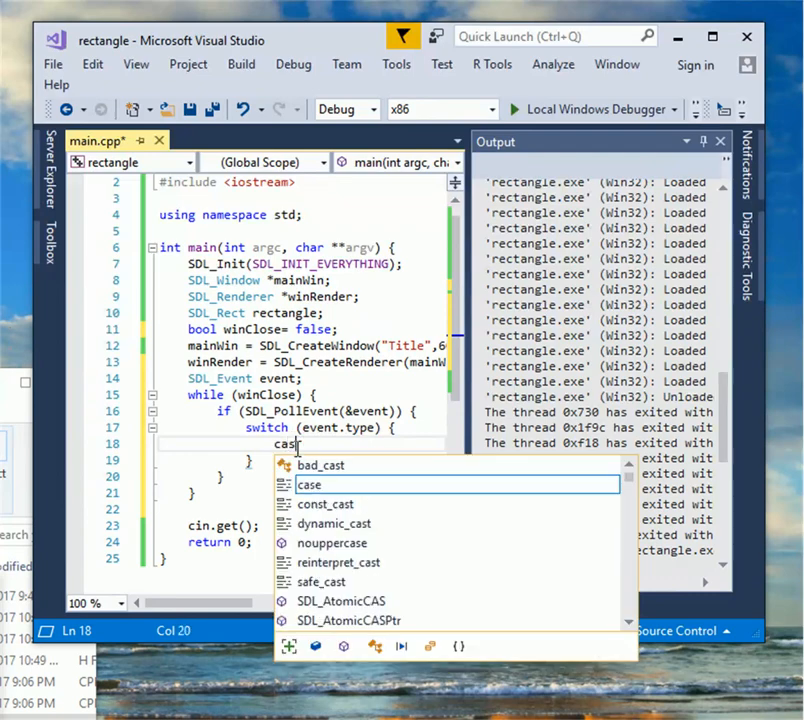
pyautogui.write('SDL_')
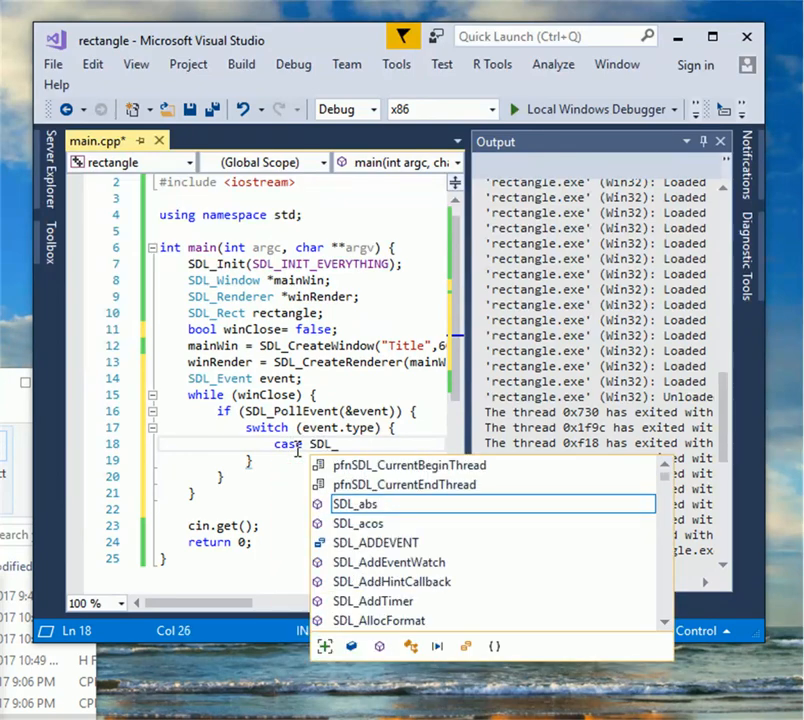
pyautogui.write('QUIT:')
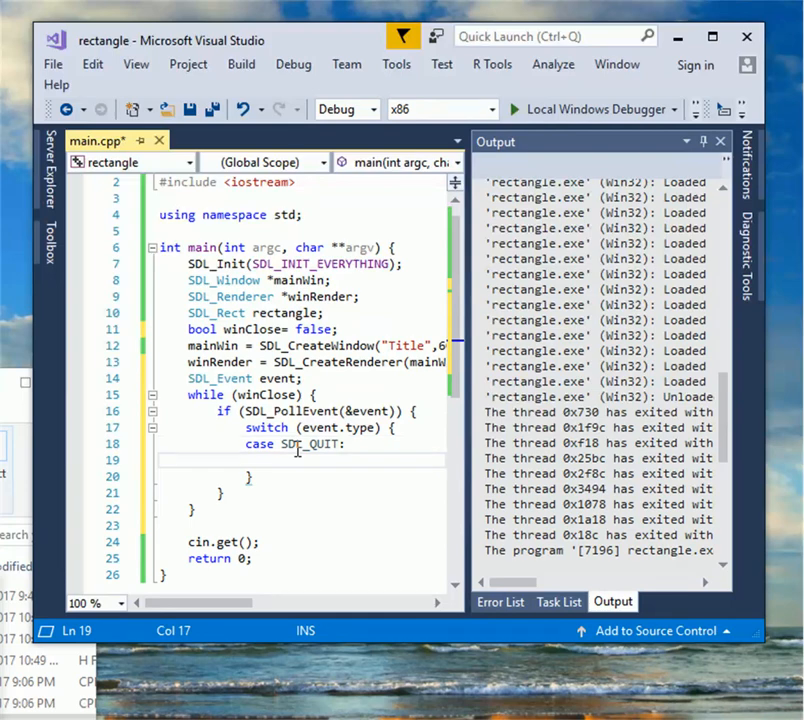
pyautogui.write('winClose')
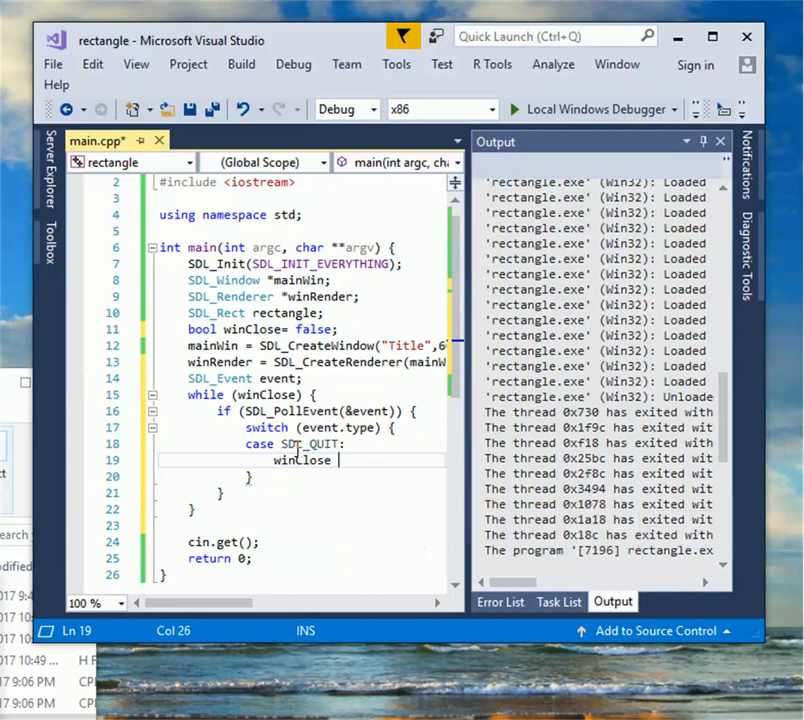
pyautogui.write('= true;')
pyautogui.write('brea')
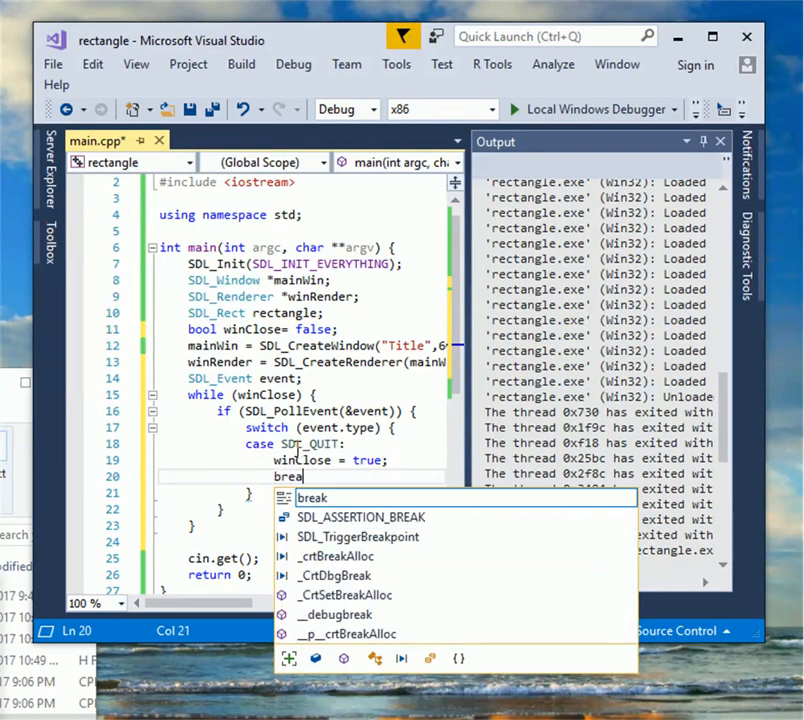
# Build the solution with the event loop and start the program with debugging
pyautogui.click(241, 64)
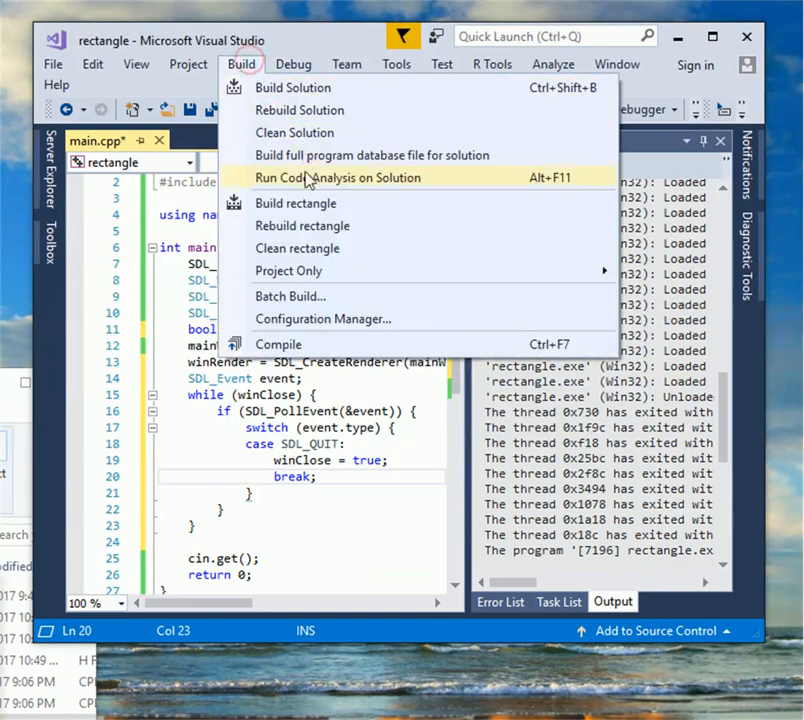
pyautogui.click(292, 87)
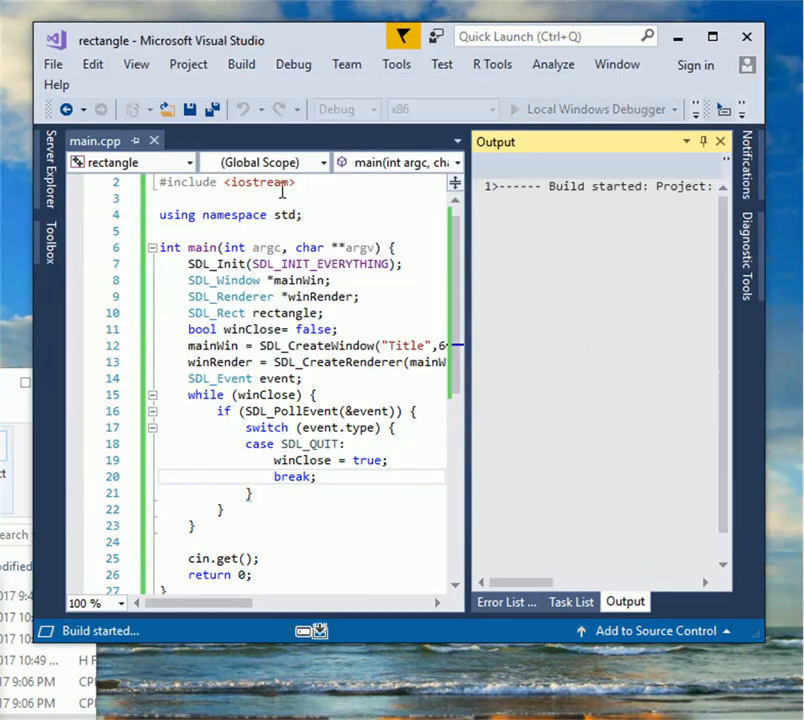
pyautogui.click(293, 64)
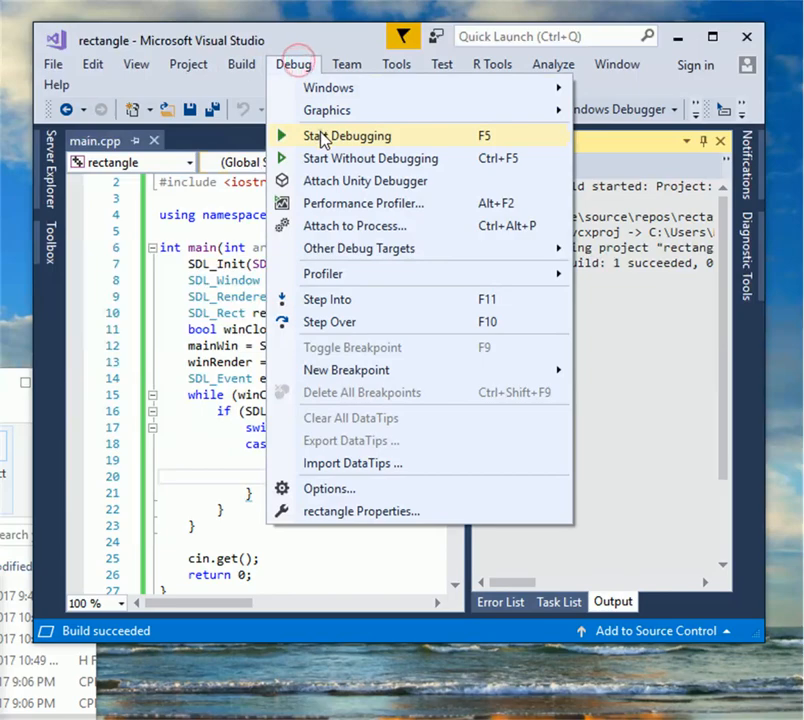
pyautogui.click(346, 135)
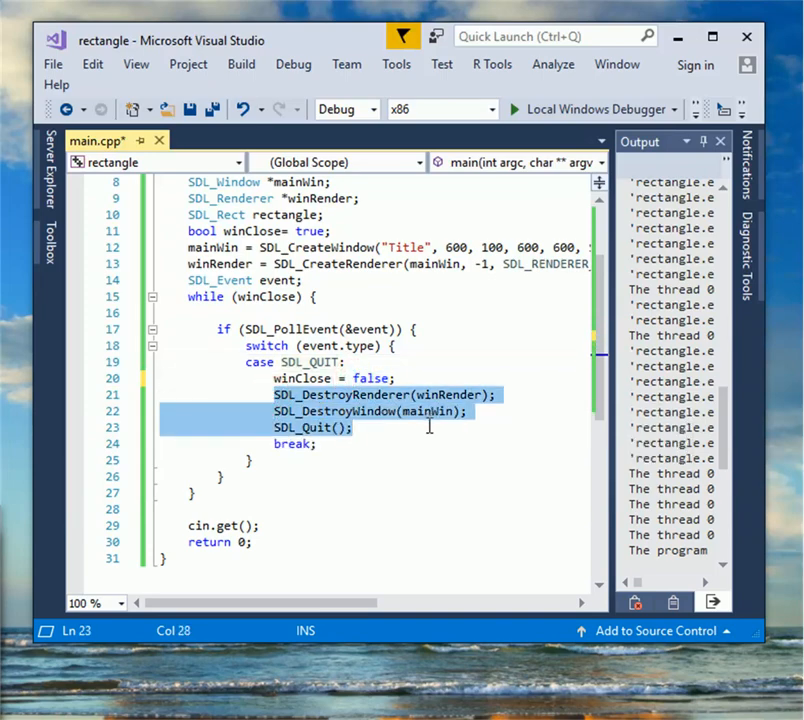
# Remove SDL_DestroyRenderer, SDL_DestroyWindow and SDL_Quit from the SDL_QUIT case
pyautogui.press('Delete')
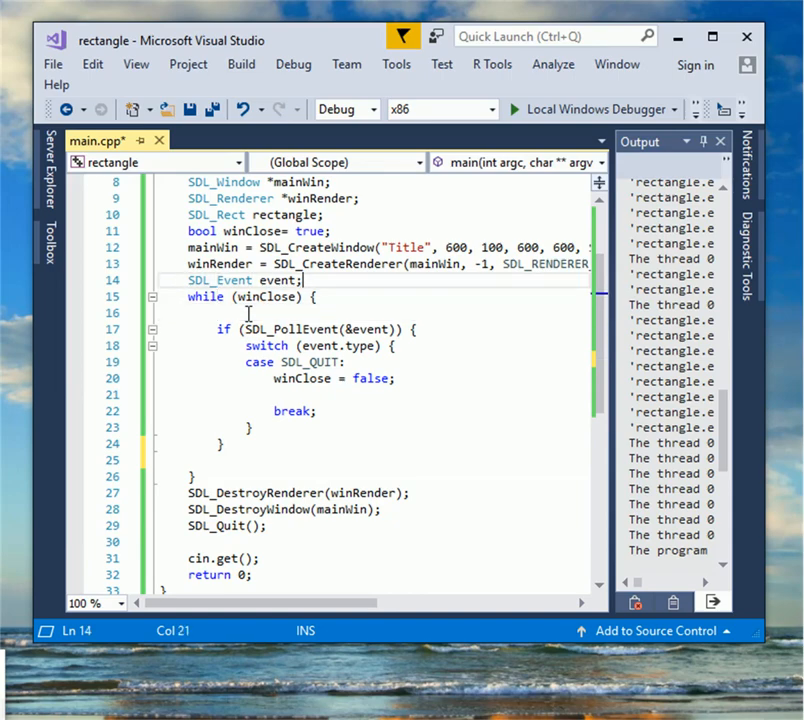
# Set the rectangle's x, y, w, h to 10, 10, 20, 20 by duplicating the rectangle.x line
pyautogui.write('re')
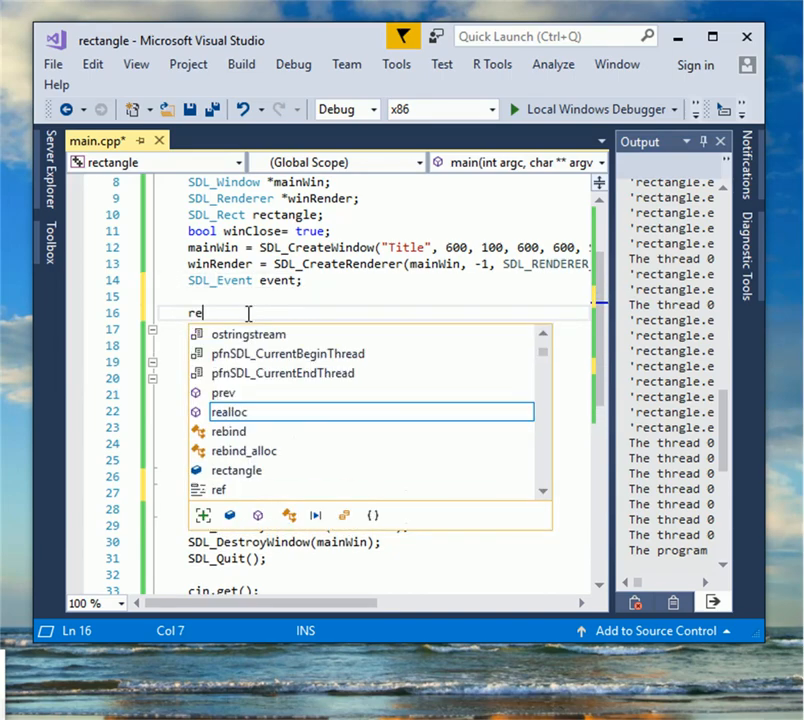
pyautogui.write('rectangle.x = 10;')
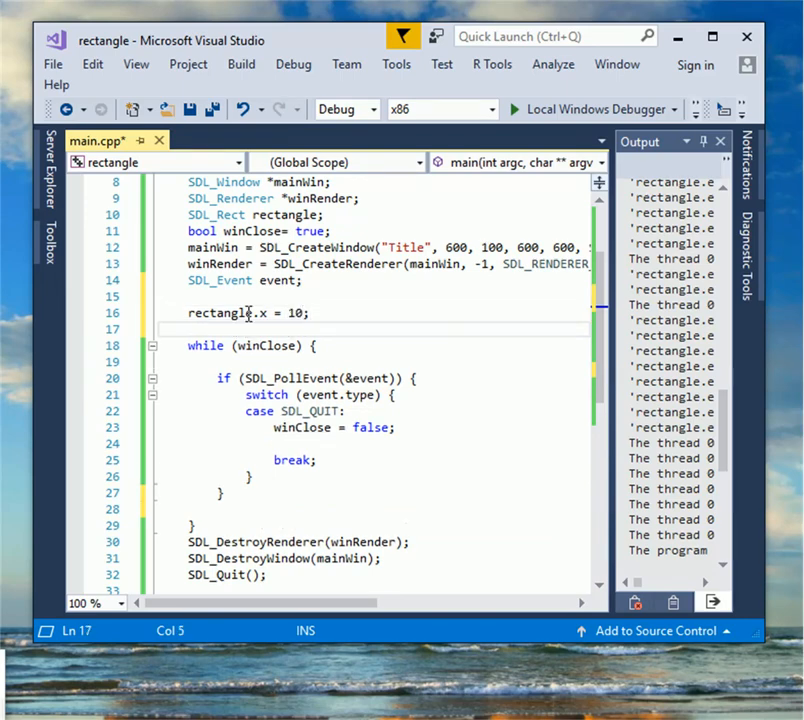
pyautogui.tripleClick(248, 313)
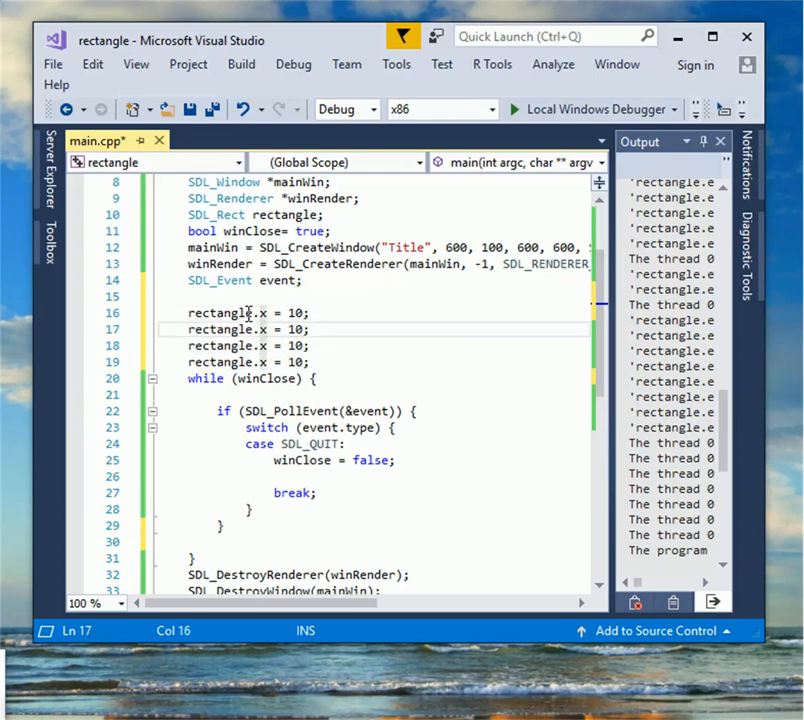
pyautogui.write('y')
pyautogui.click(375, 345)
pyautogui.write('w')
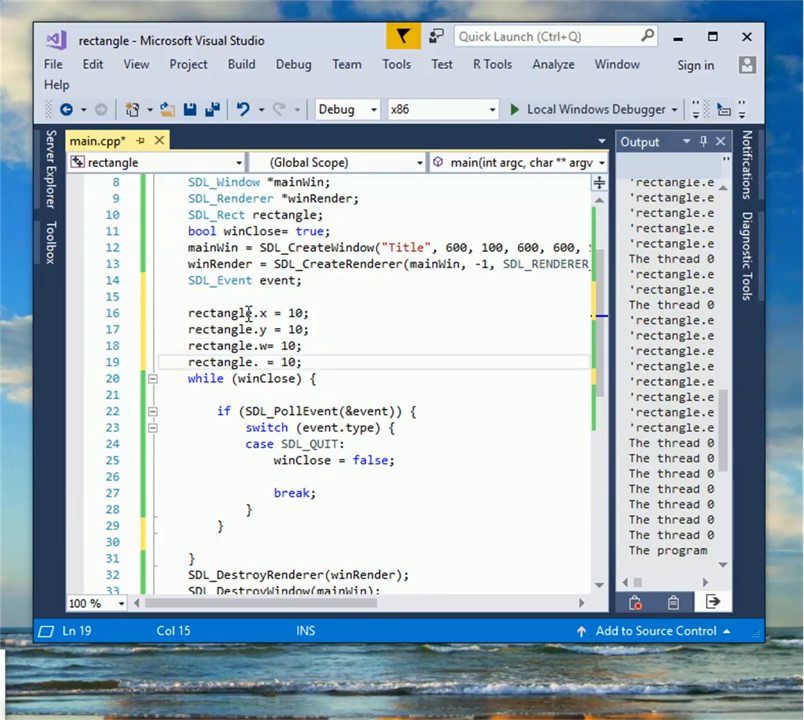
pyautogui.write('h')
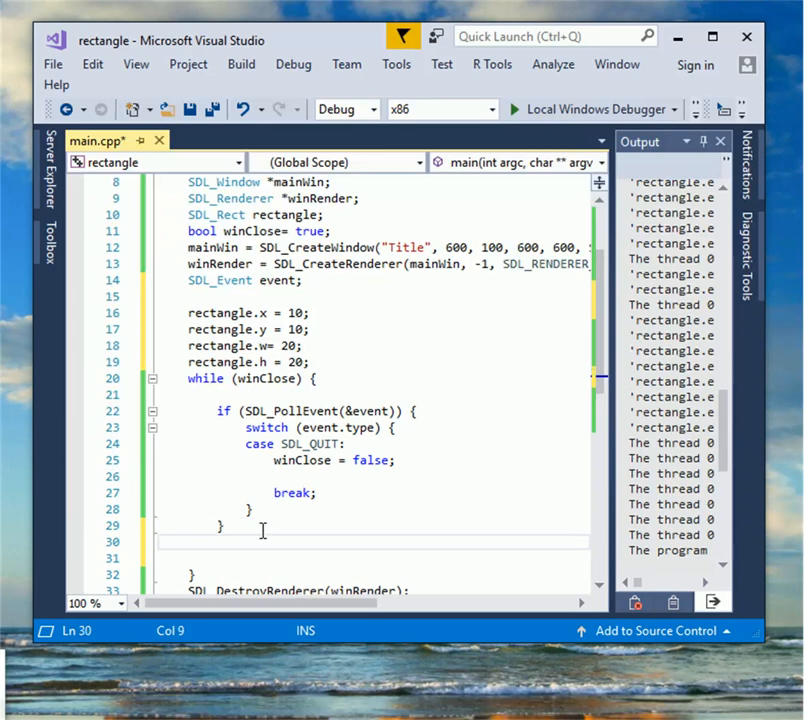
# Set the draw colour to red (255,0,0,255) and fill the rectangle on winRender
pyautogui.write('SDL_SetRenderDrawColor')
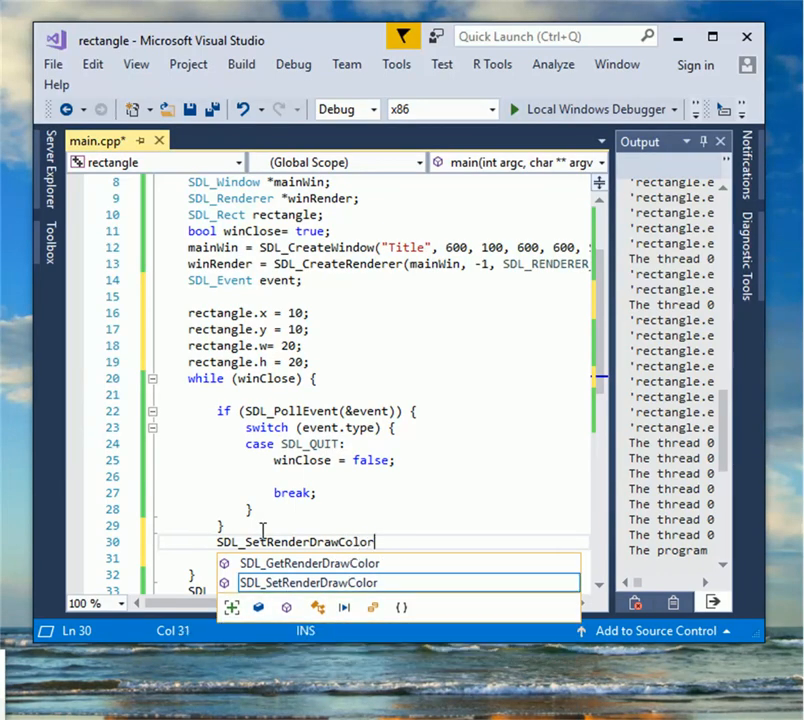
pyautogui.write('(winRender,')
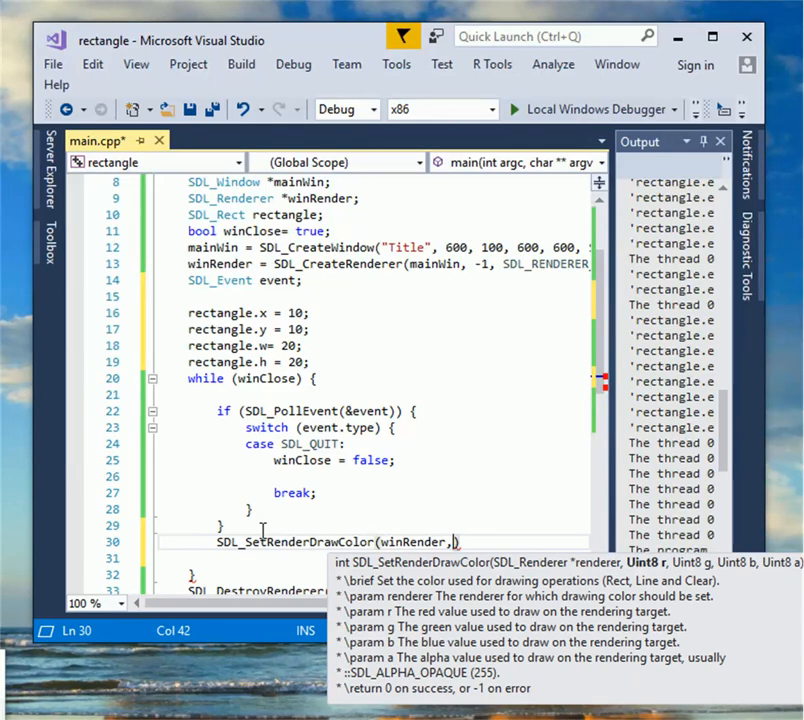
pyautogui.write('255,0,')
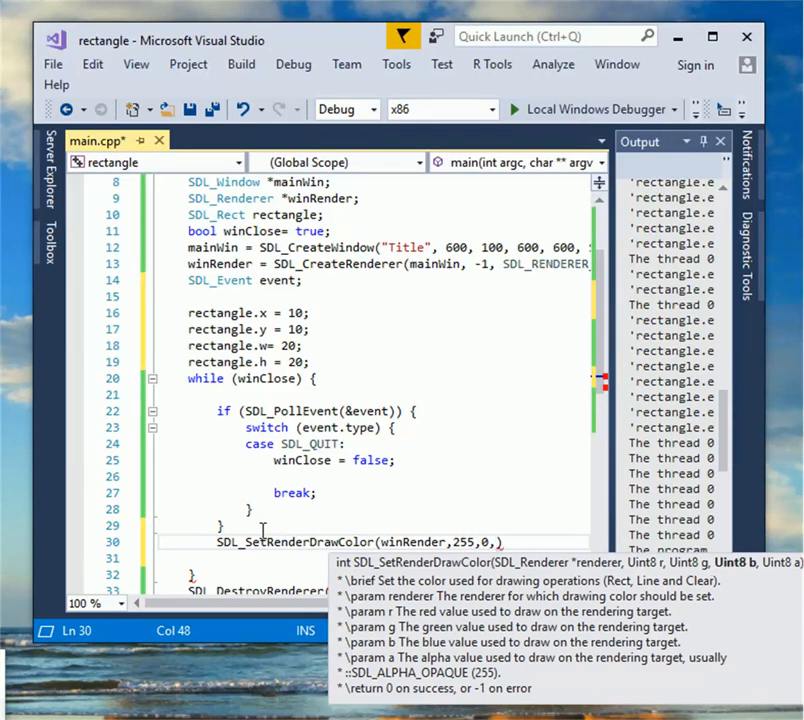
pyautogui.write('0,255')
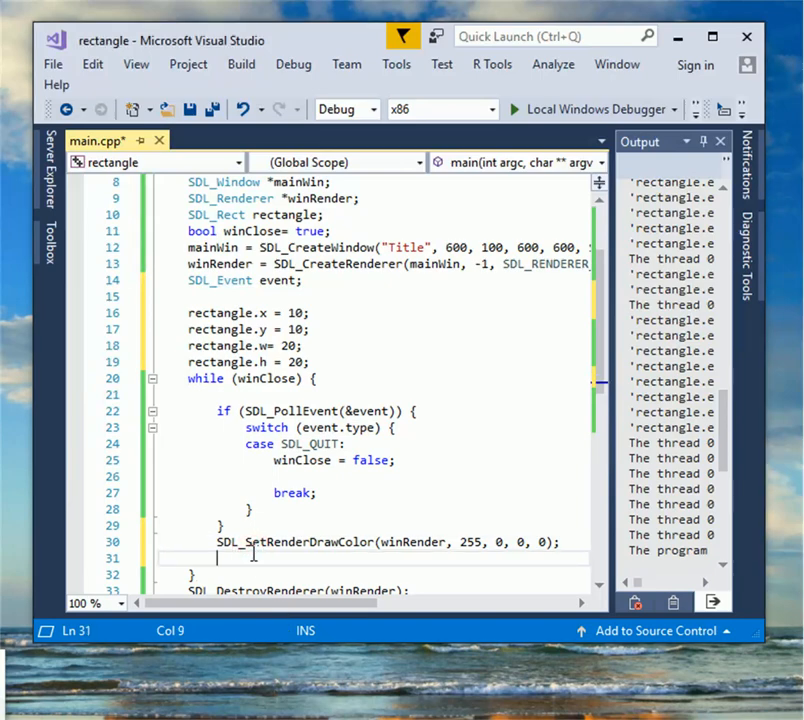
pyautogui.write('SDL_')
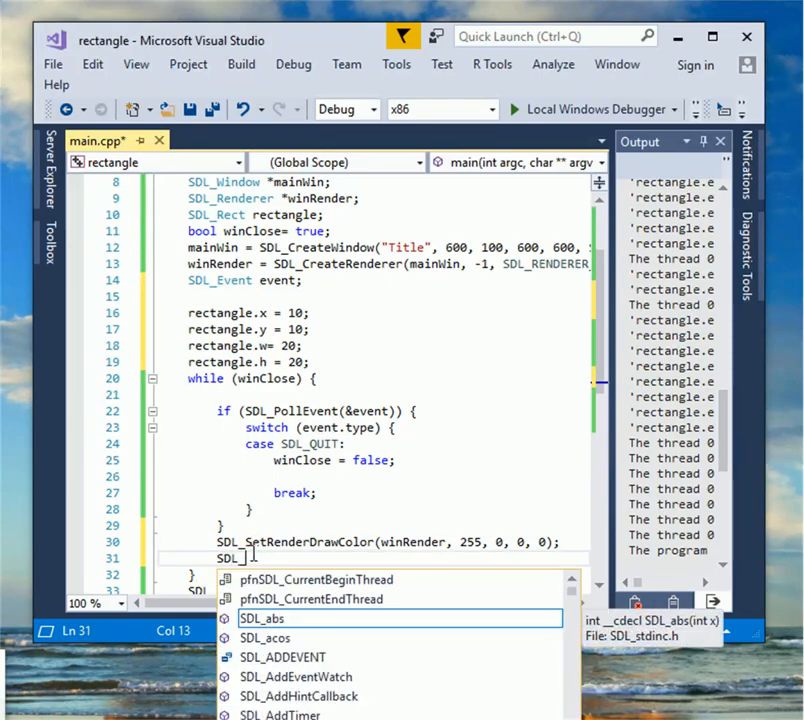
pyautogui.write('RenderFillRect(')
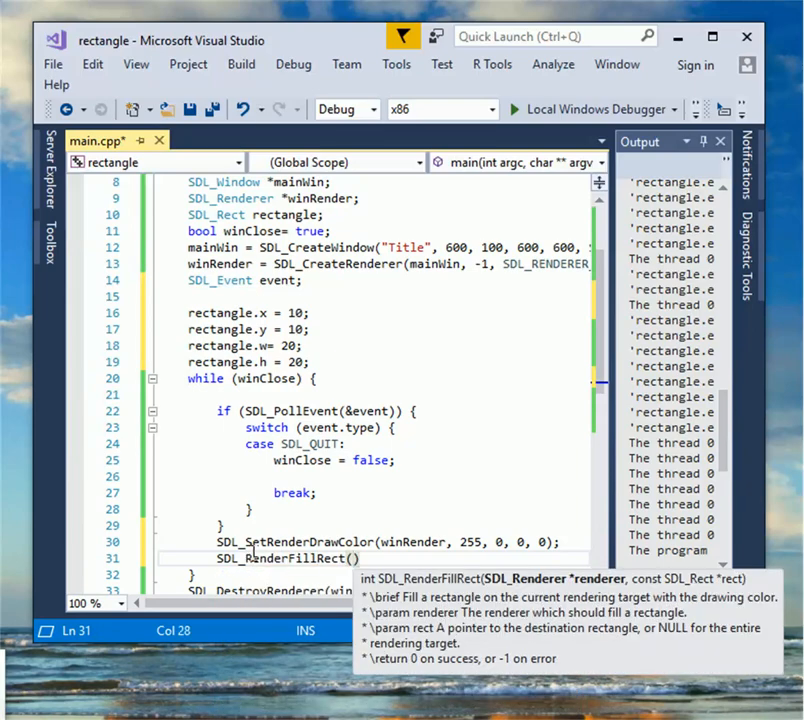
pyautogui.write('winRender,&rectangle')
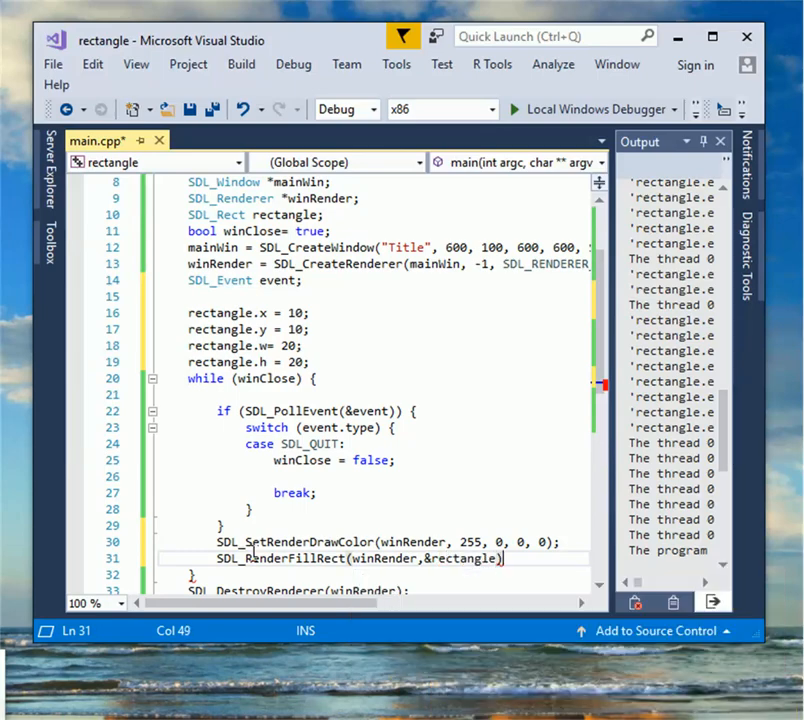
# Present the frame with SDL_RenderPresent(winRender) at the end of the loop
pyautogui.write('SDL')
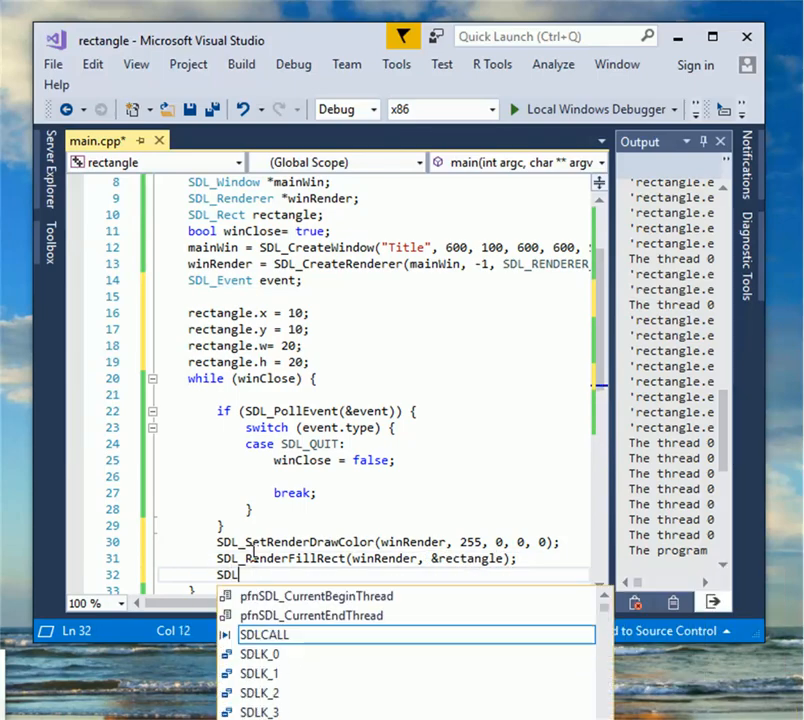
pyautogui.write('_')
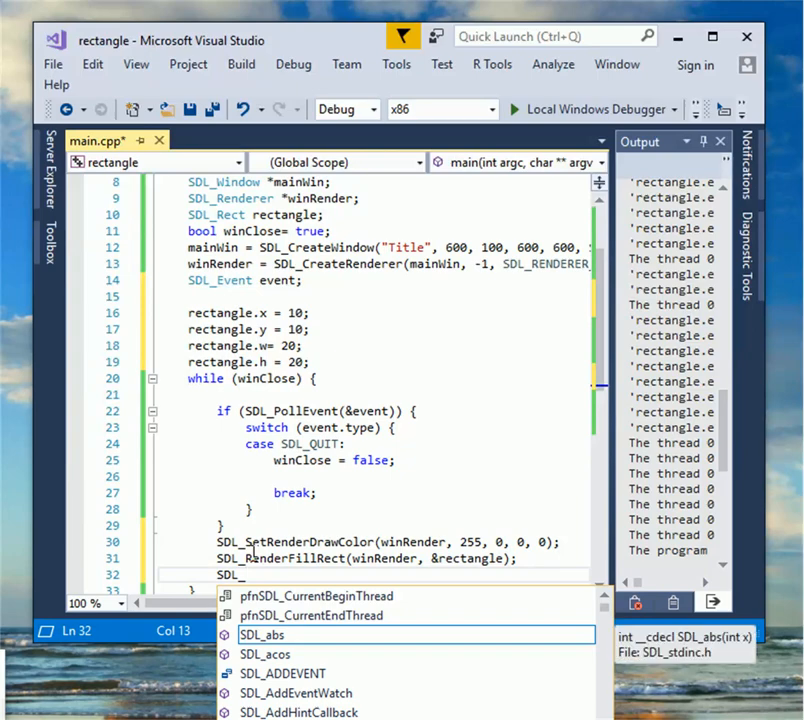
pyautogui.write('Render')
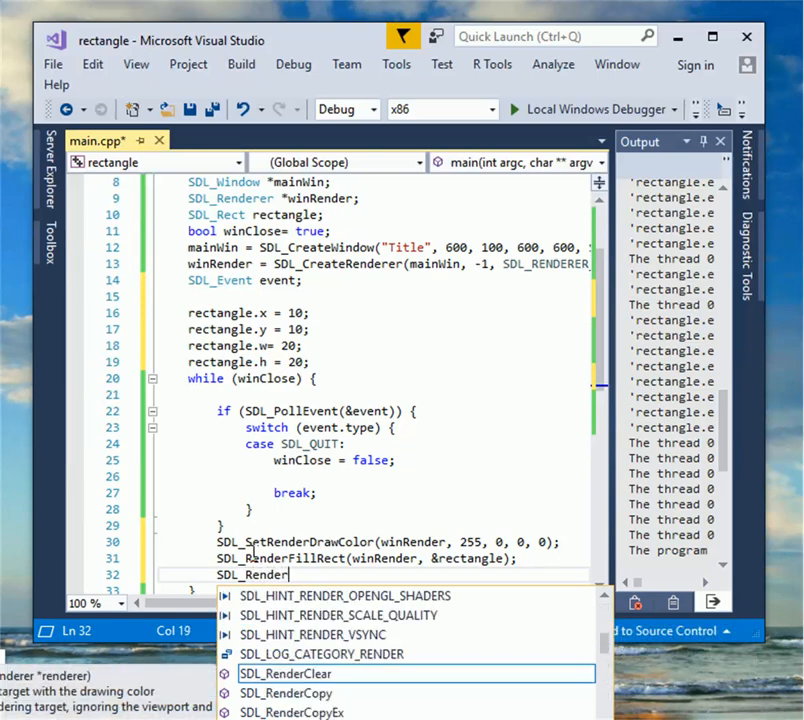
pyautogui.write('Present')
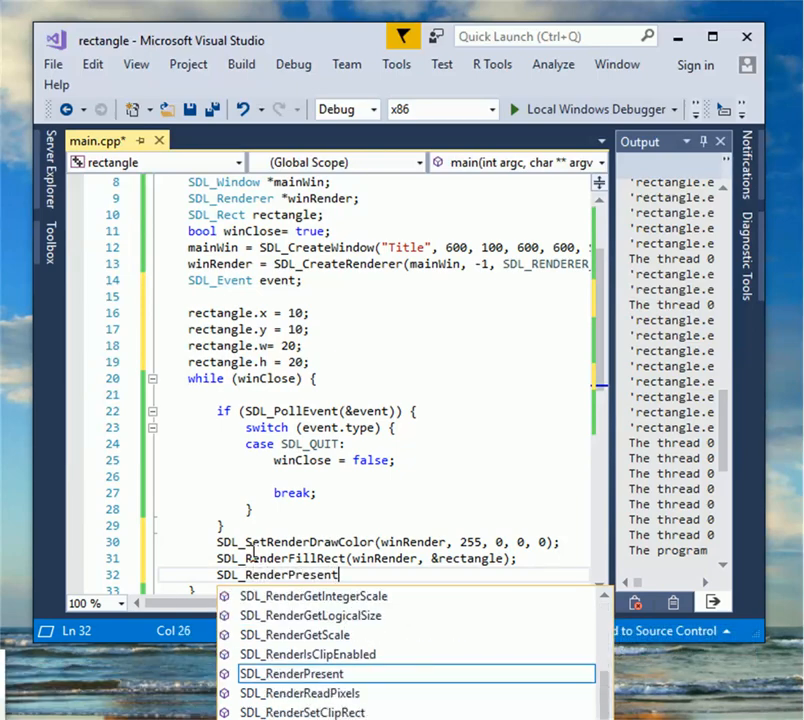
pyautogui.write('(winRender);')
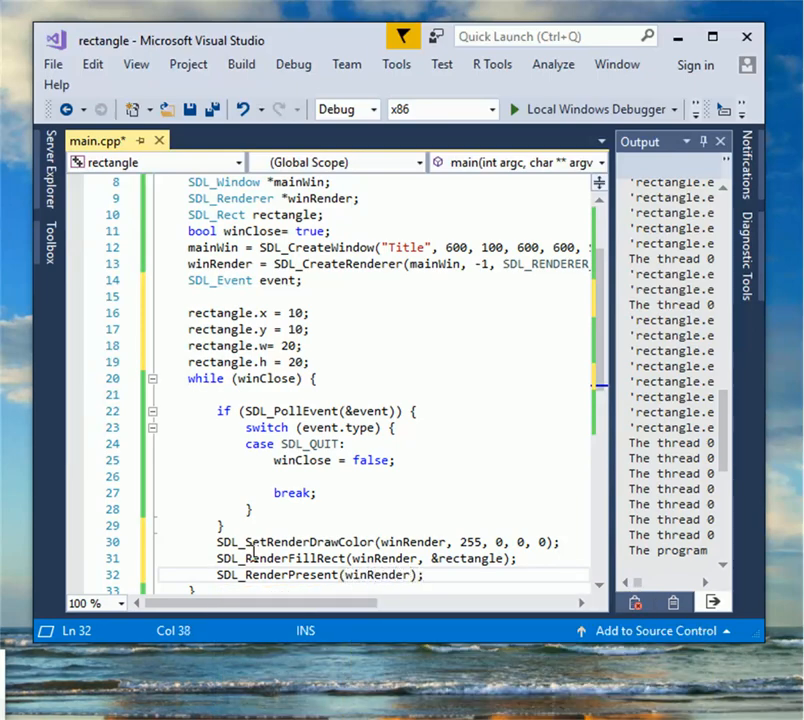
# Build the rectangle project with the red-rectangle drawing code
pyautogui.click(241, 64)
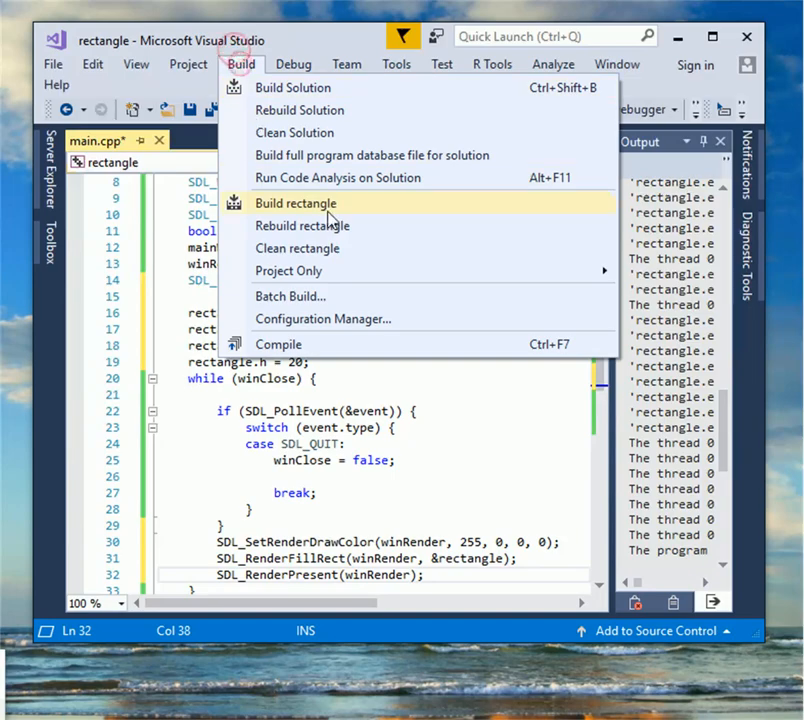
pyautogui.click(293, 64)
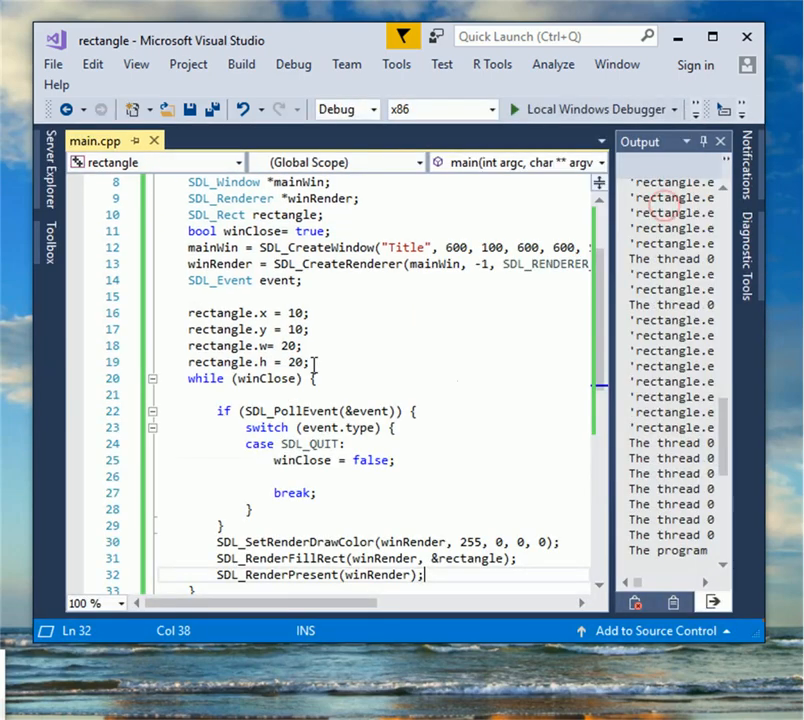
pyautogui.scroll(-3)
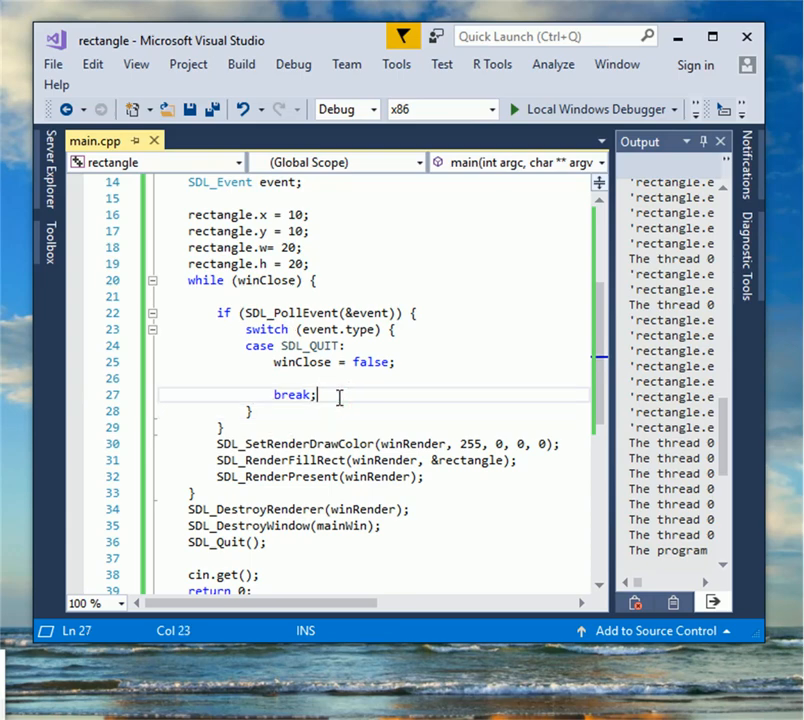
# Switch on the pressed key under SDL_KEYDOWN, with SDLK_LEFT moving rectangle.x by -2
pyautogui.write('case')
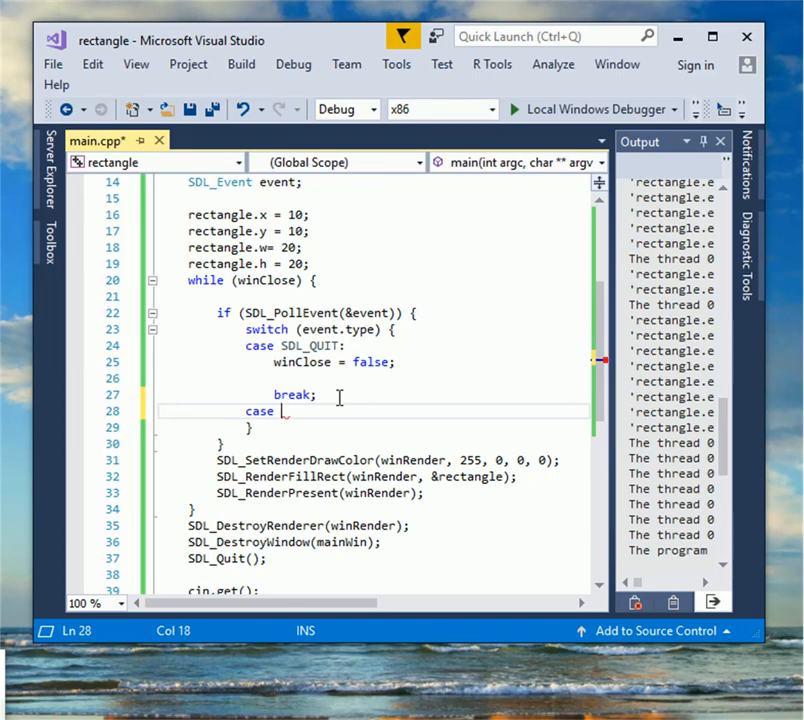
pyautogui.write('SDL_KEYDOWN:')
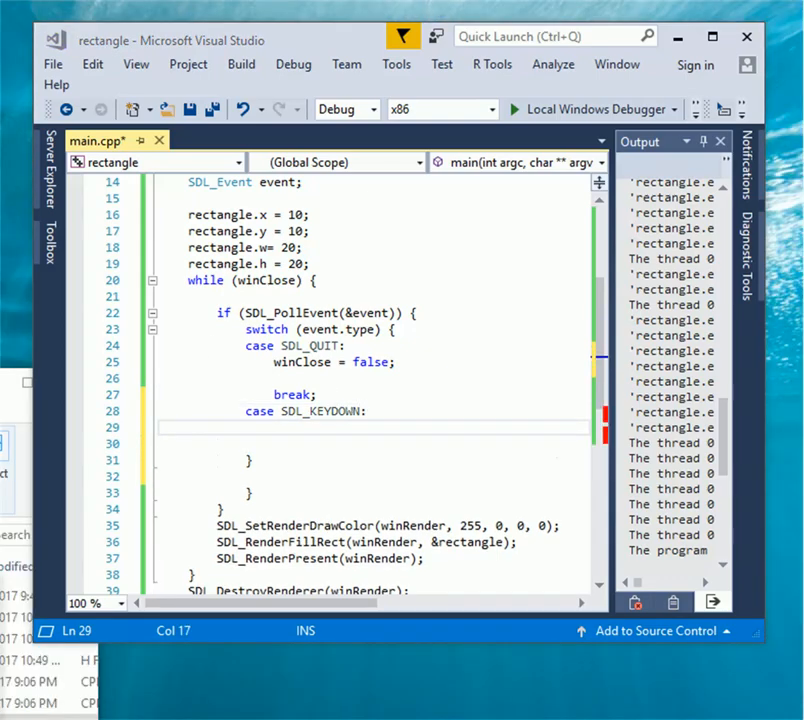
pyautogui.click(386, 411)
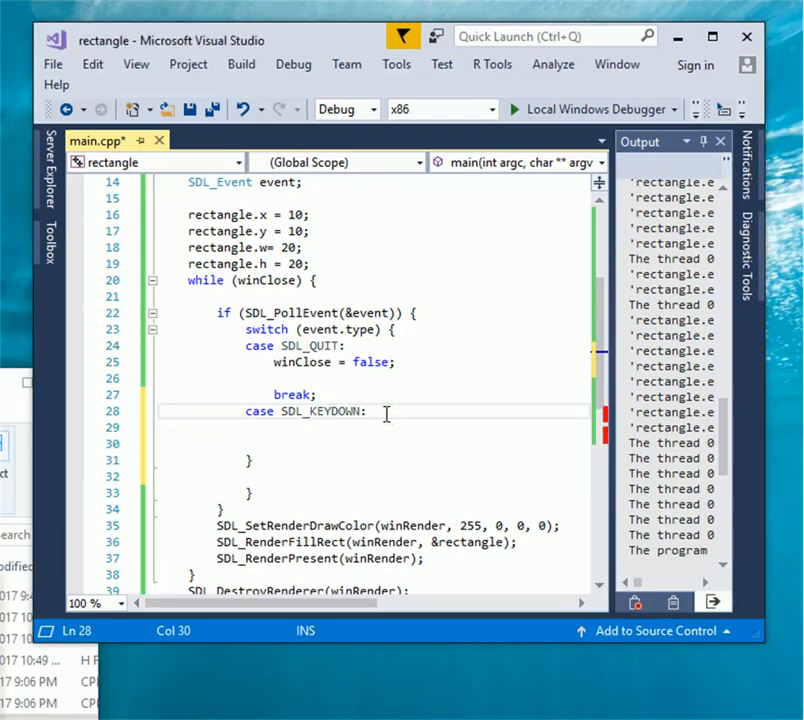
pyautogui.write('switch(')
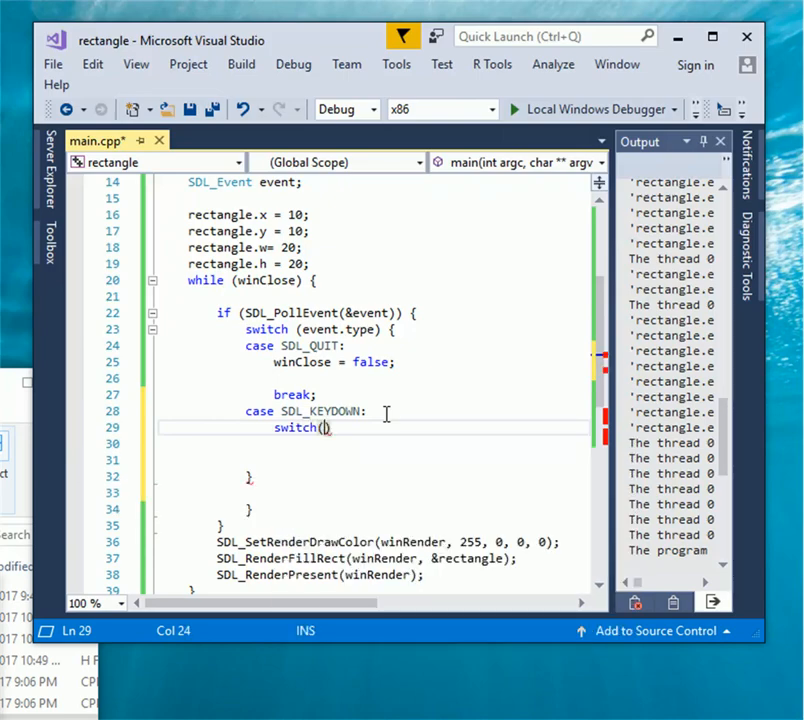
pyautogui.write('event')
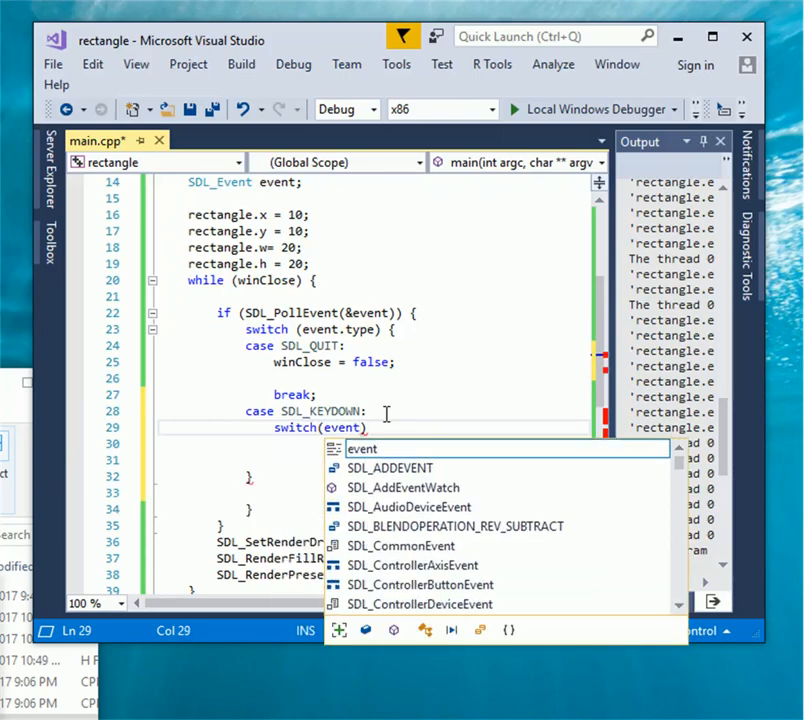
pyautogui.write('.key.keysym.sym')
pyautogui.click(375, 443)
pyautogui.write('case SDLK')
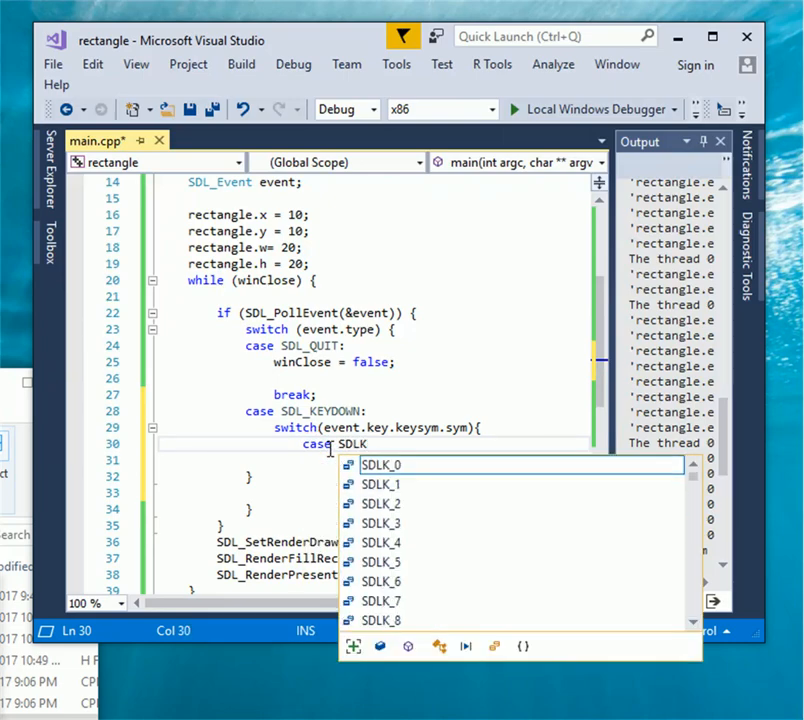
pyautogui.write('_LEFT:')
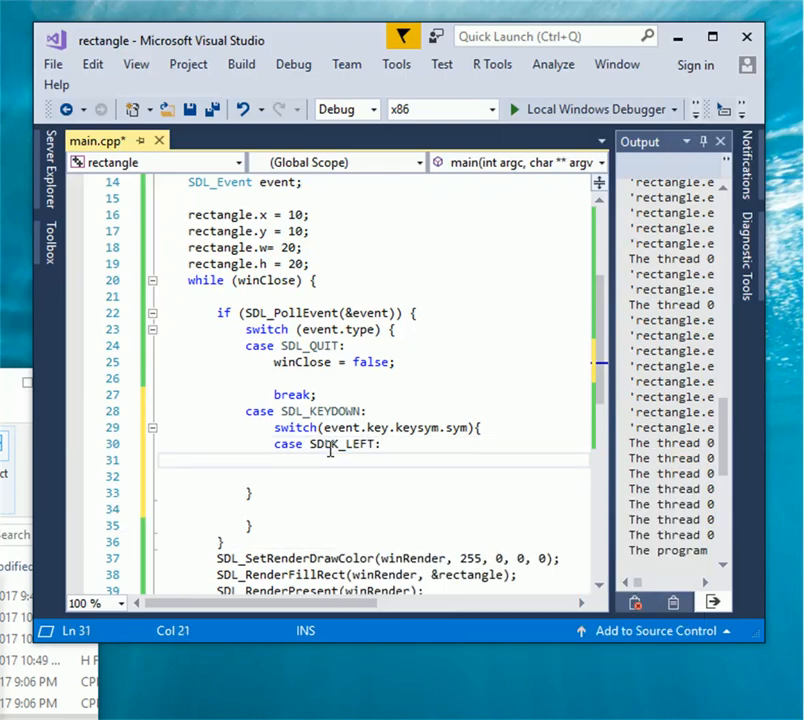
pyautogui.write('rectangle.x')
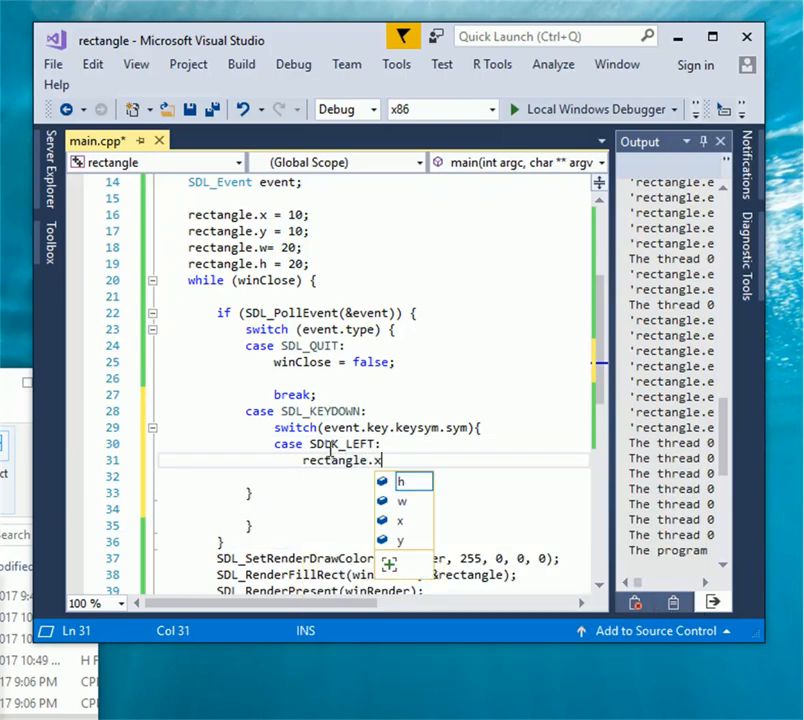
pyautogui.write('= rectangle.x')
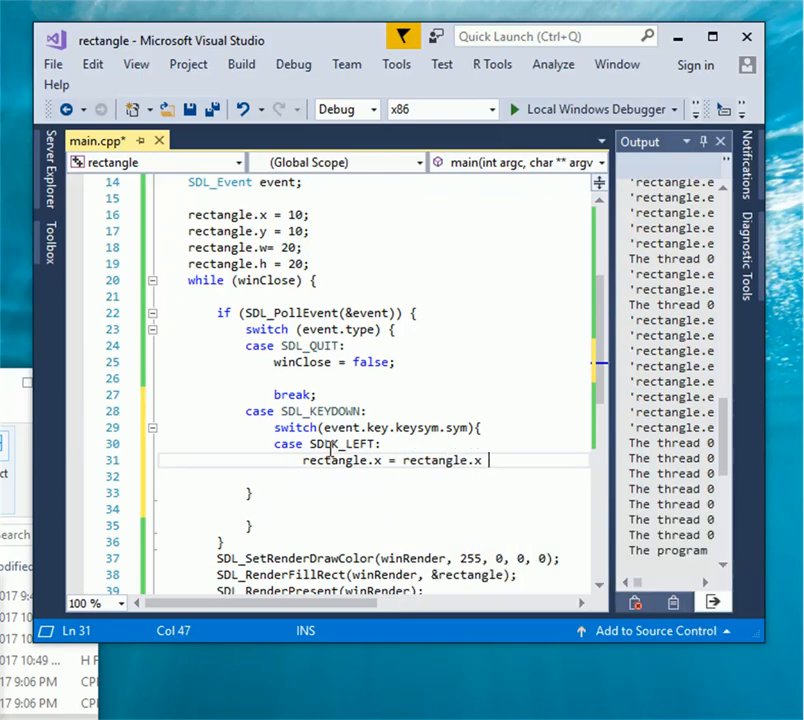
pyautogui.write('- 2;')
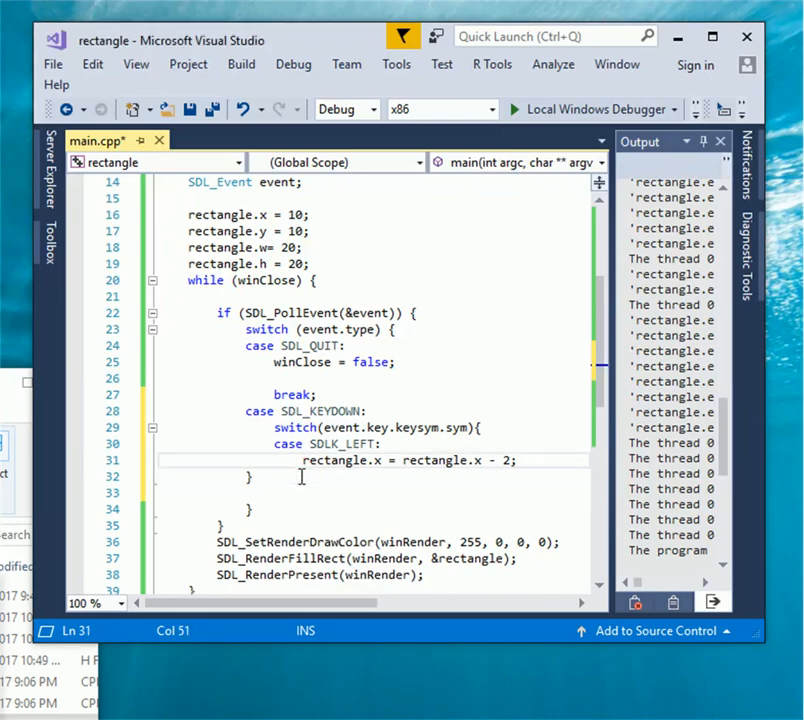
pyautogui.write('break;')
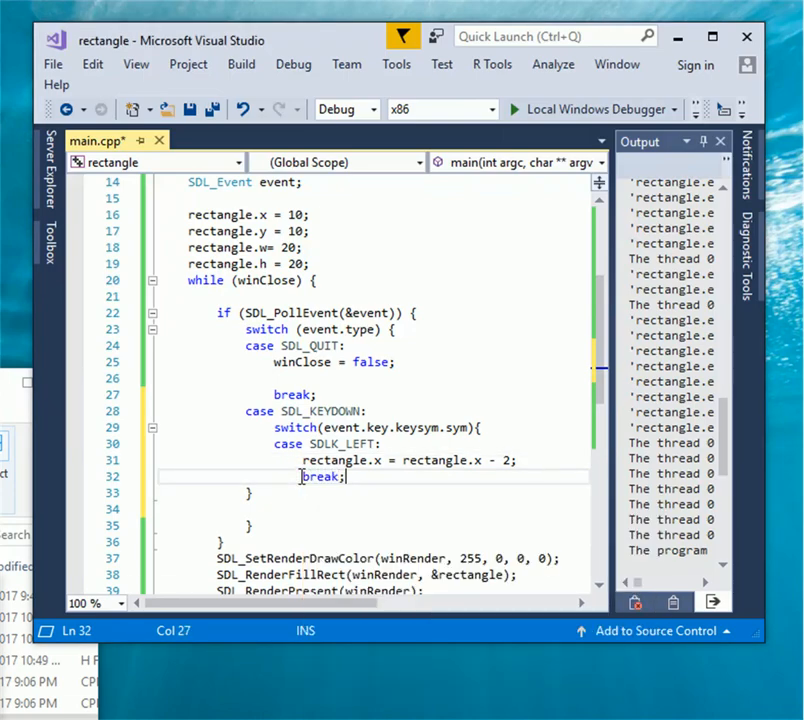
# Add an SDLK_RIGHT case that adds 2 to rectangle.x, then breaks
pyautogui.write('case')
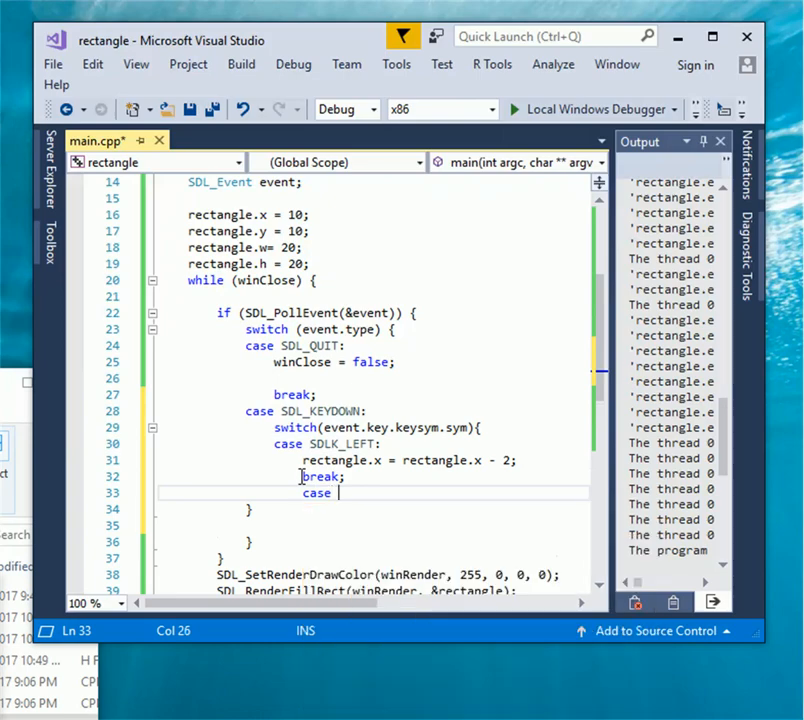
pyautogui.write('SDLK')
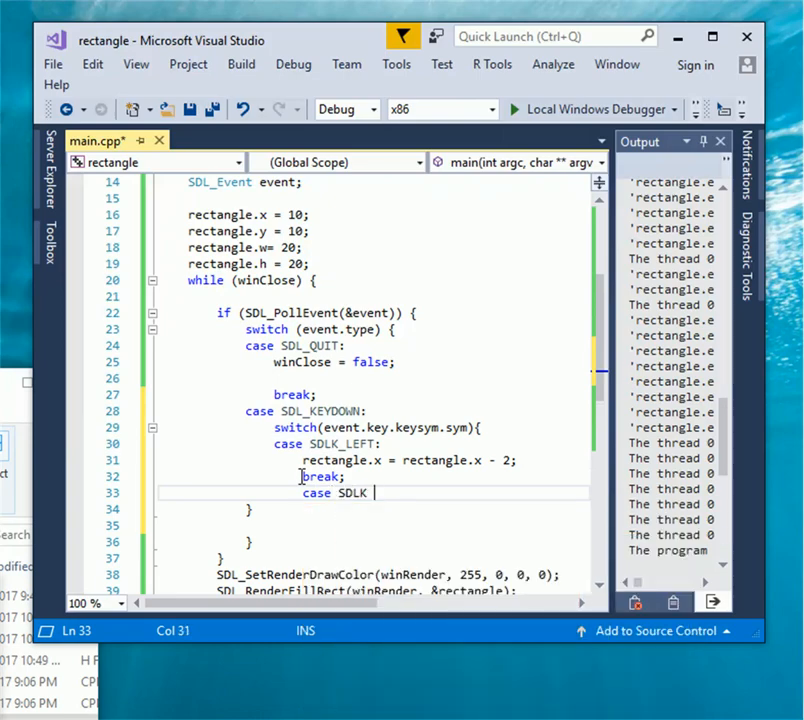
pyautogui.write('_RIGHT')
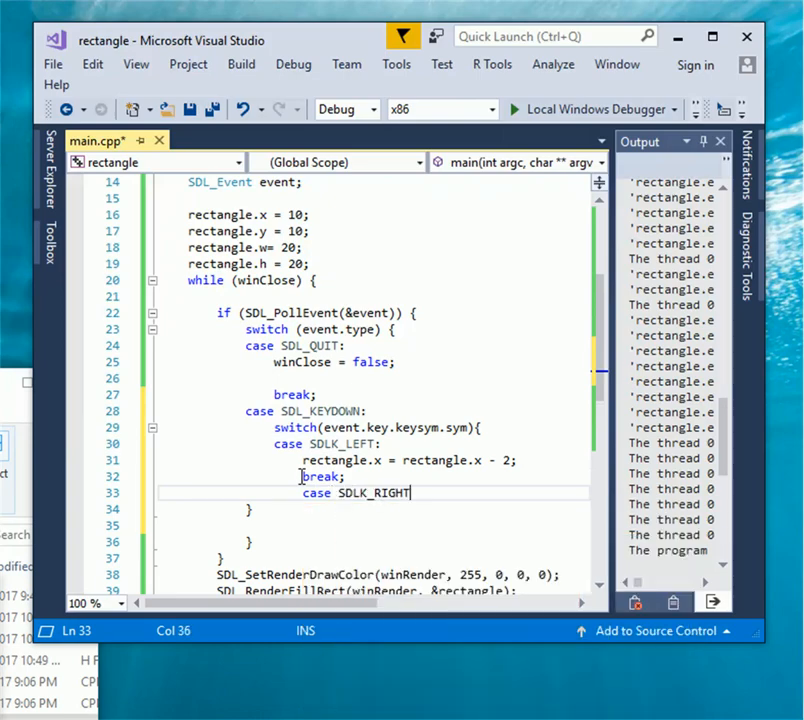
pyautogui.write('rectangle.x = rectangle')
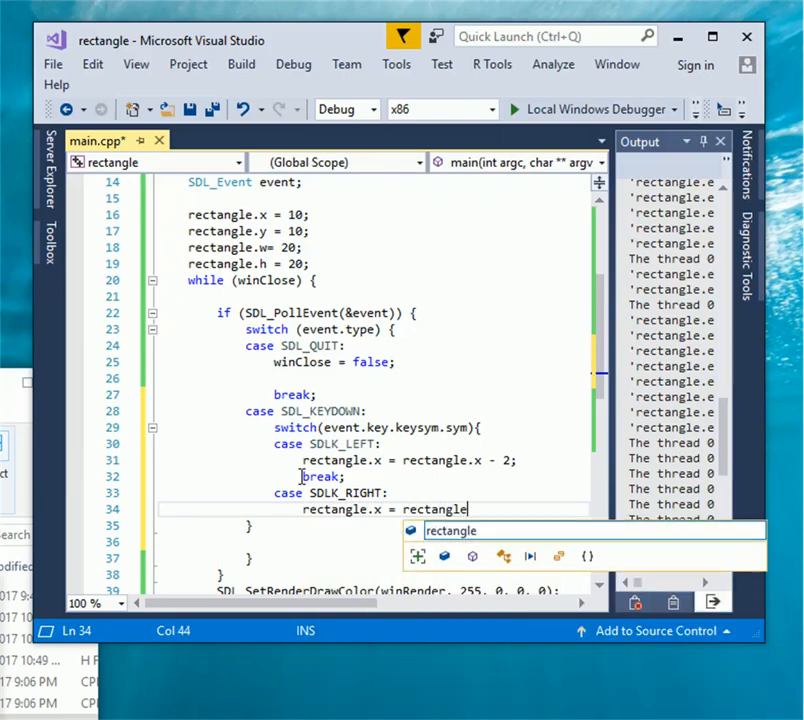
pyautogui.write('.x +')
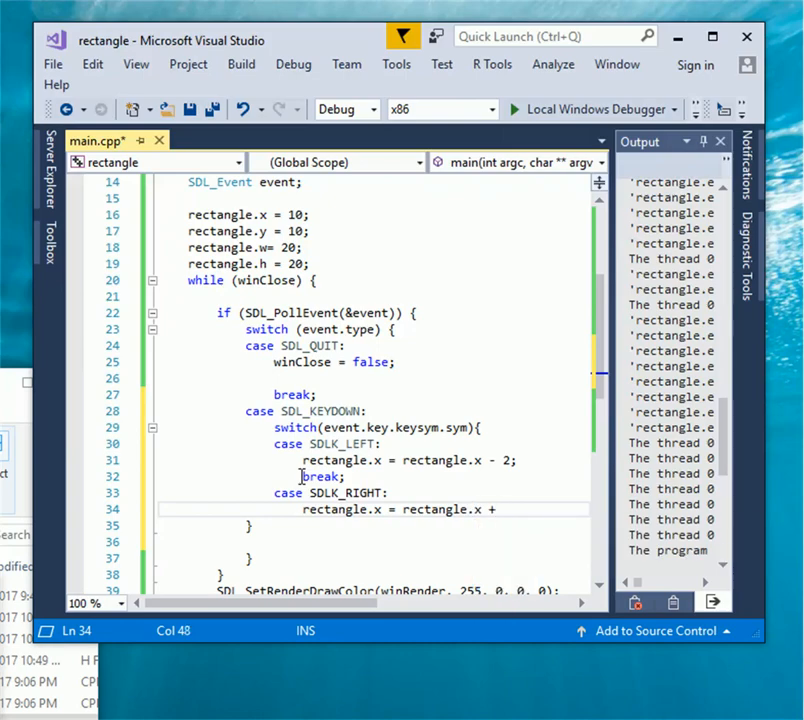
pyautogui.write('break')
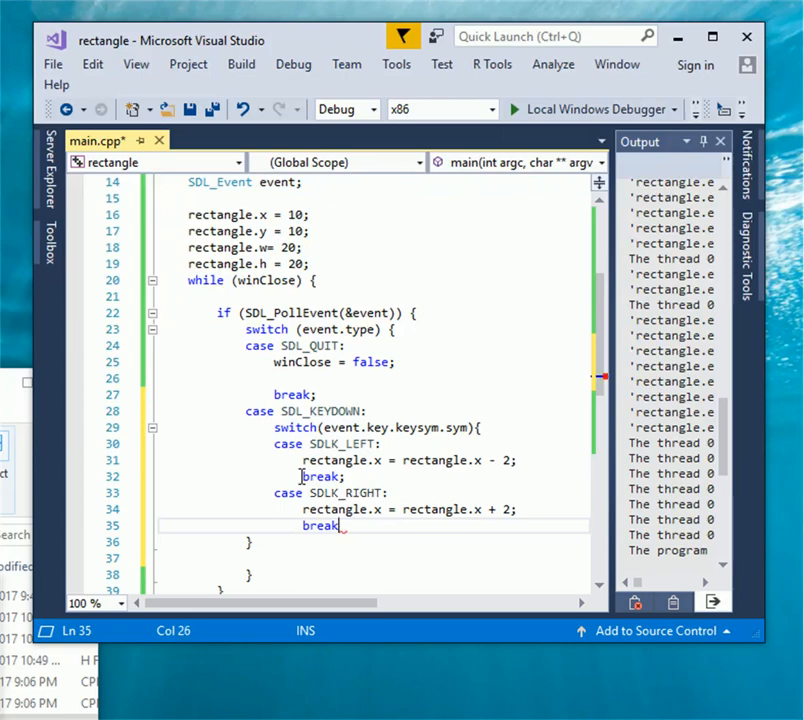
# Build the solution and run it without debugging to test left and right movement
pyautogui.click(241, 64)
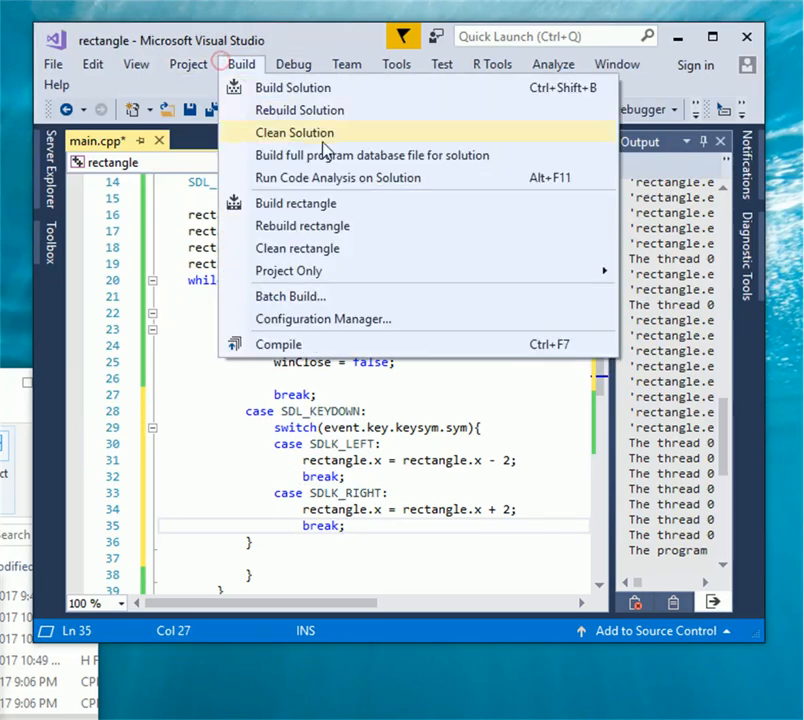
pyautogui.click(293, 63)
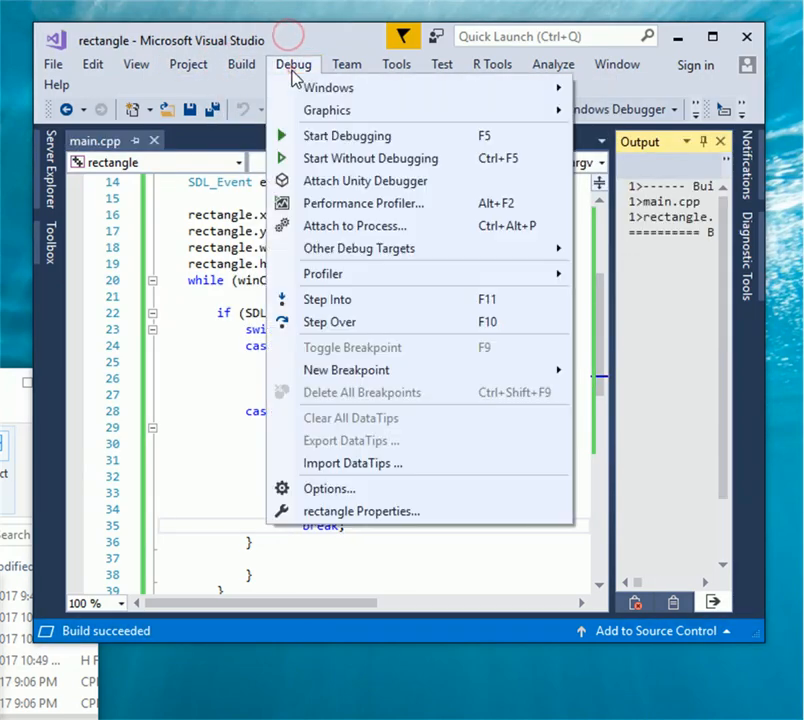
pyautogui.click(346, 135)
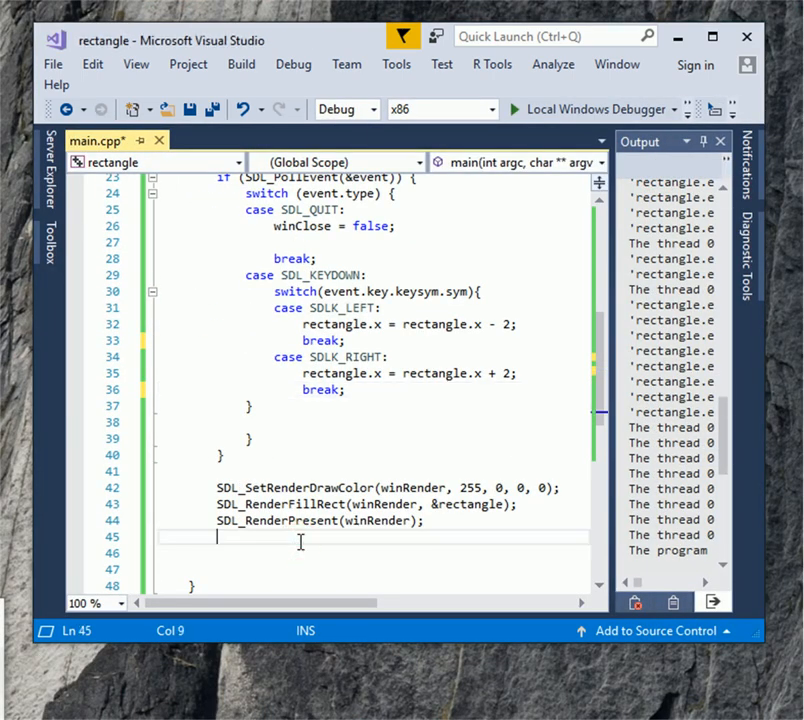
# After SDL_RenderPresent, add SDL_SetRenderDrawColor(winRender, 0, 0, 0, 255) and SDL_RenderClear(winRender)
pyautogui.write('SDL_')
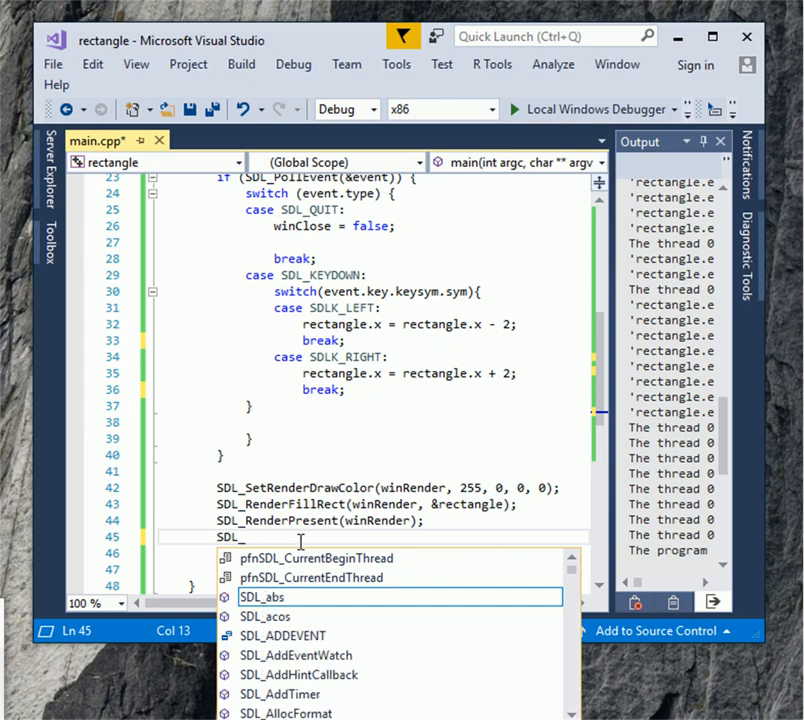
pyautogui.write('SetR')
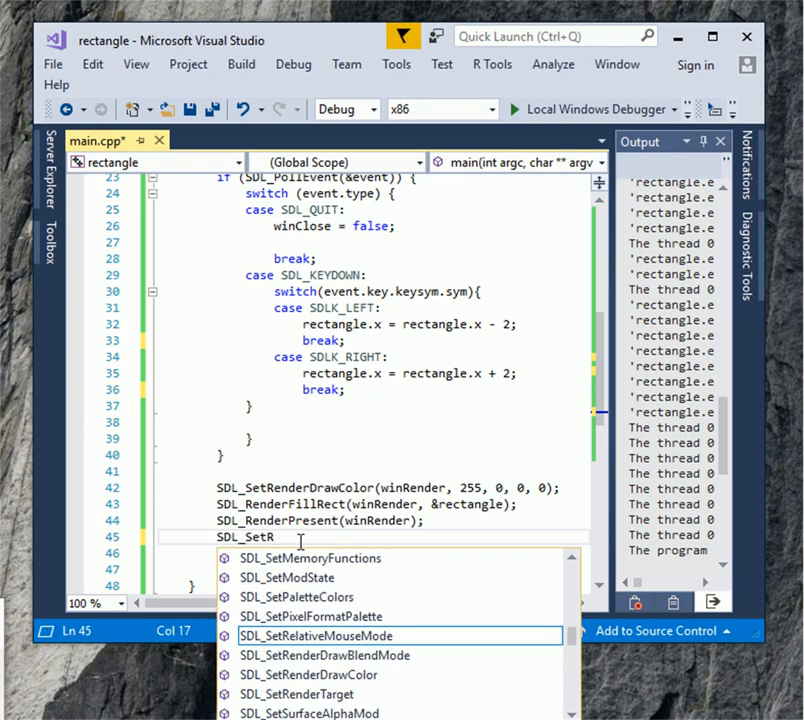
pyautogui.write('ender')
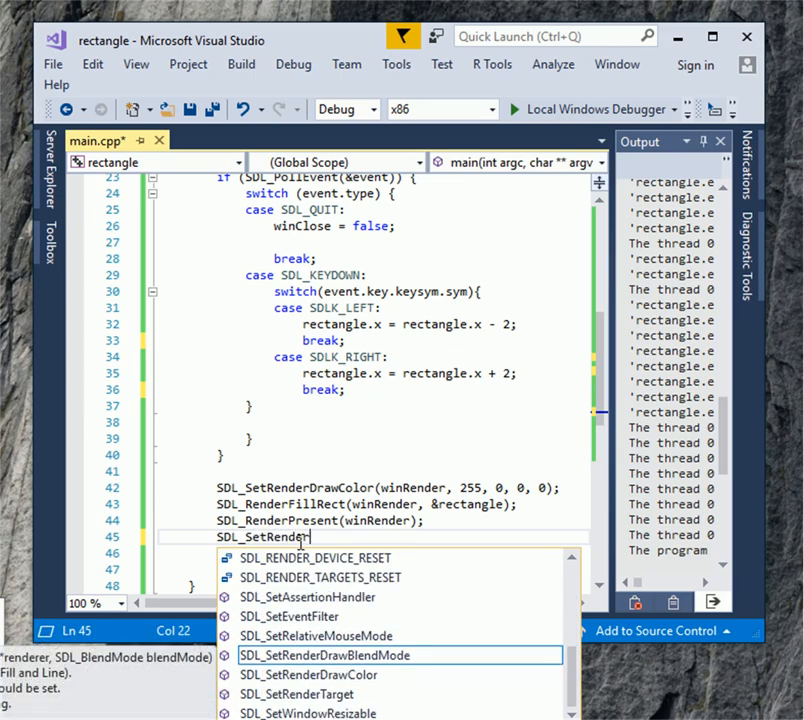
pyautogui.write('DrawColor(')
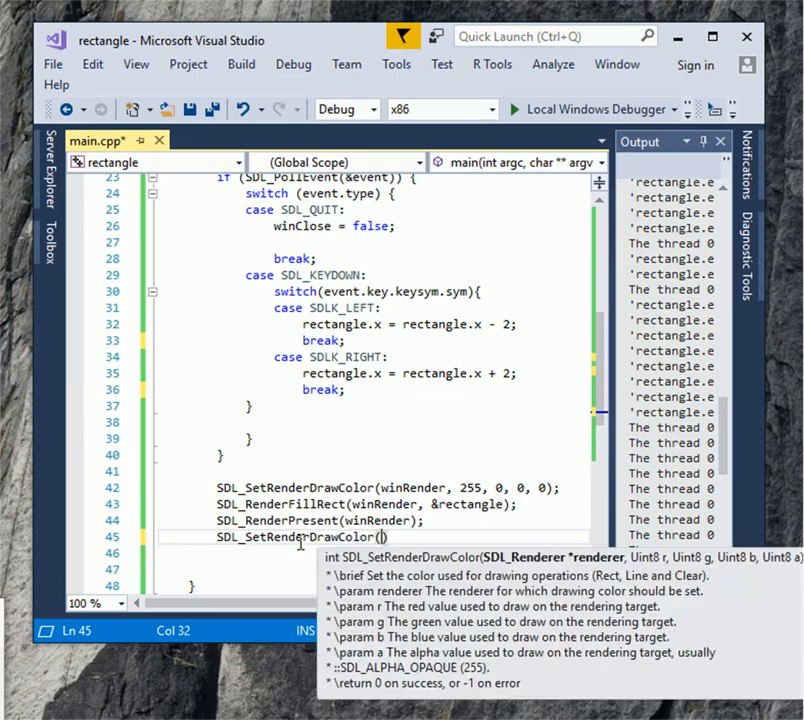
pyautogui.write('winRender,')
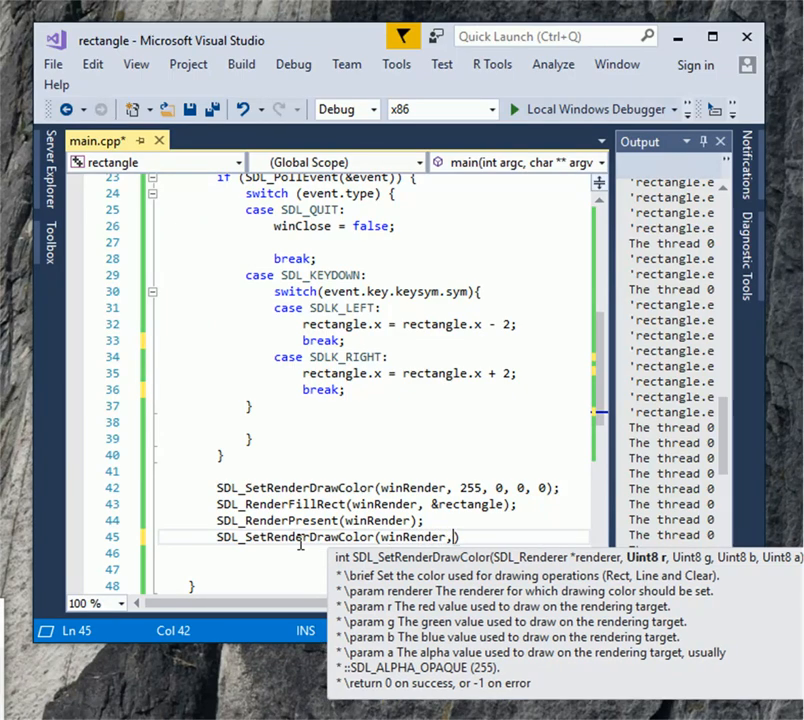
pyautogui.write('0,0)')
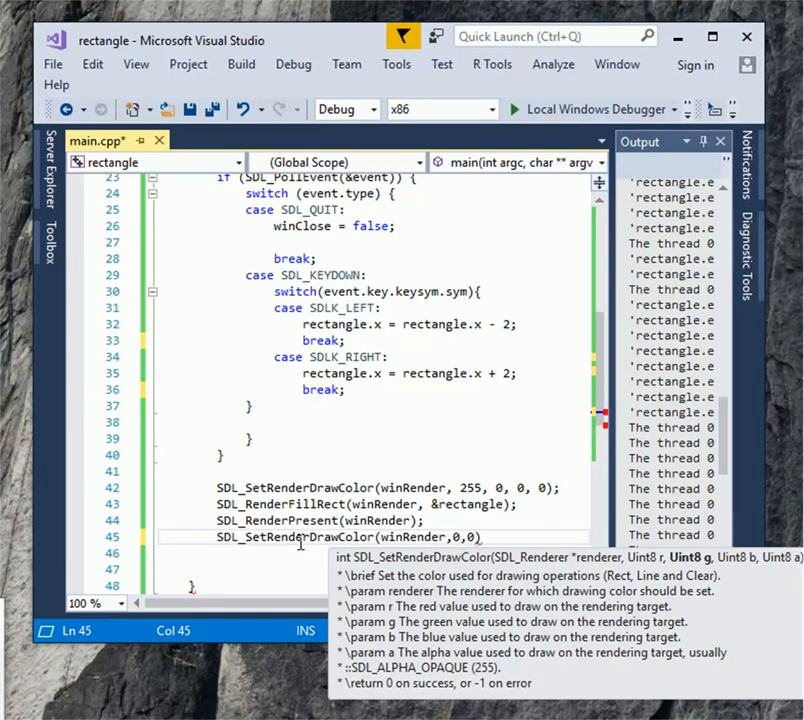
pyautogui.write(',255')
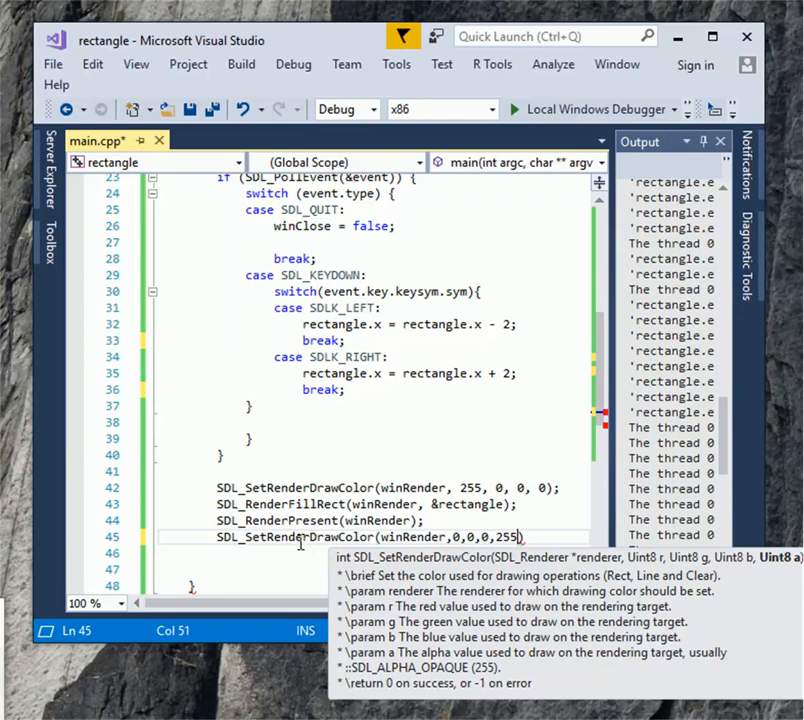
pyautogui.write('SDL_Render')
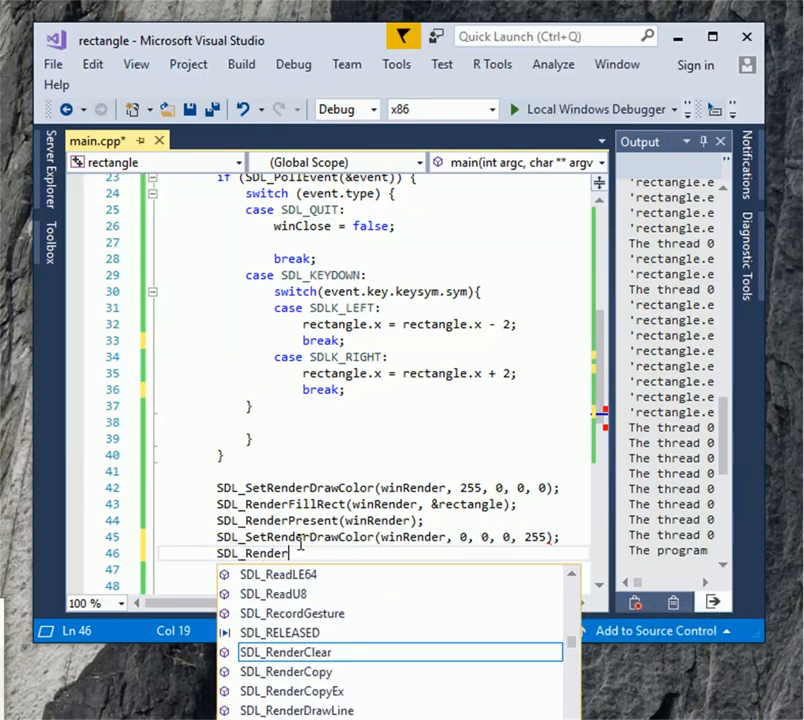
pyautogui.write('Clear')
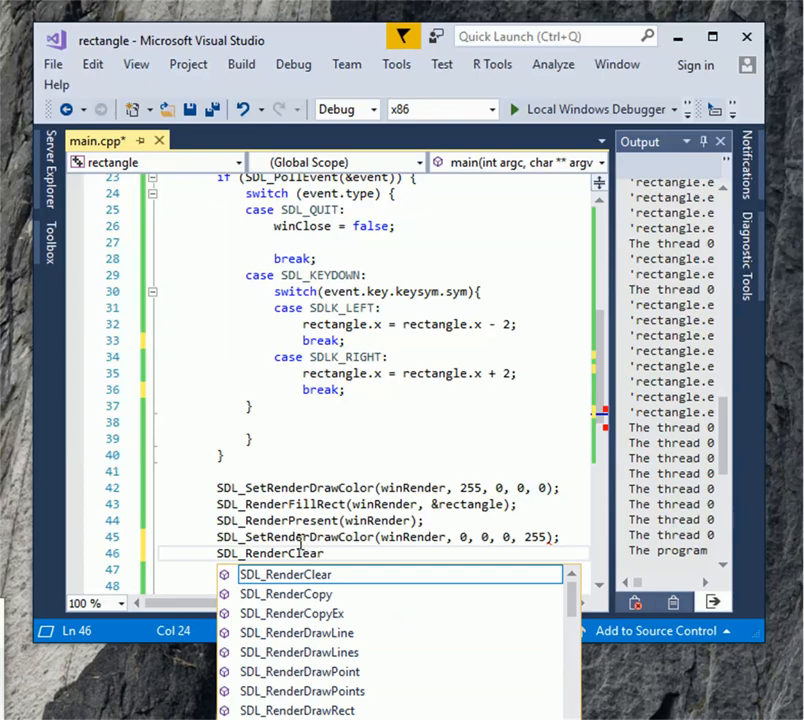
pyautogui.write('(winRender);')
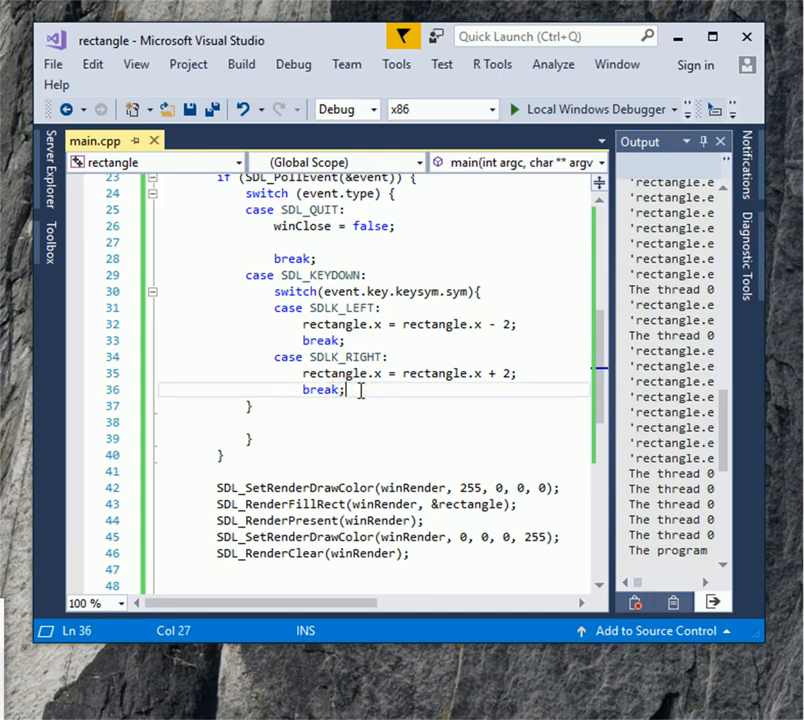
# Add a case SDLK_UP that changes rectangle.y by 2
pyautogui.press('Enter')
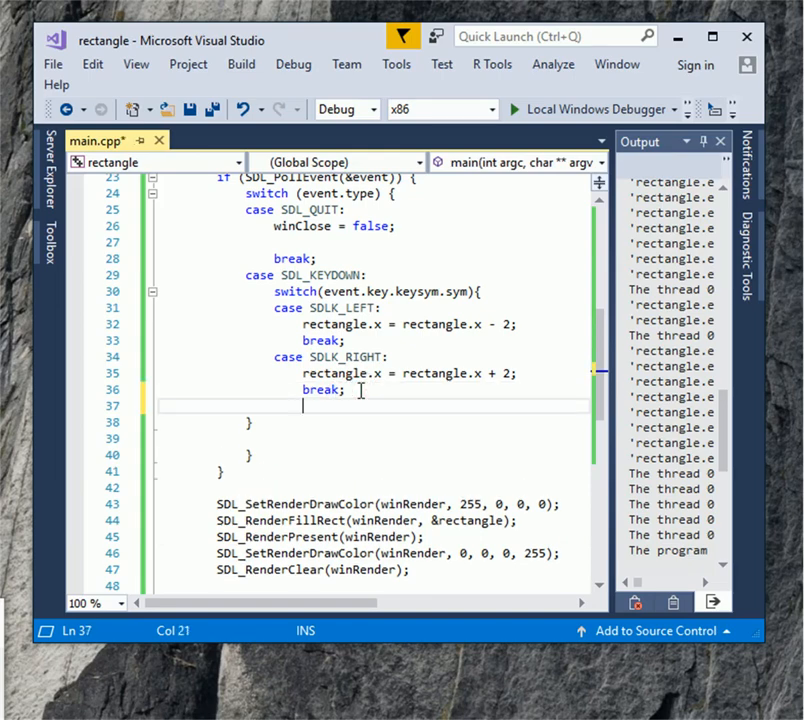
pyautogui.write('case S')
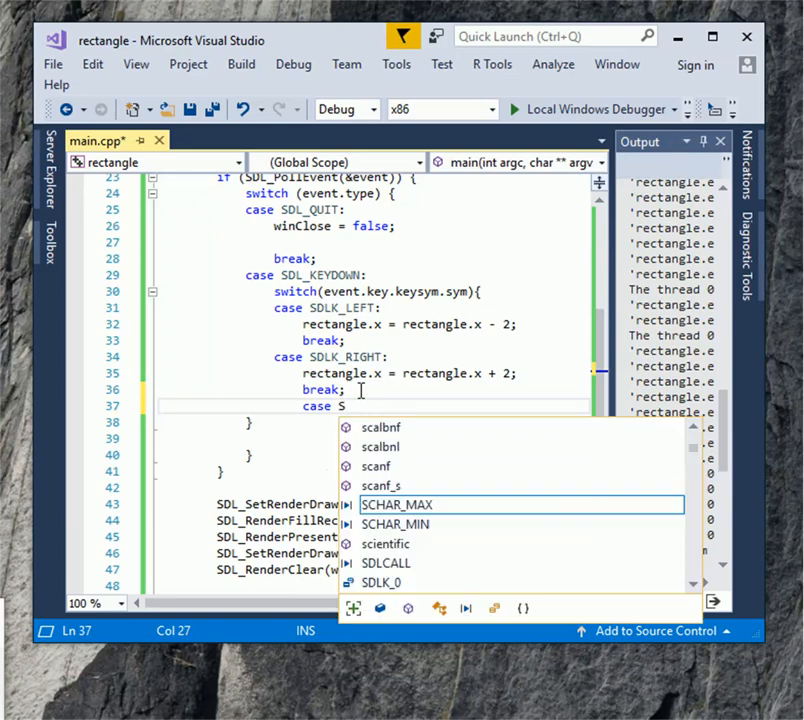
pyautogui.write('DLK_')
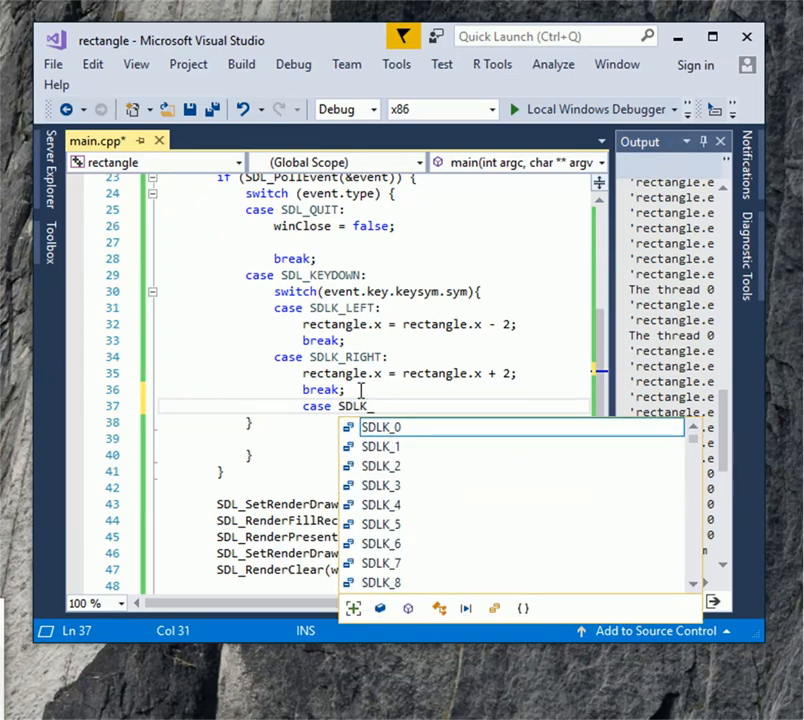
pyautogui.write('UP')
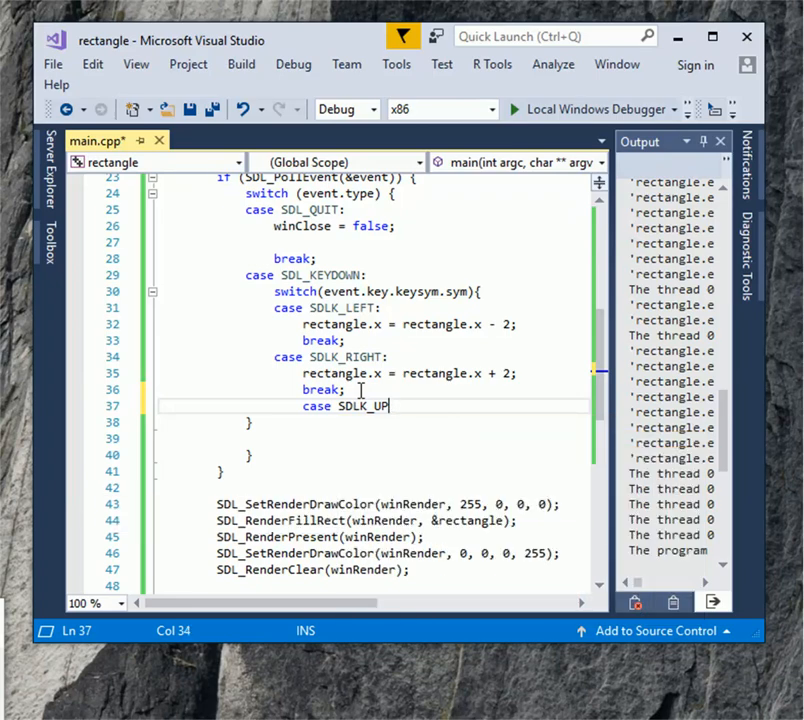
pyautogui.write('rectangle')
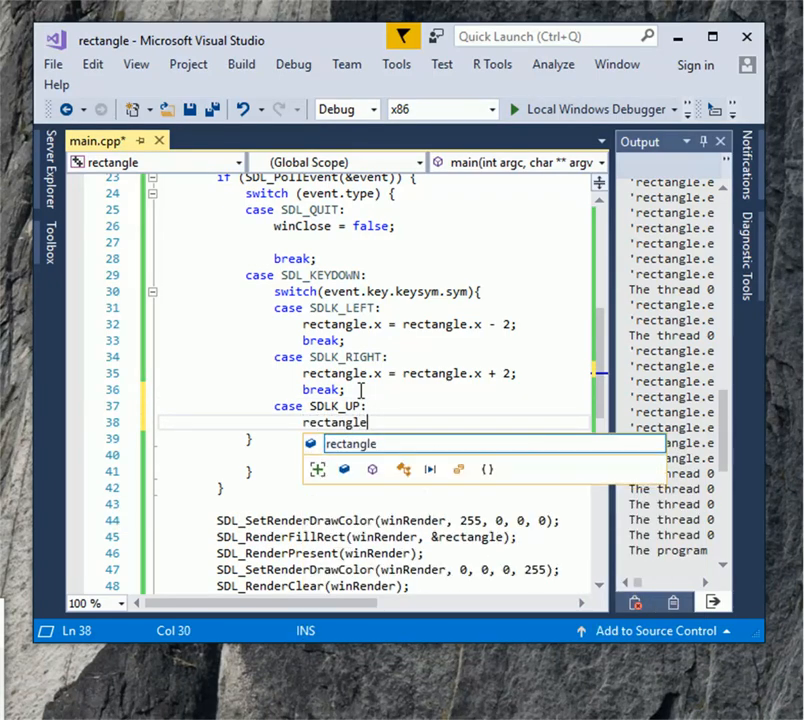
pyautogui.write('.')
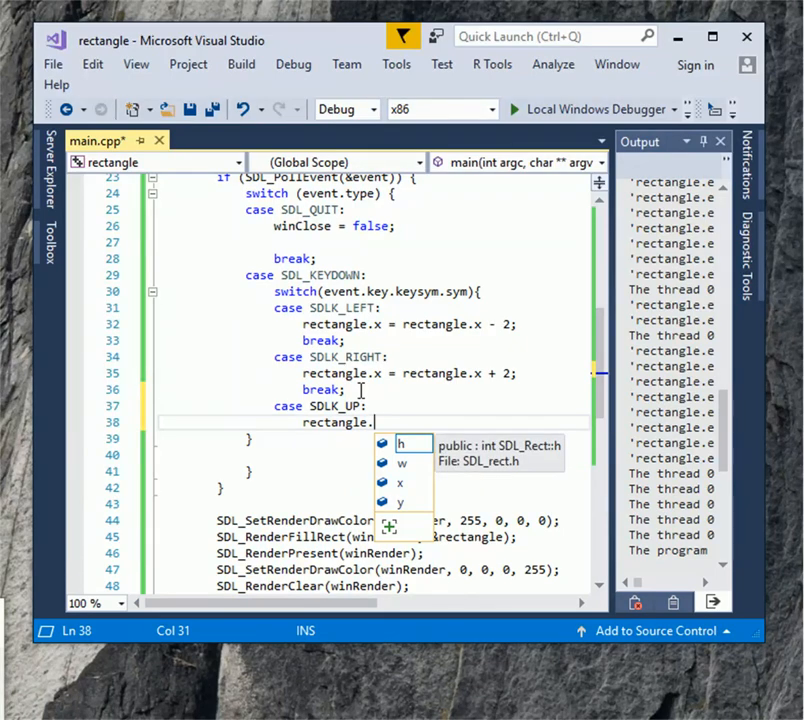
pyautogui.write('y =')
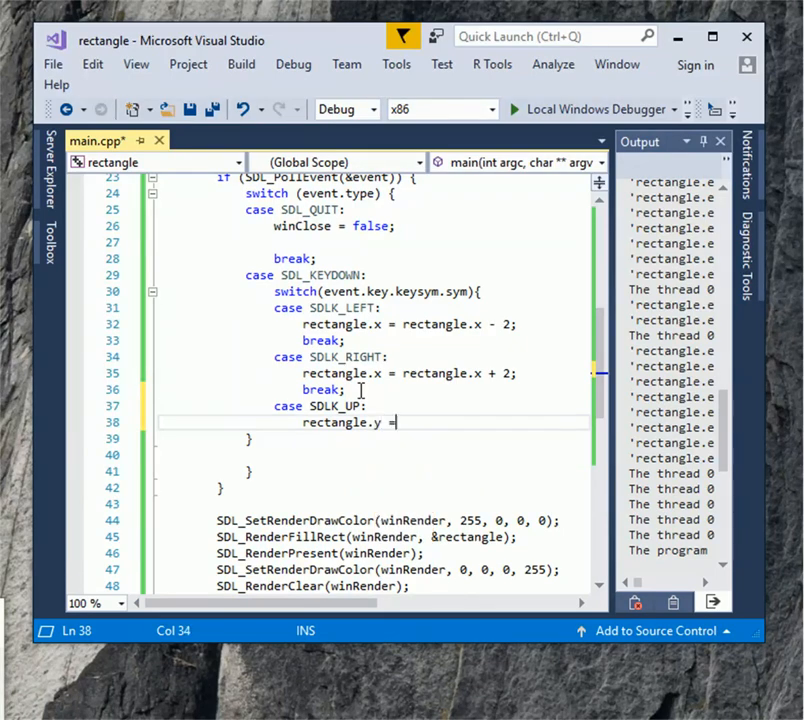
pyautogui.write('recta')
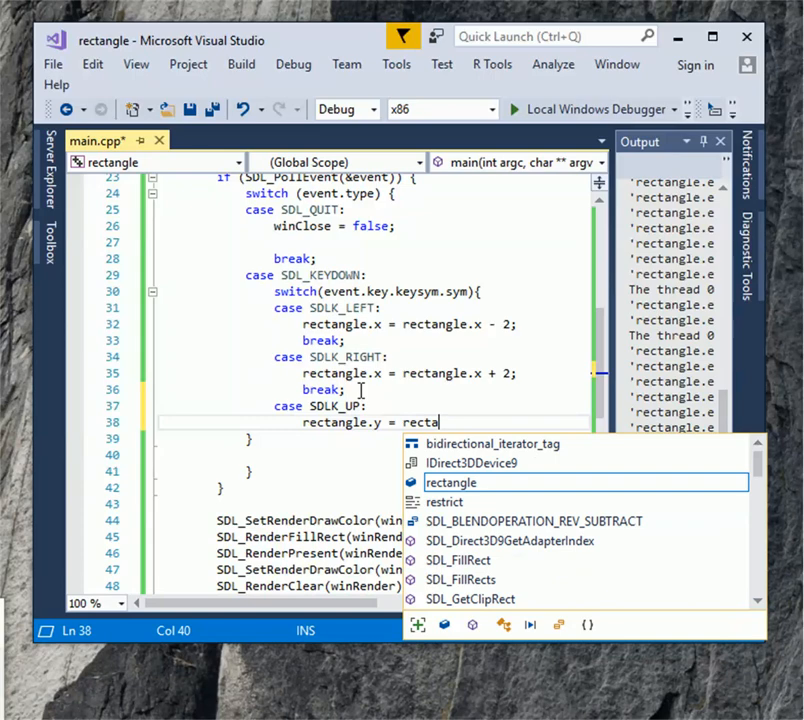
pyautogui.write('ngle.y + 2')
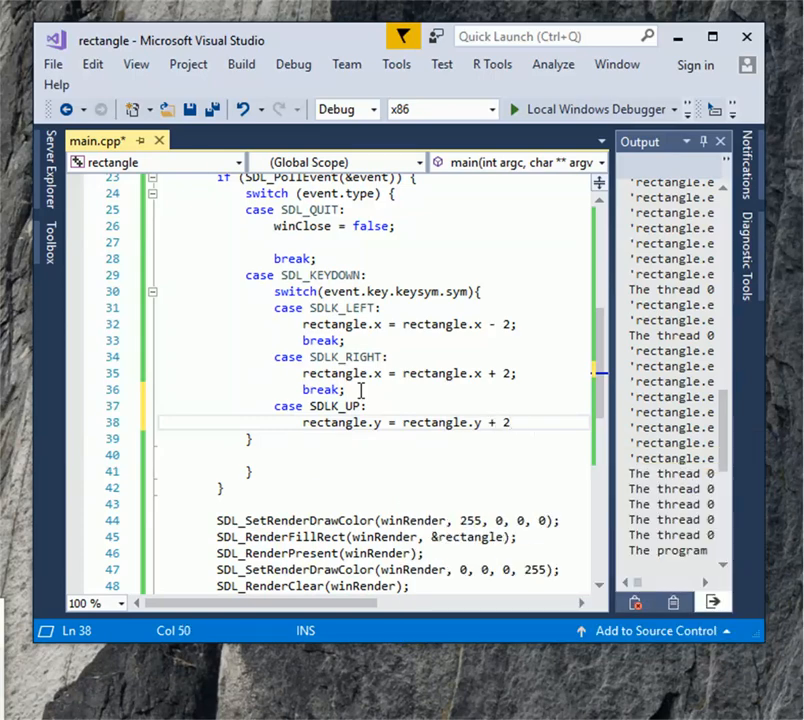
# Add a case SDLK_DOWN setting rectangle.y to rectangle.y - 2, then start its break
pyautogui.write('cas')
pyautogui.write('break;')
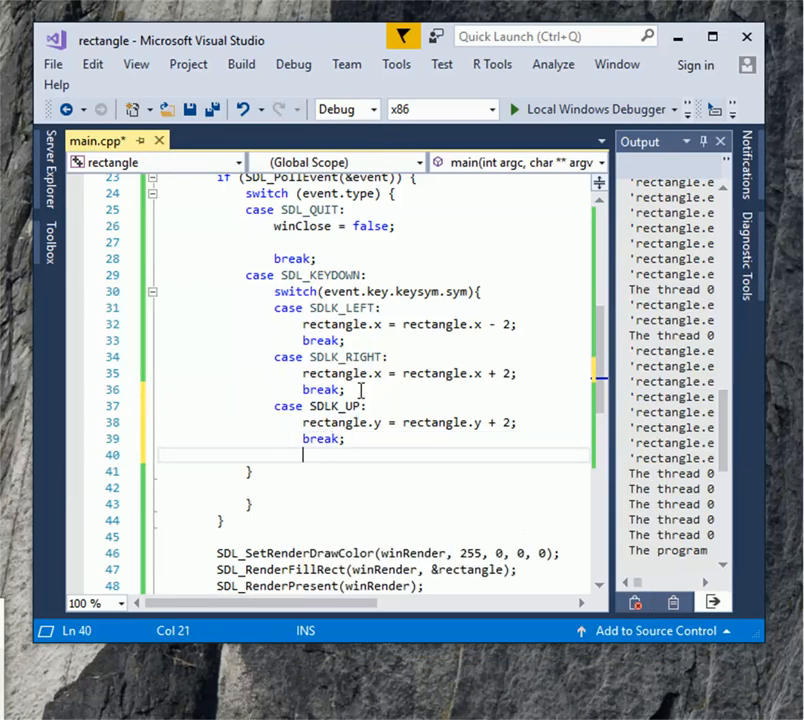
pyautogui.write('case')
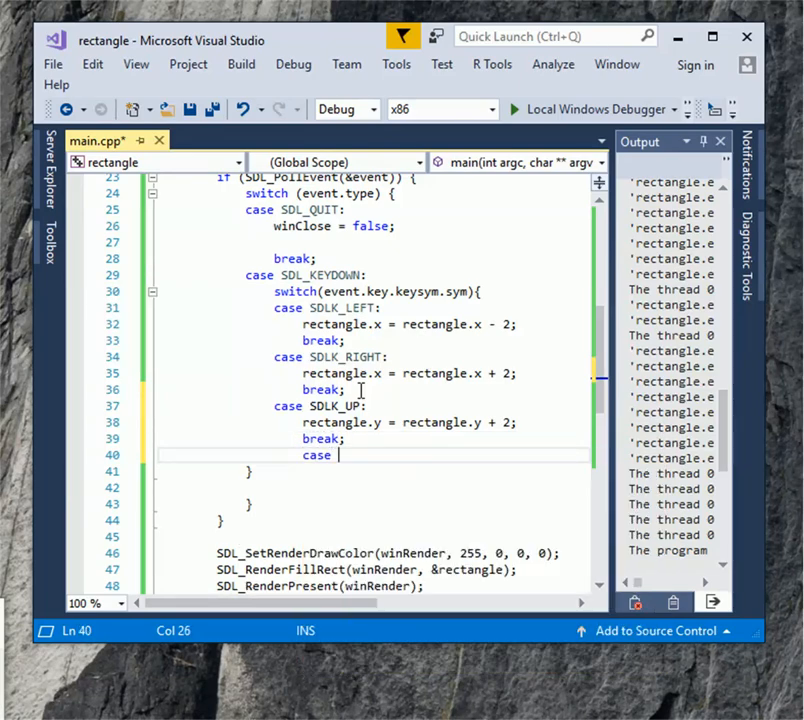
pyautogui.write('SDLK_DOWN:')
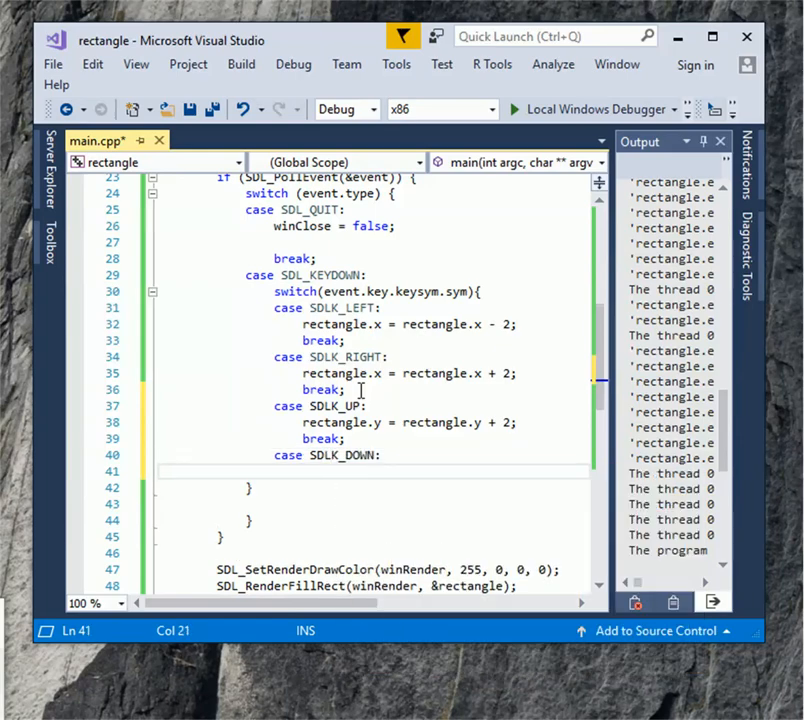
pyautogui.write('rectangle')
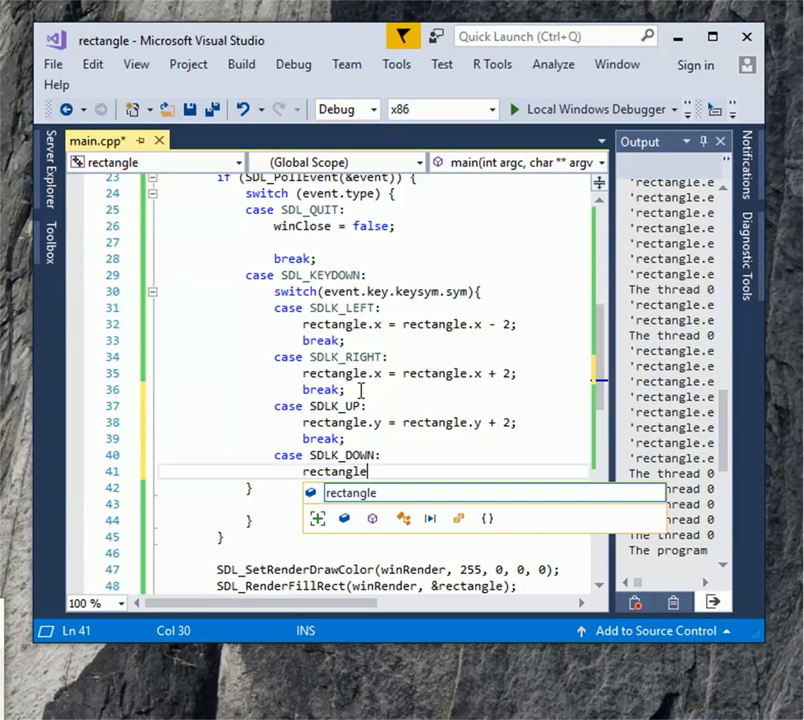
pyautogui.write('.y')
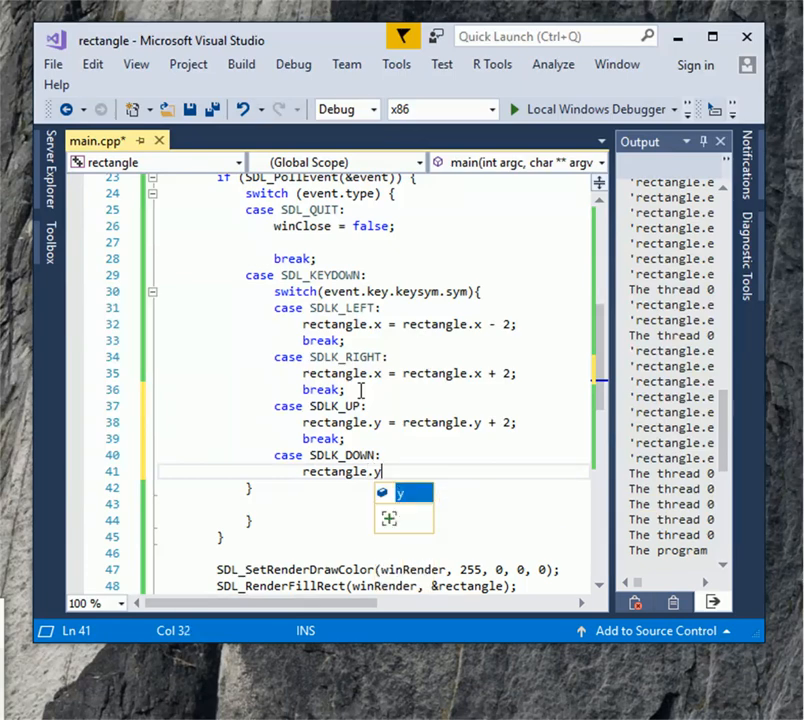
pyautogui.write('rectangle.y -')
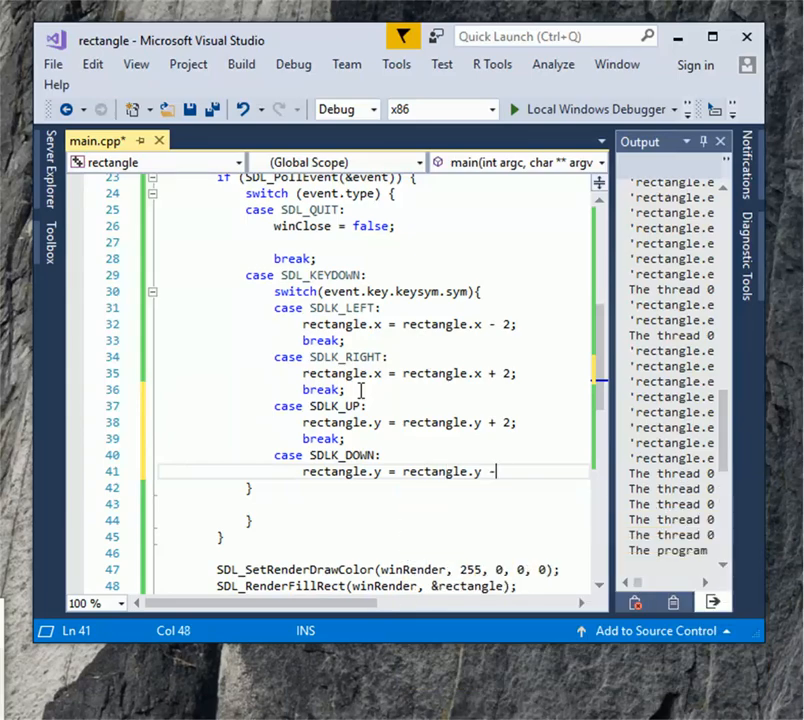
pyautogui.write('2;')
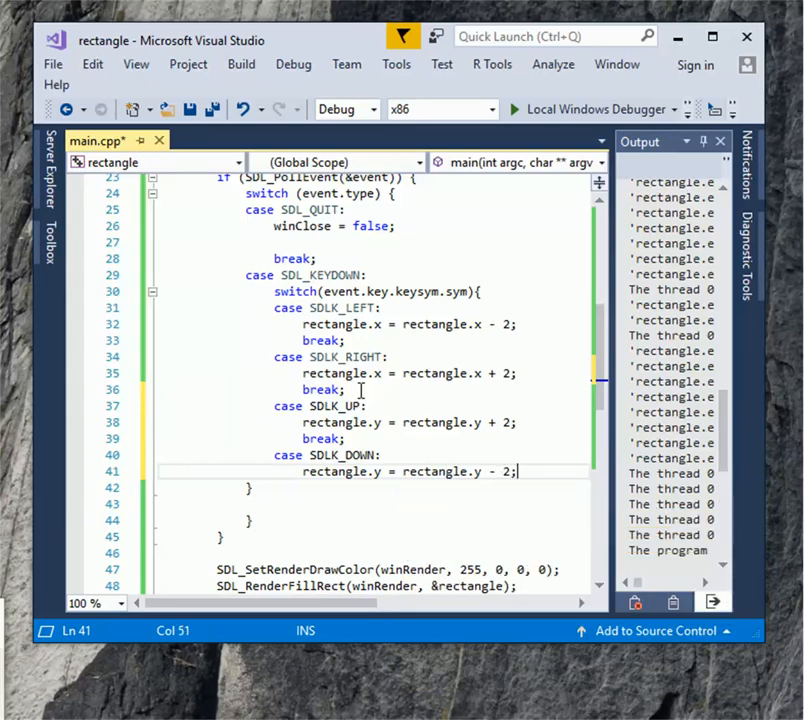
pyautogui.write('break')
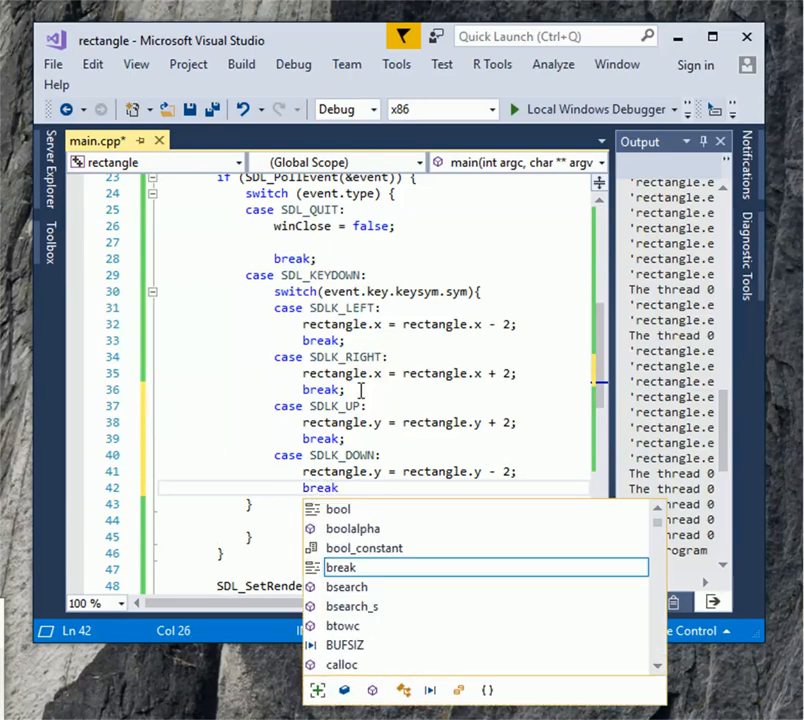
# Build and run rectangle under the debugger, accepting the out-of-date build prompt
pyautogui.click(293, 64)
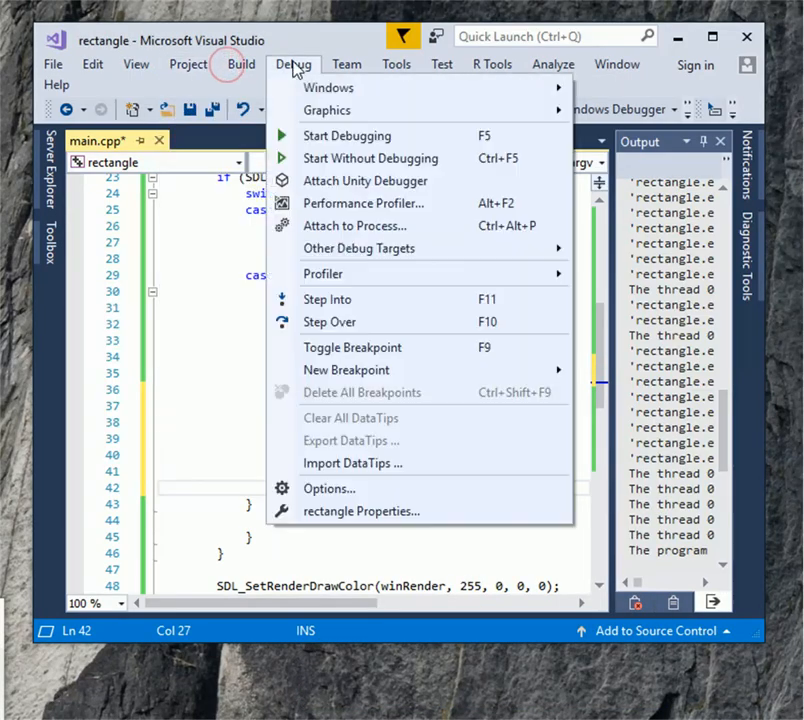
pyautogui.click(346, 135)
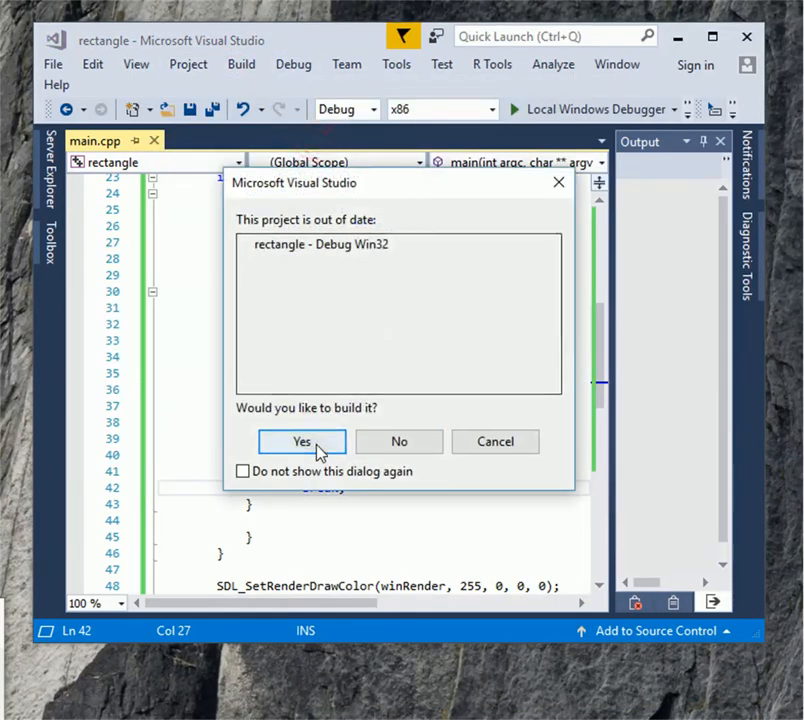
pyautogui.click(301, 441)
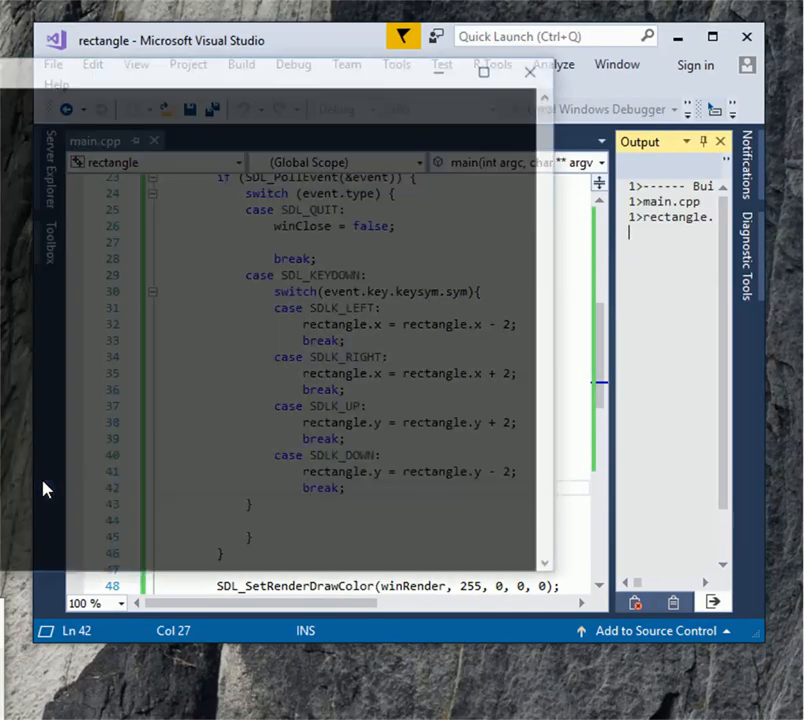
pyautogui.press('F5')
pyautogui.write('-')
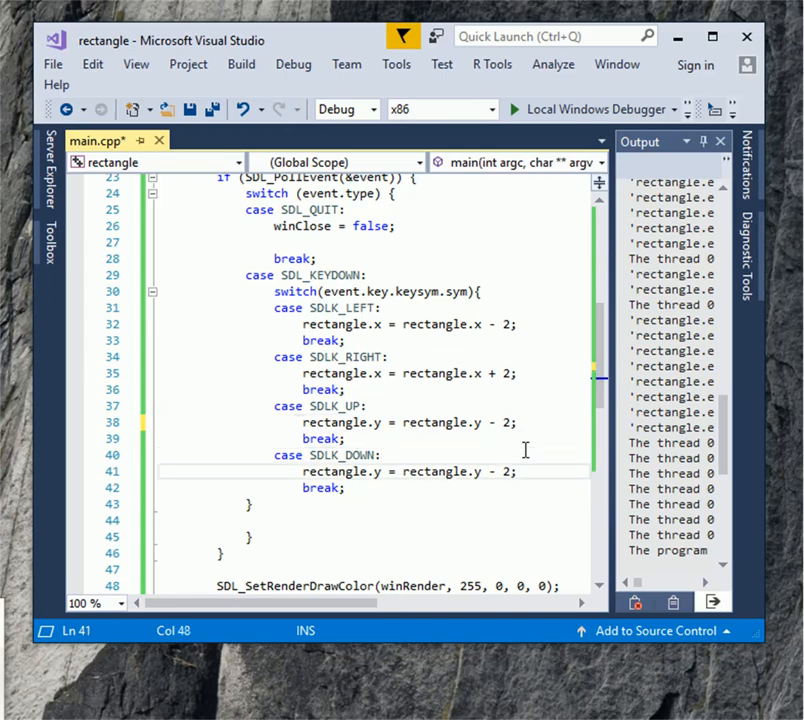
# Make SDLK_DOWN add 2 to rectangle.y, then rebuild, run and close rectangle.exe
pyautogui.press('Backspace')
pyautogui.write('+')
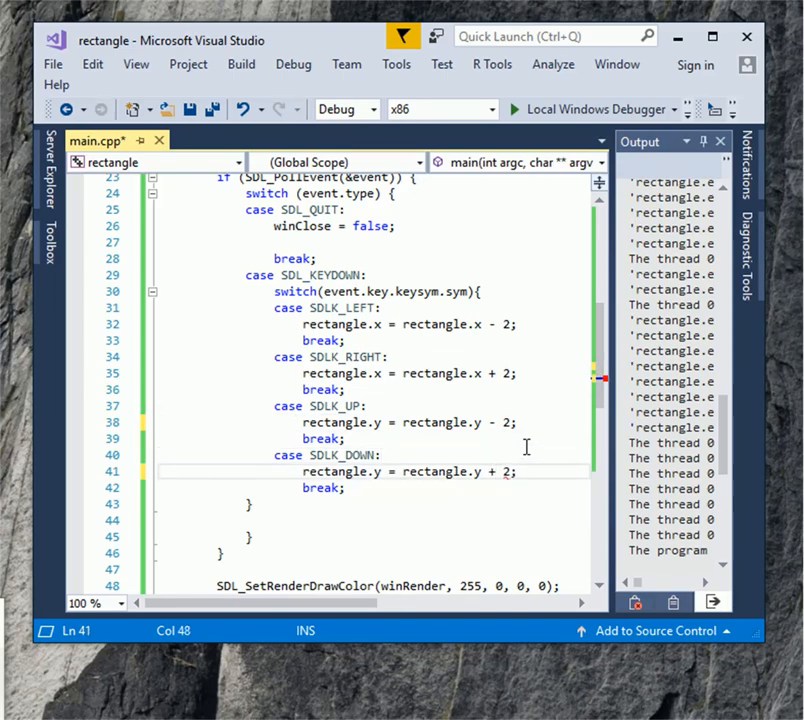
pyautogui.click(508, 109)
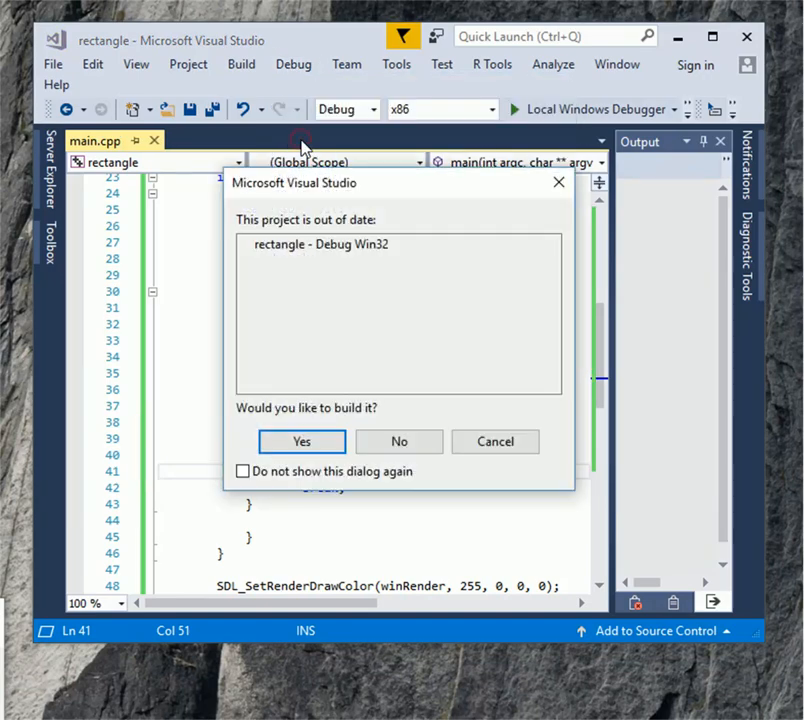
pyautogui.click(301, 441)
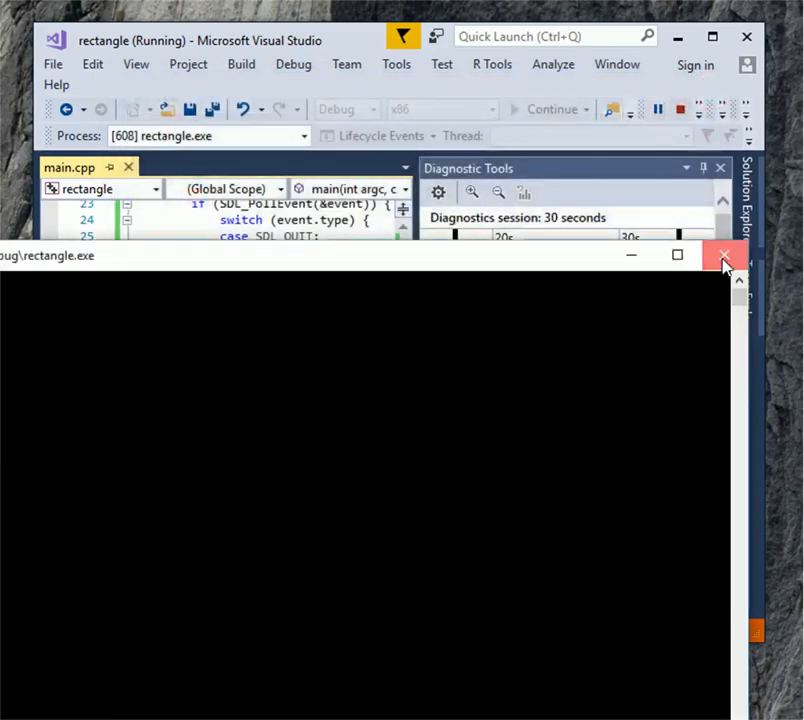
pyautogui.click(724, 255)
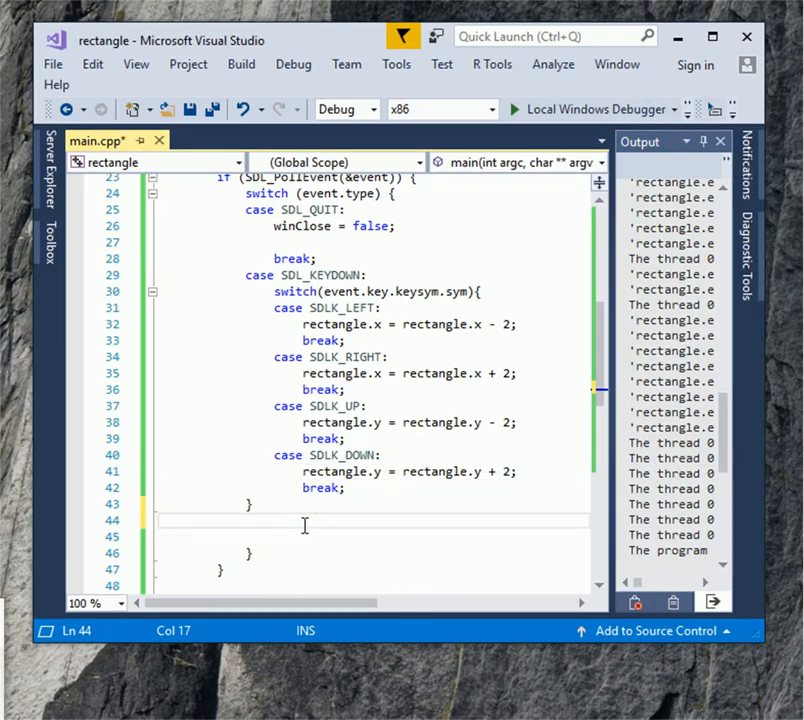
# Add an SDL_MOUSEBUTTONDOWN case setting rectangle.x and .y from event.motion, then break
pyautogui.write('case')
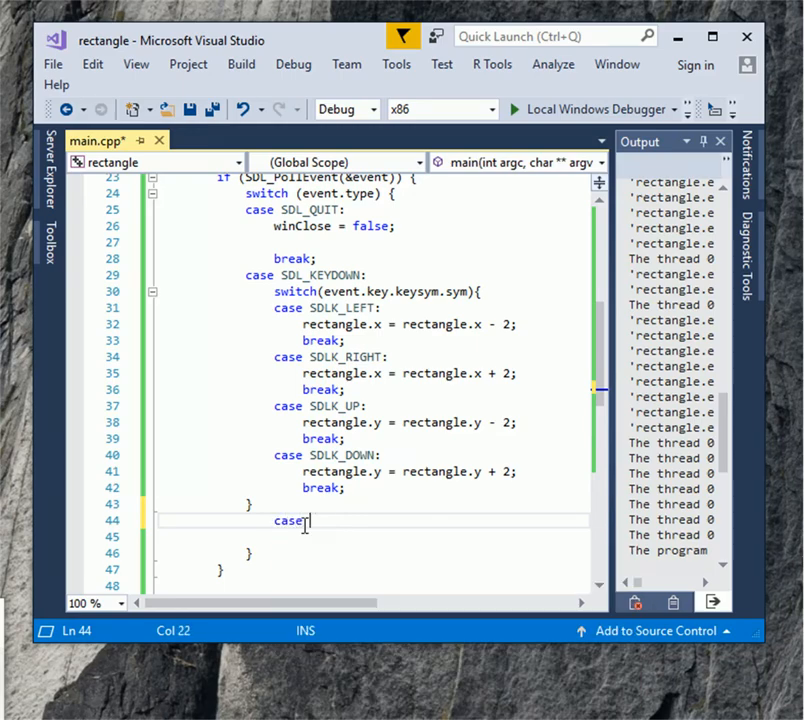
pyautogui.write('SDL_')
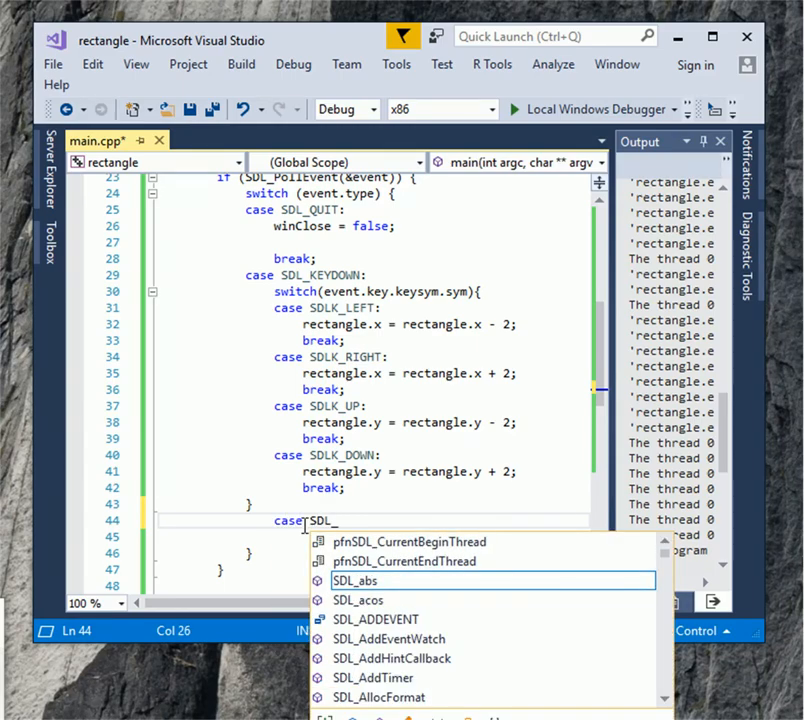
pyautogui.write('MOUSEBUTTONDOWN:')
pyautogui.click(372, 537)
pyautogui.write('r')
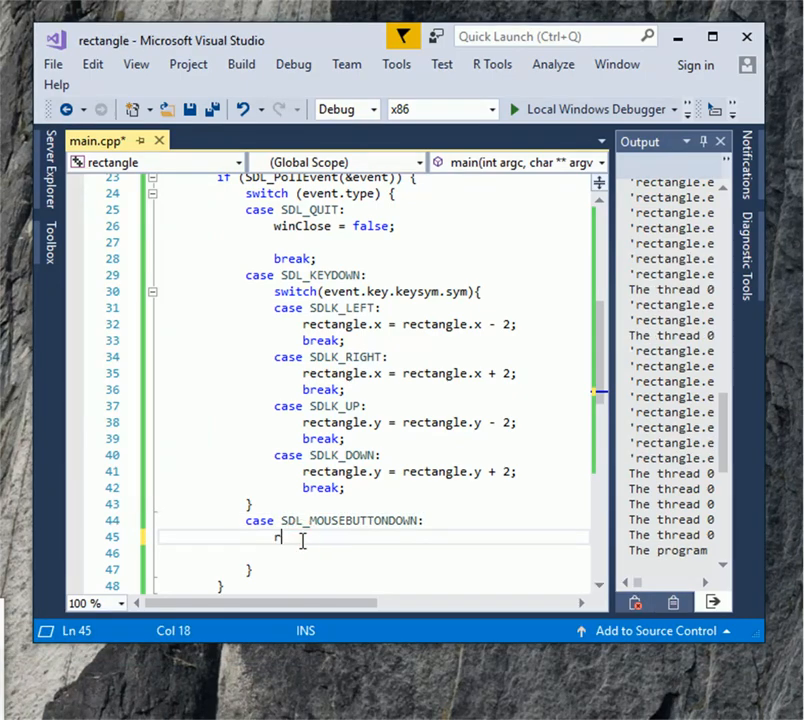
pyautogui.write('ectangle.x = event.motion.x;')
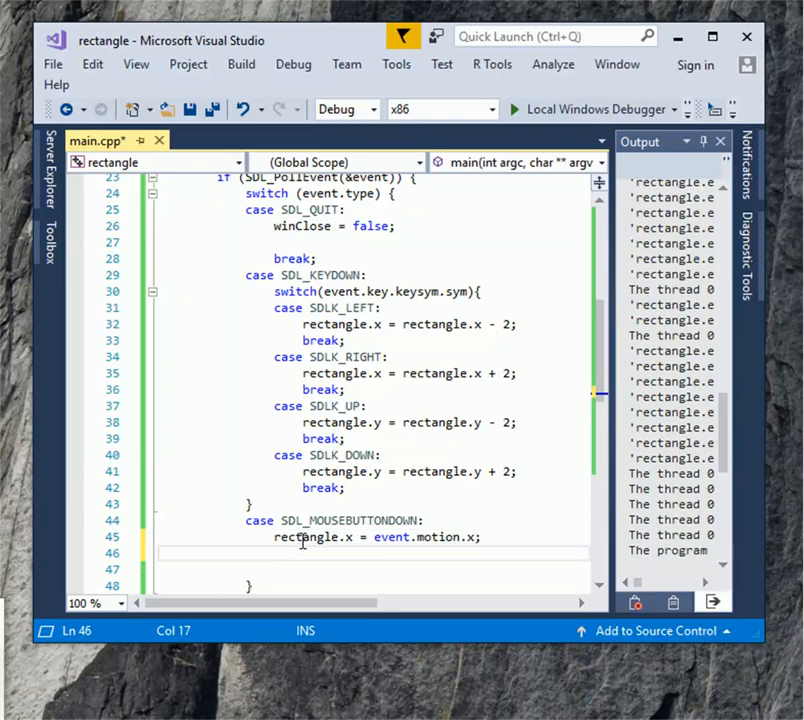
pyautogui.write('rect')
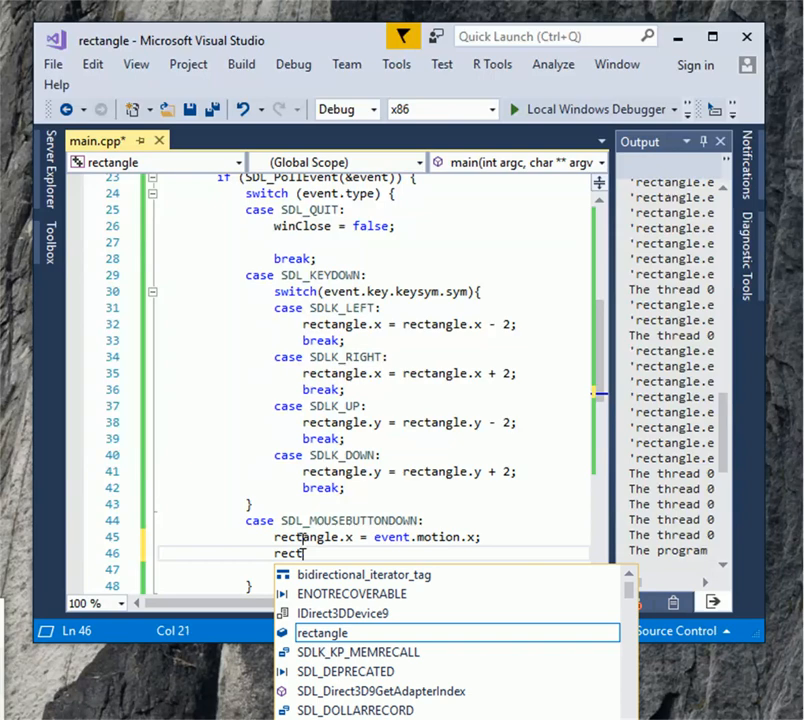
pyautogui.write('rectangle.y = e')
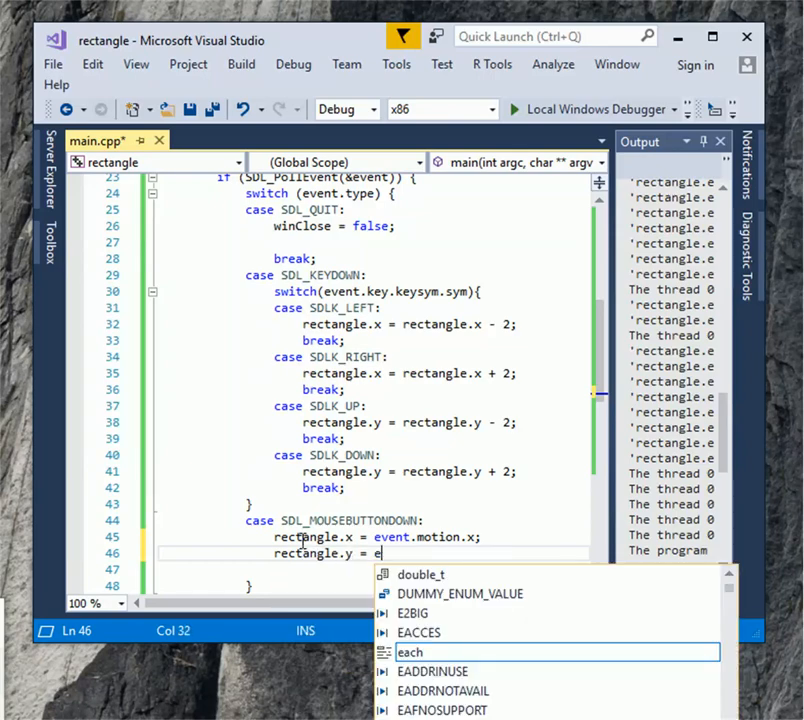
pyautogui.write('motion')
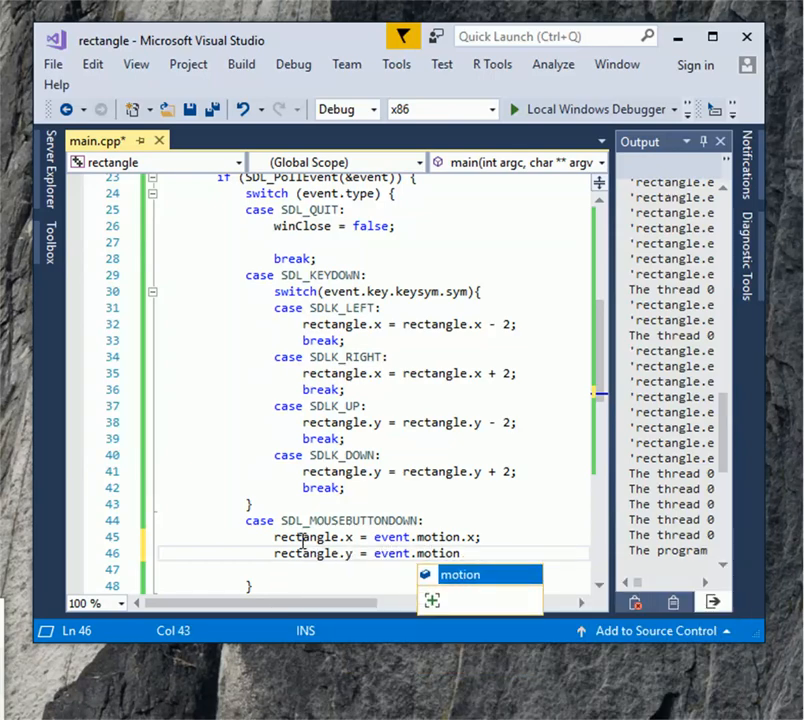
pyautogui.write('.y;')
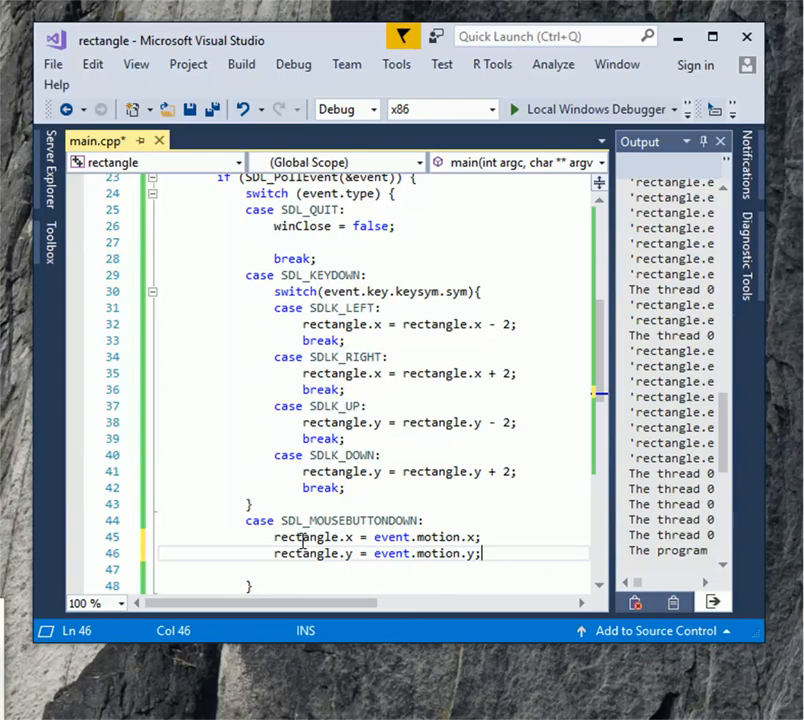
pyautogui.write('break;')
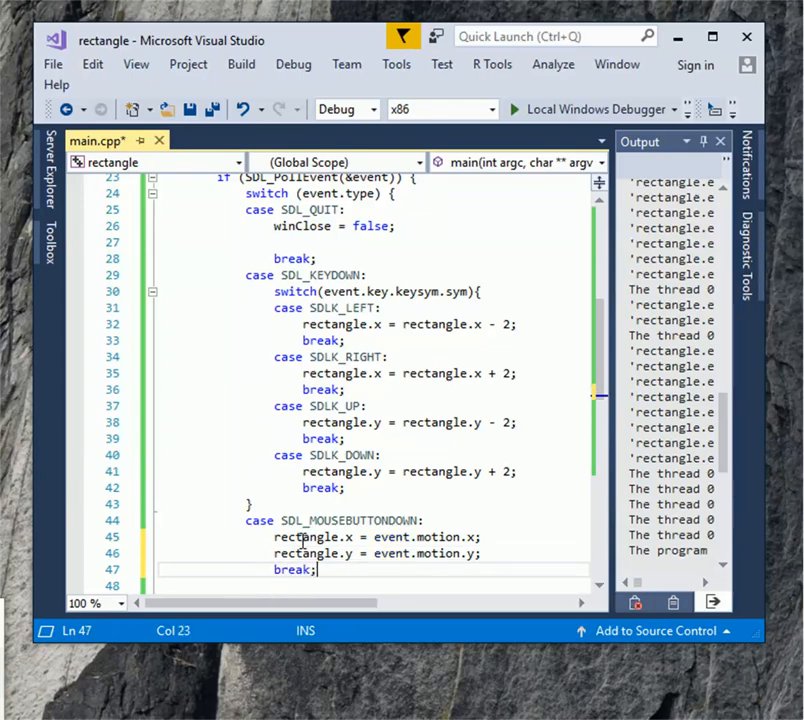
pyautogui.click(241, 64)
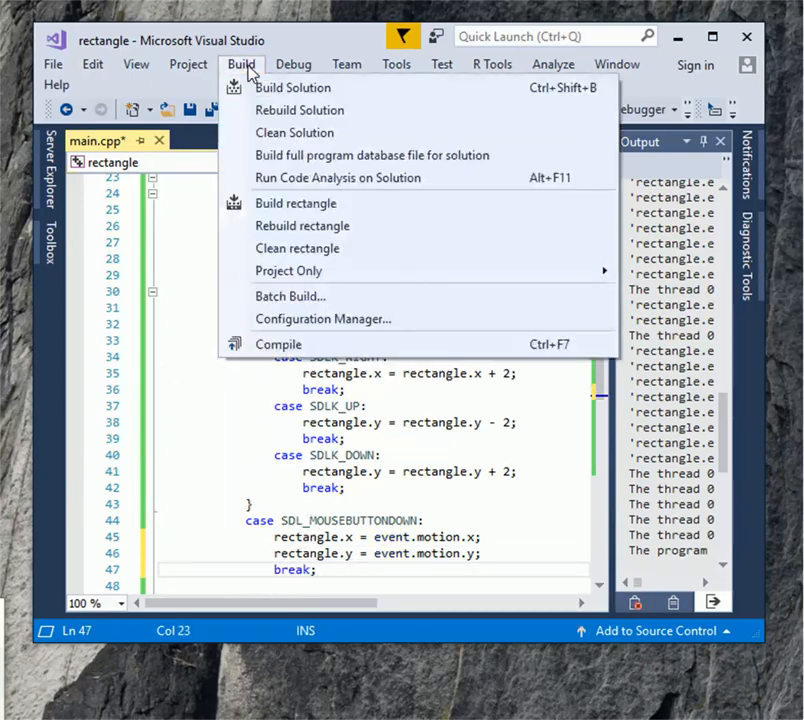